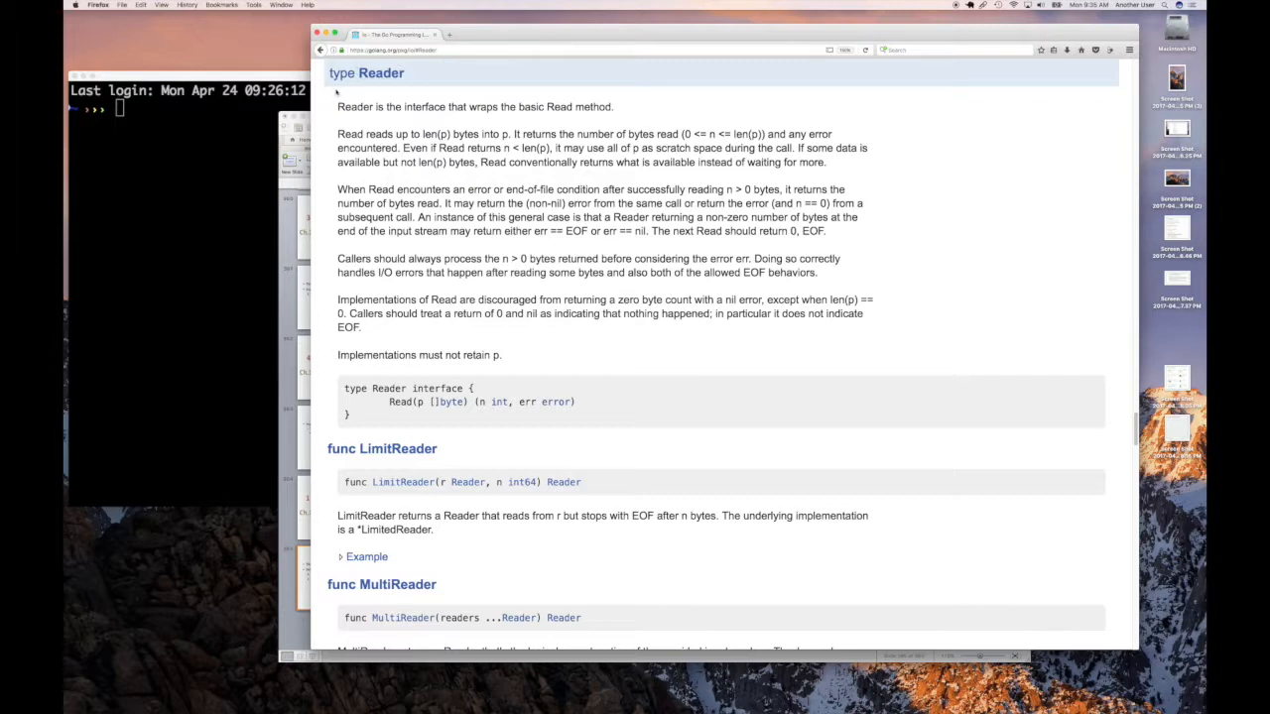
{"action": "mouse_move", "coordinate": [341, 121]}
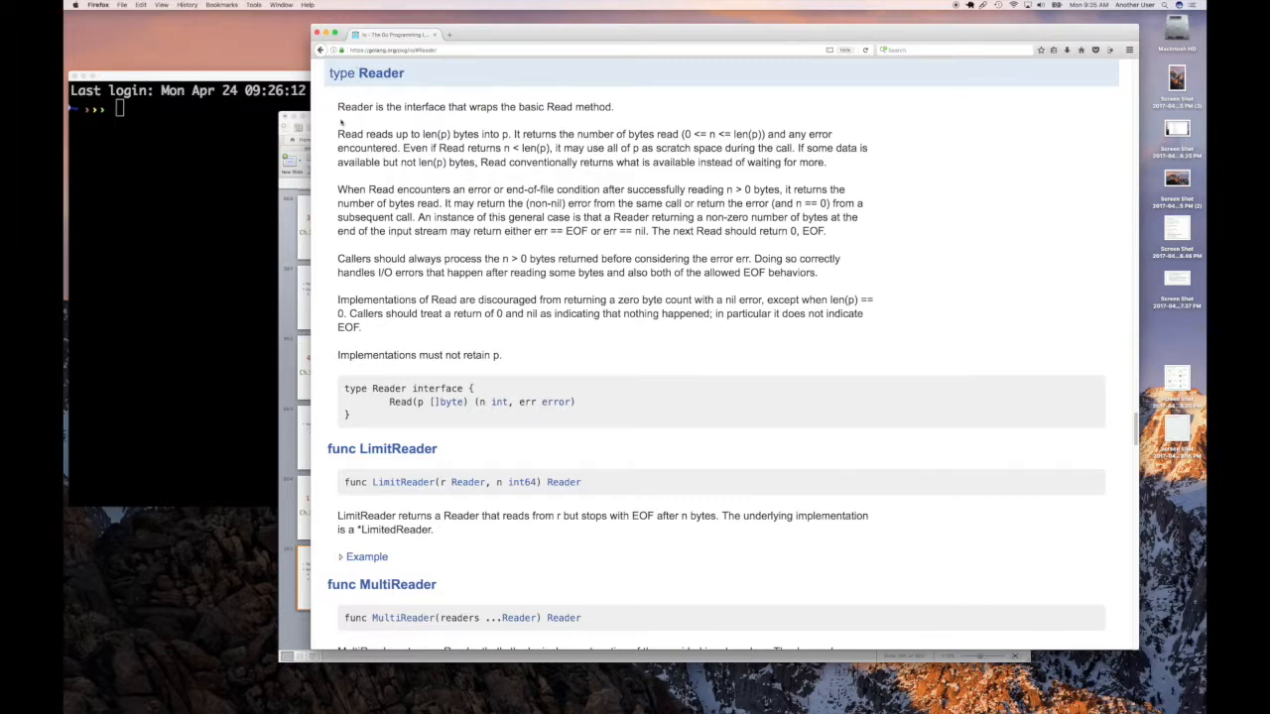
{"action": "mouse_move", "coordinate": [341, 119]}
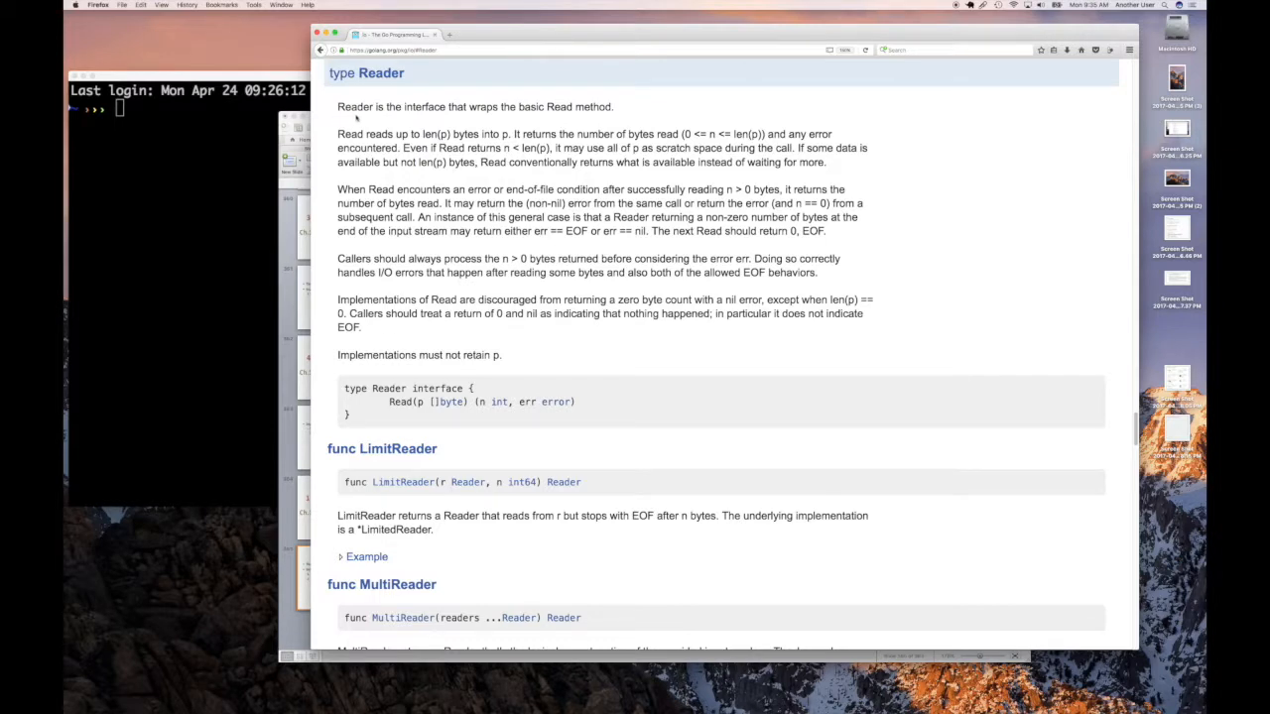
{"action": "mouse_move", "coordinate": [355, 117]}
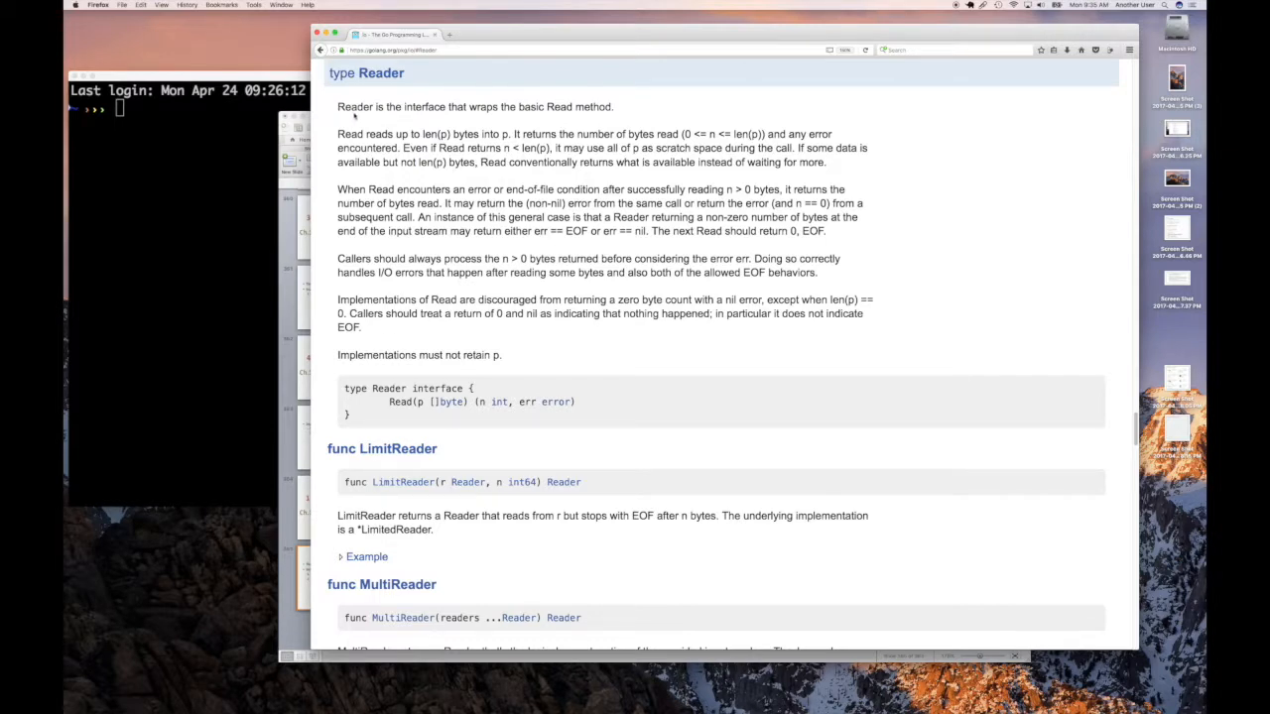
{"action": "mouse_move", "coordinate": [361, 115]}
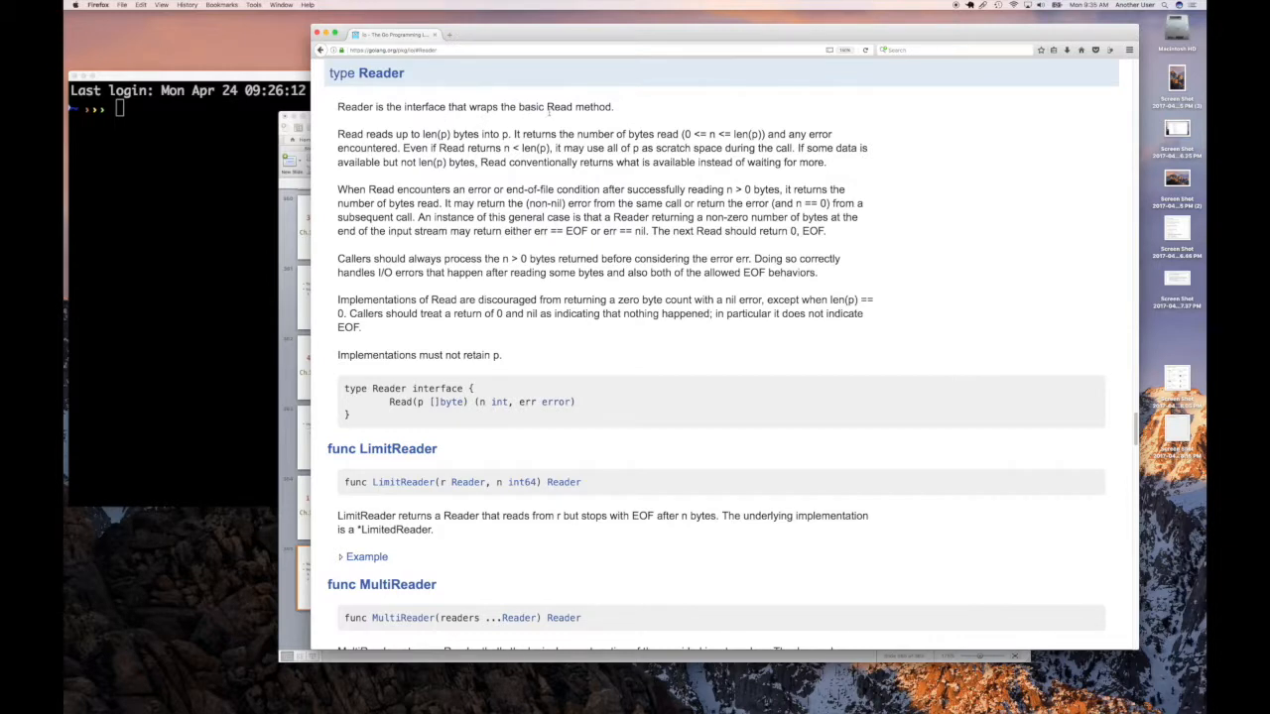
{"action": "mouse_move", "coordinate": [492, 131]}
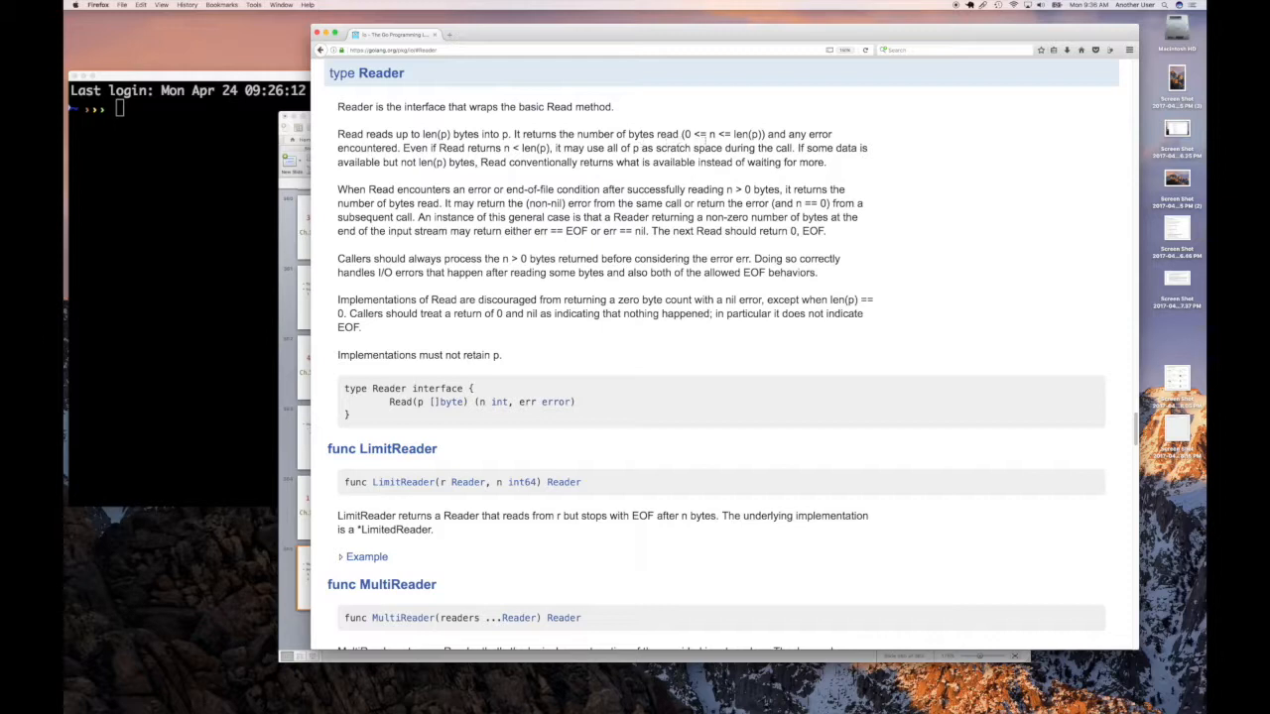
{"action": "mouse_move", "coordinate": [750, 143]}
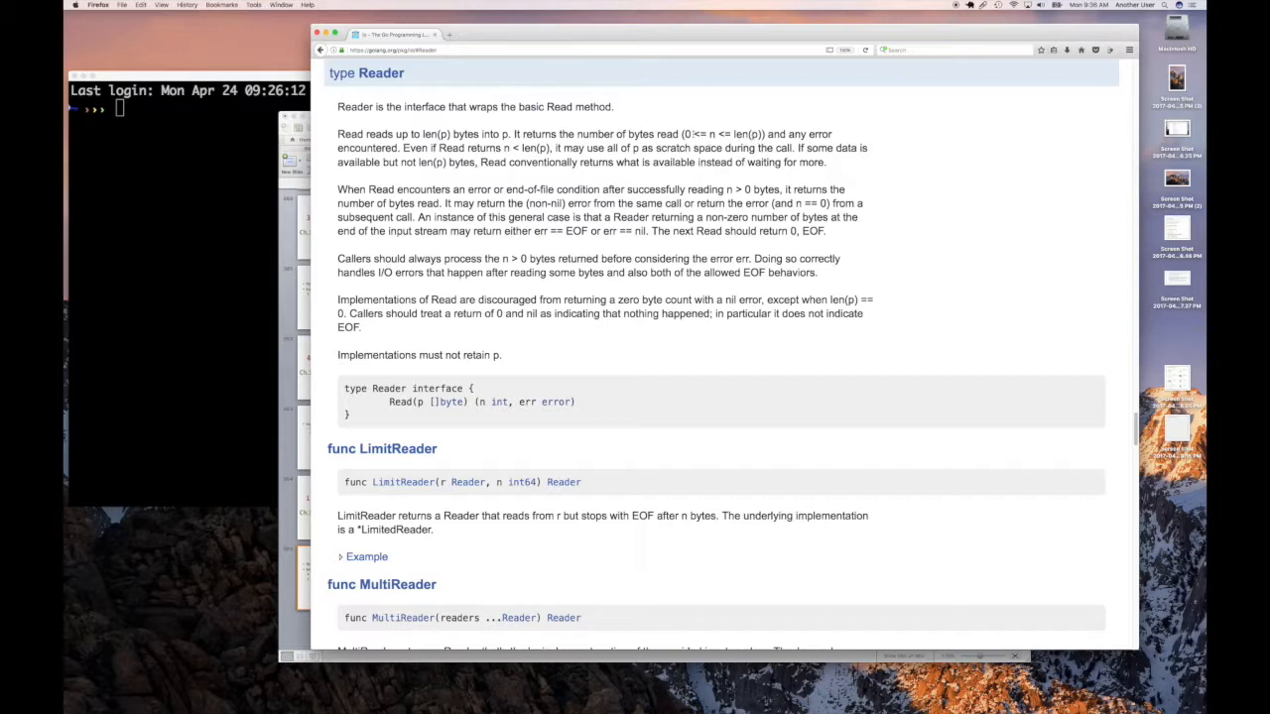
{"action": "mouse_move", "coordinate": [690, 171]}
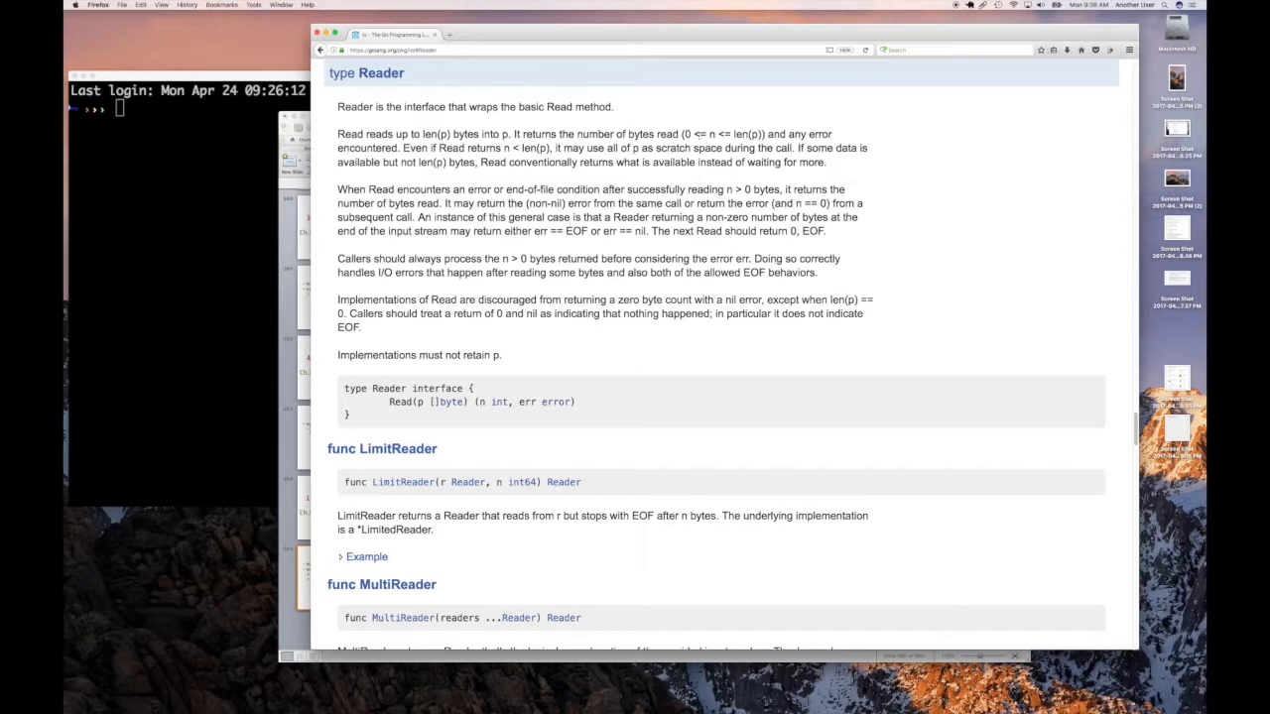
{"action": "mouse_move", "coordinate": [405, 198]}
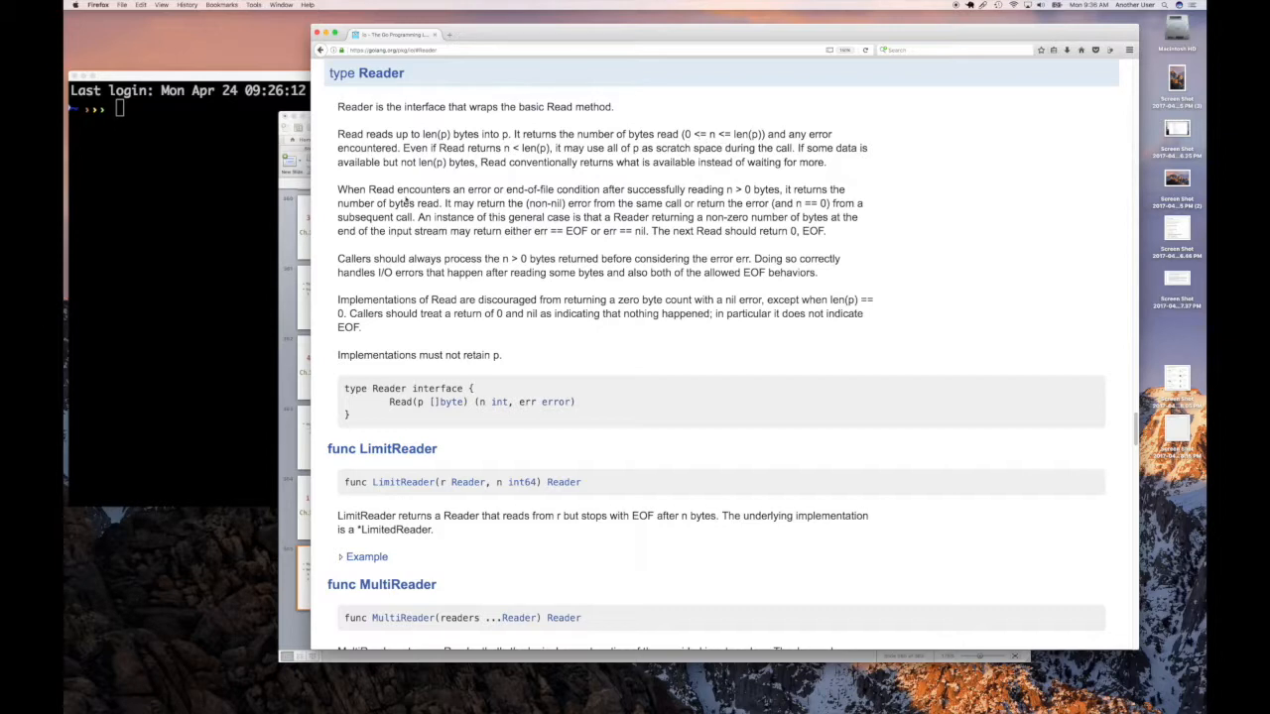
Move into lcp/go-lang-programming/src/github.com/another and list its contents.
{"action": "left_click_drag", "start_coordinate": [337, 190], "coordinate": [818, 272]}
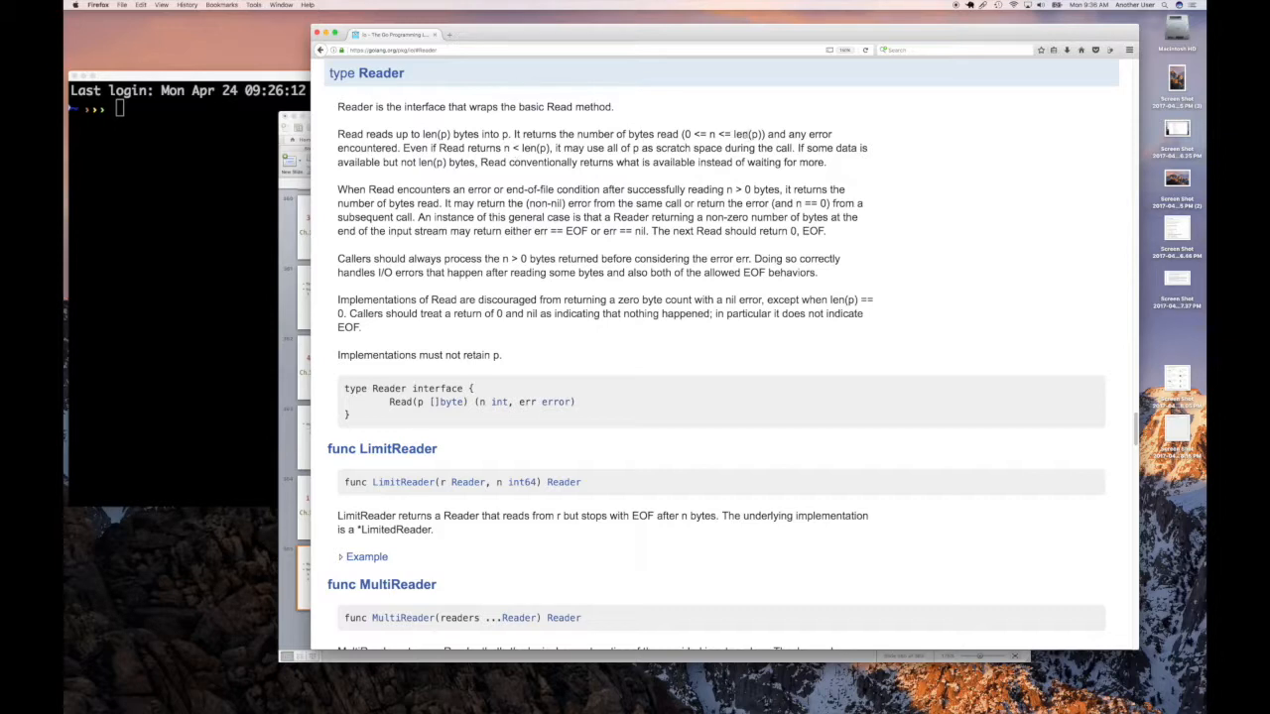
{"action": "mouse_move", "coordinate": [598, 159]}
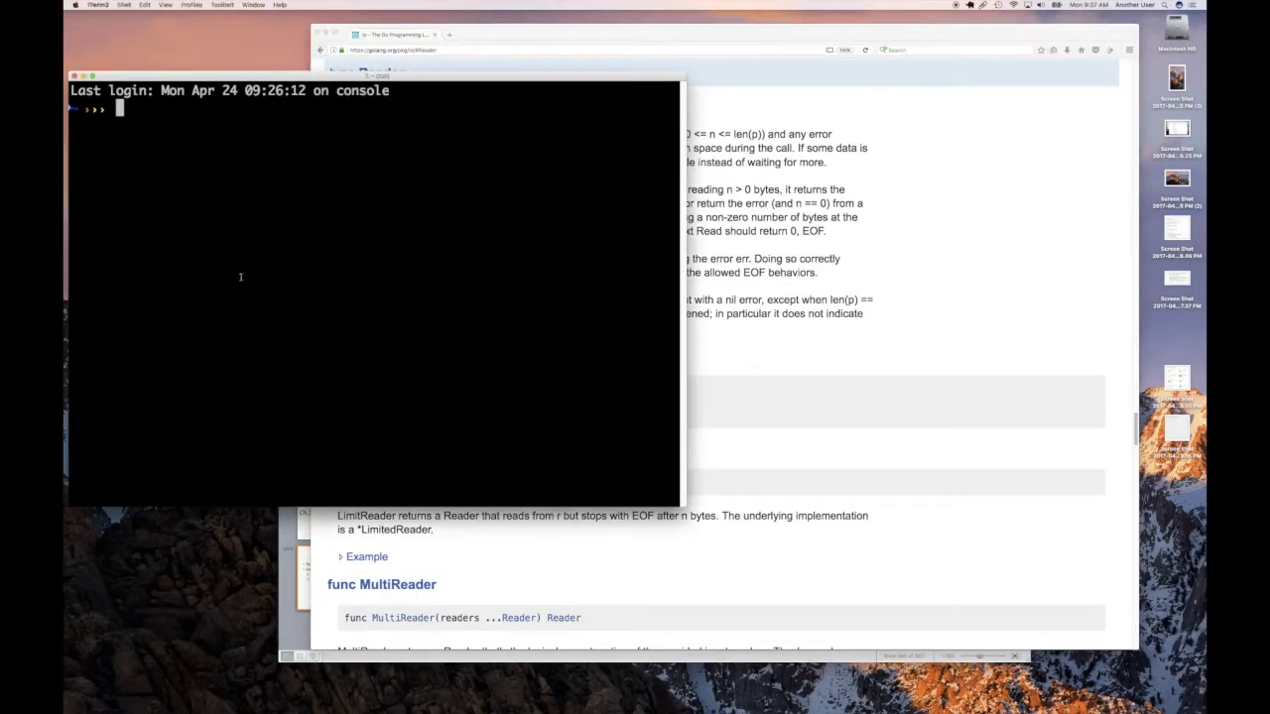
{"action": "type", "text": "cd lcp/go-lang-programming/src/"}
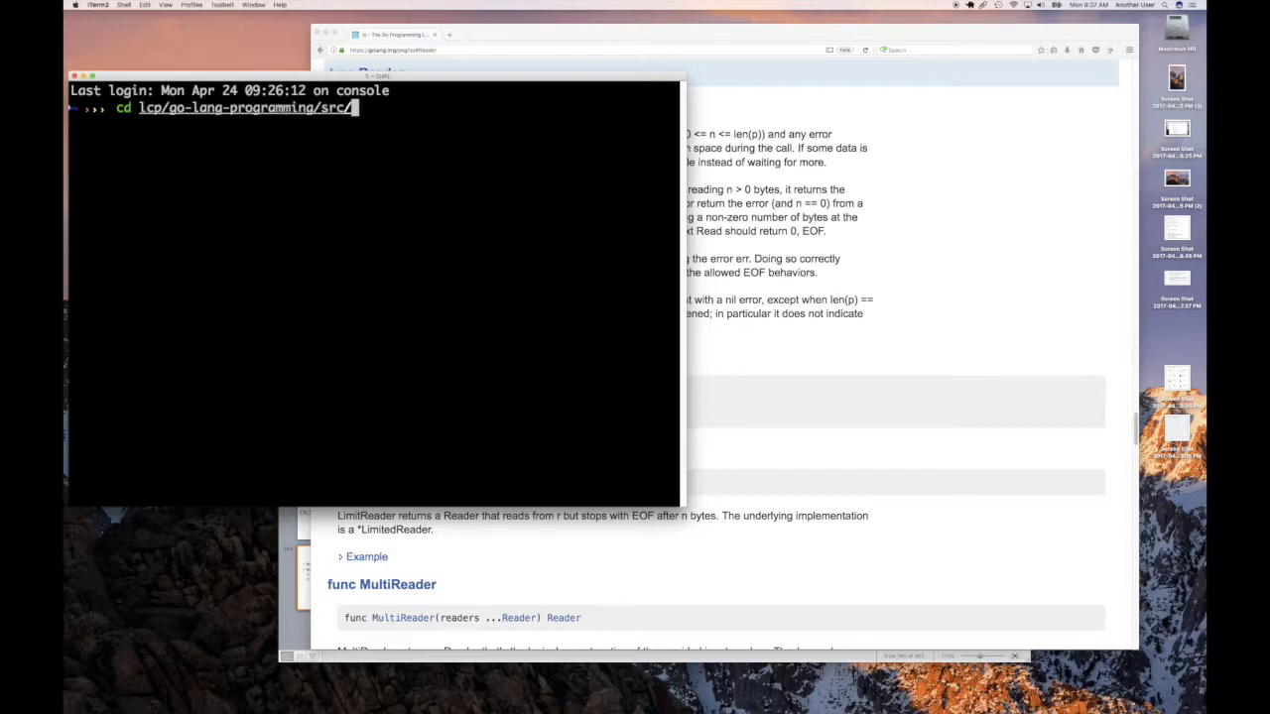
{"action": "type", "text": "github.com/another"}
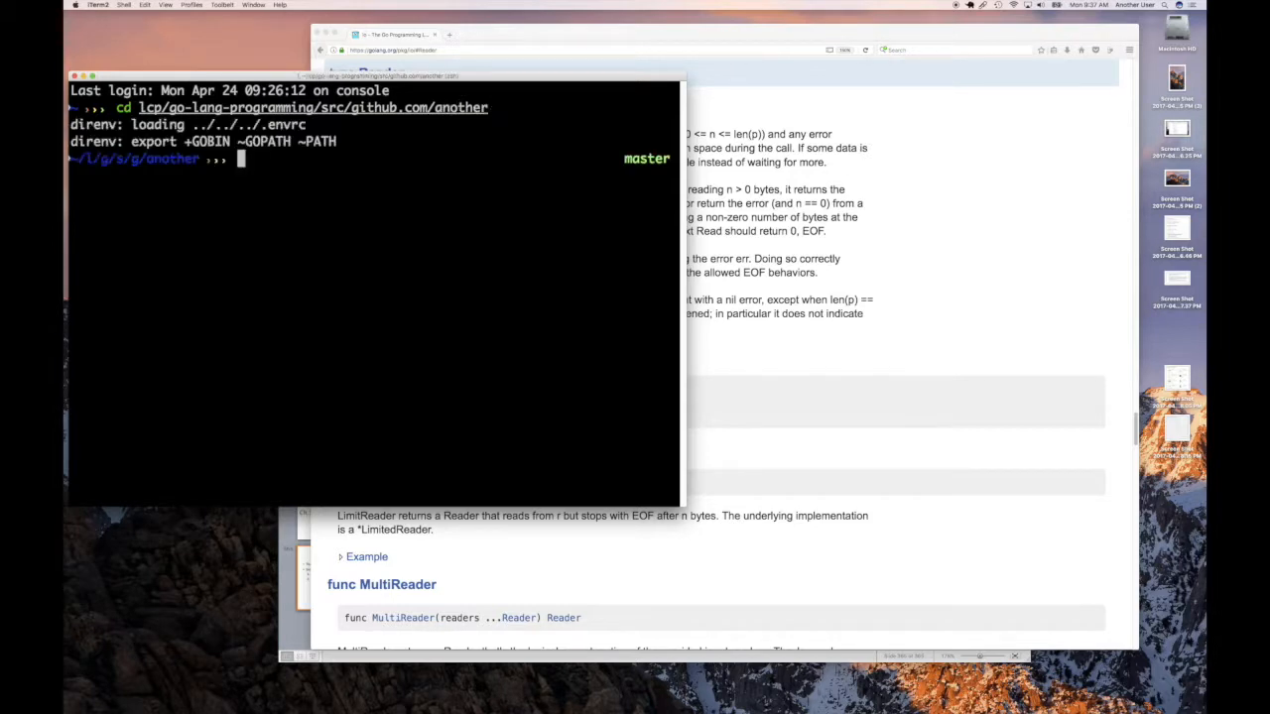
{"action": "type", "text": "ls"}
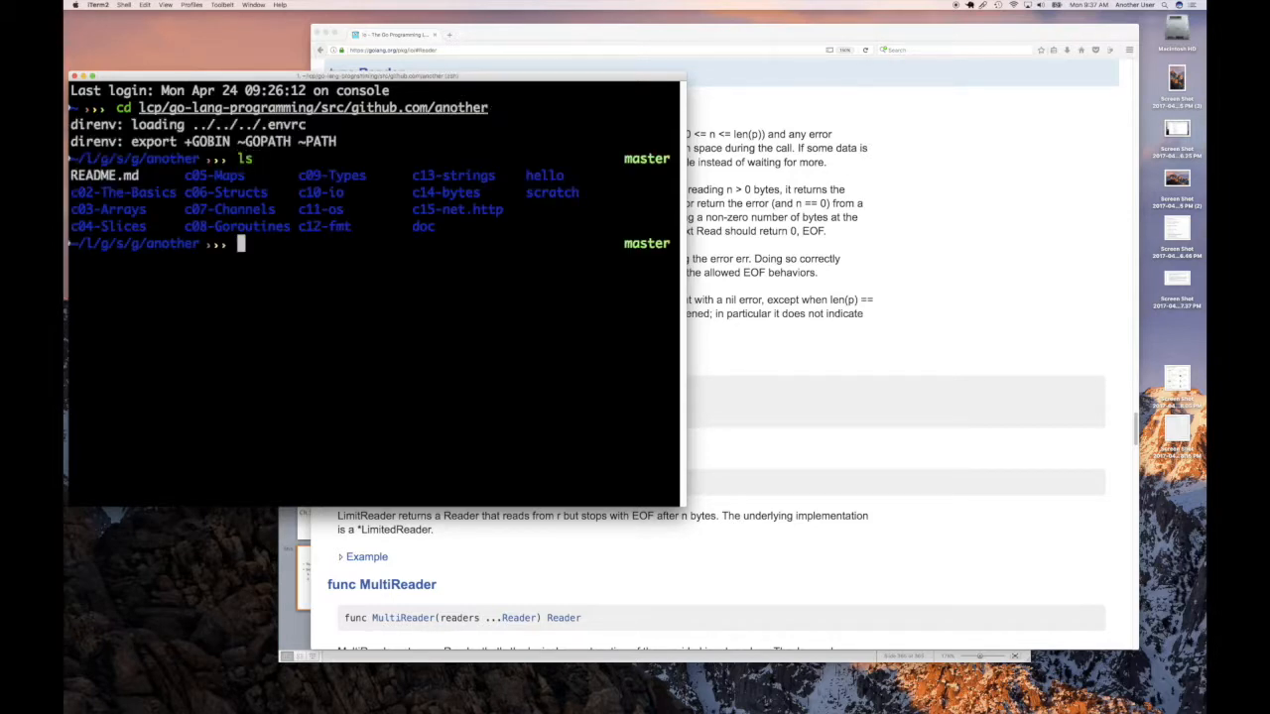
Create and enter a c11-io.Reader folder with mkdcd.
{"action": "type", "text": "m"}
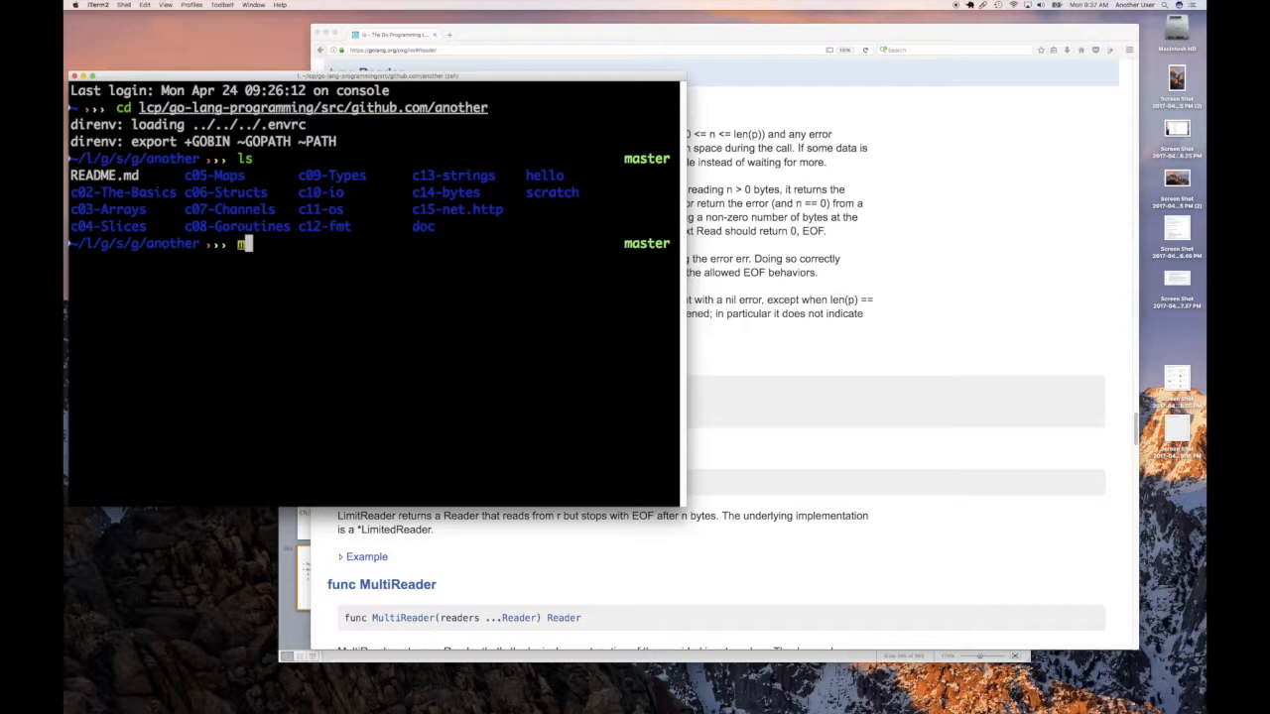
{"action": "type", "text": "mkdcd"}
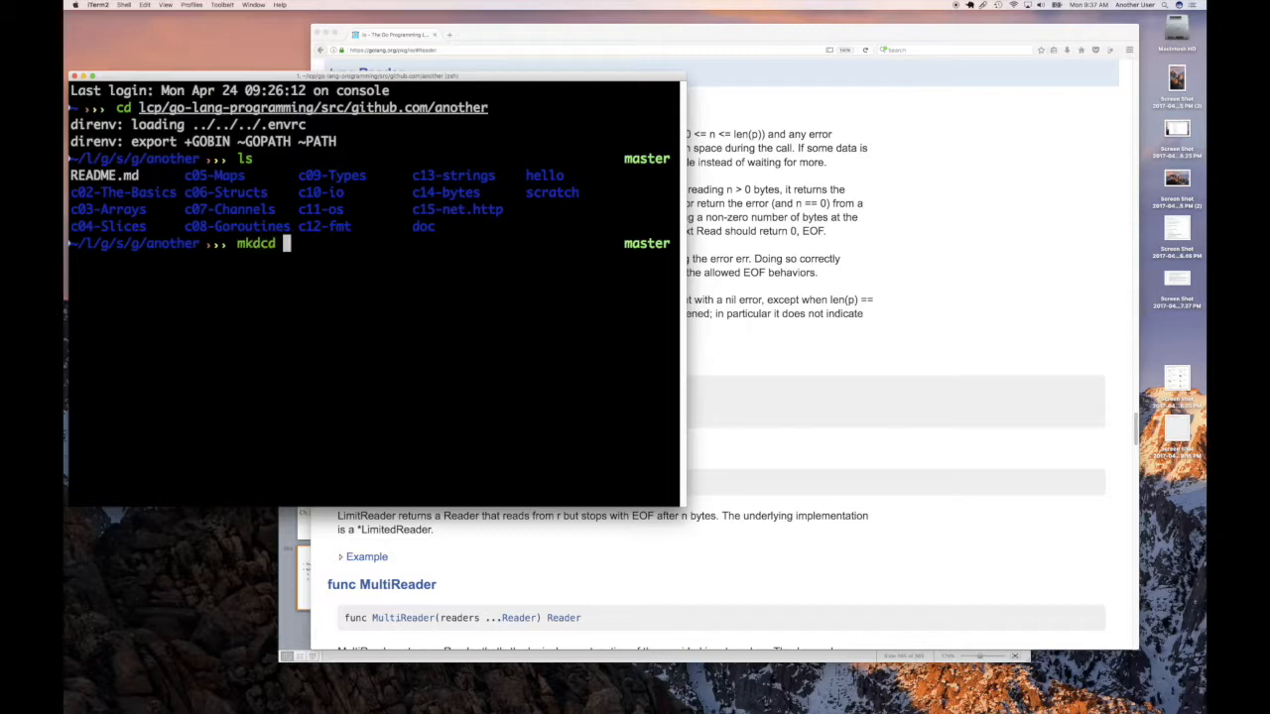
{"action": "type", "text": "c11-"}
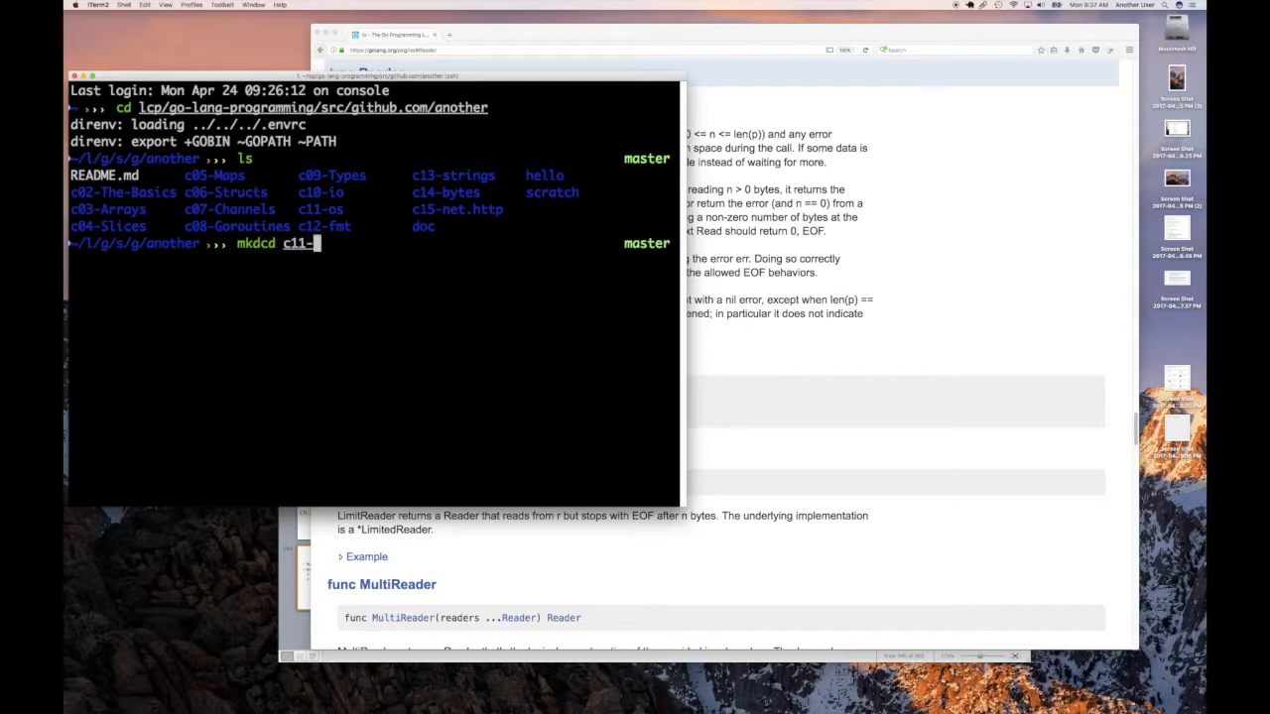
{"action": "type", "text": "io."}
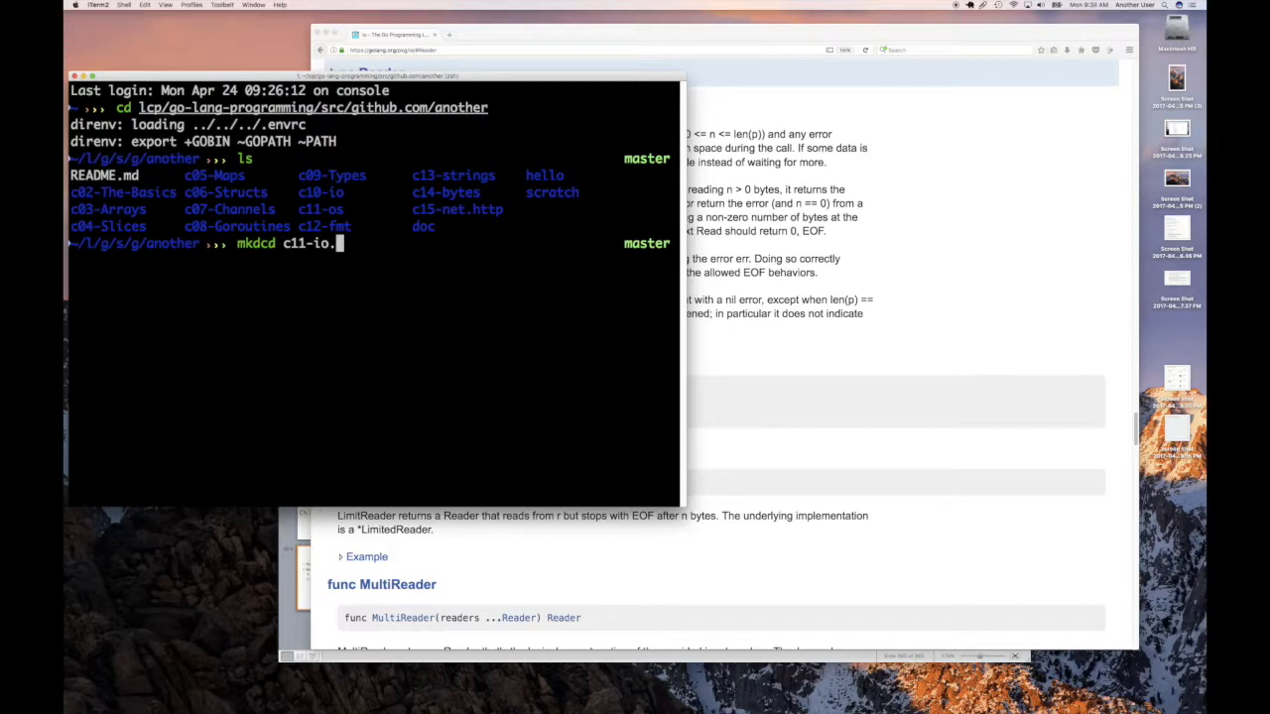
{"action": "type", "text": "e"}
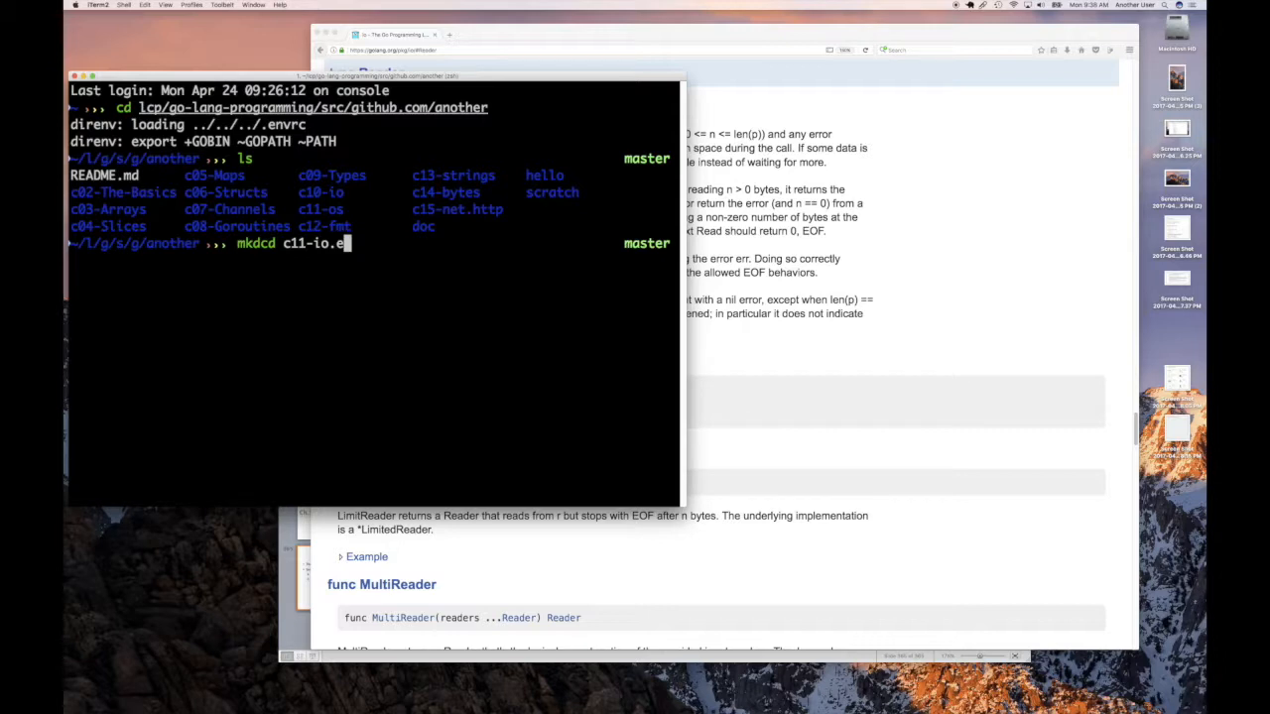
{"action": "type", "text": "r"}
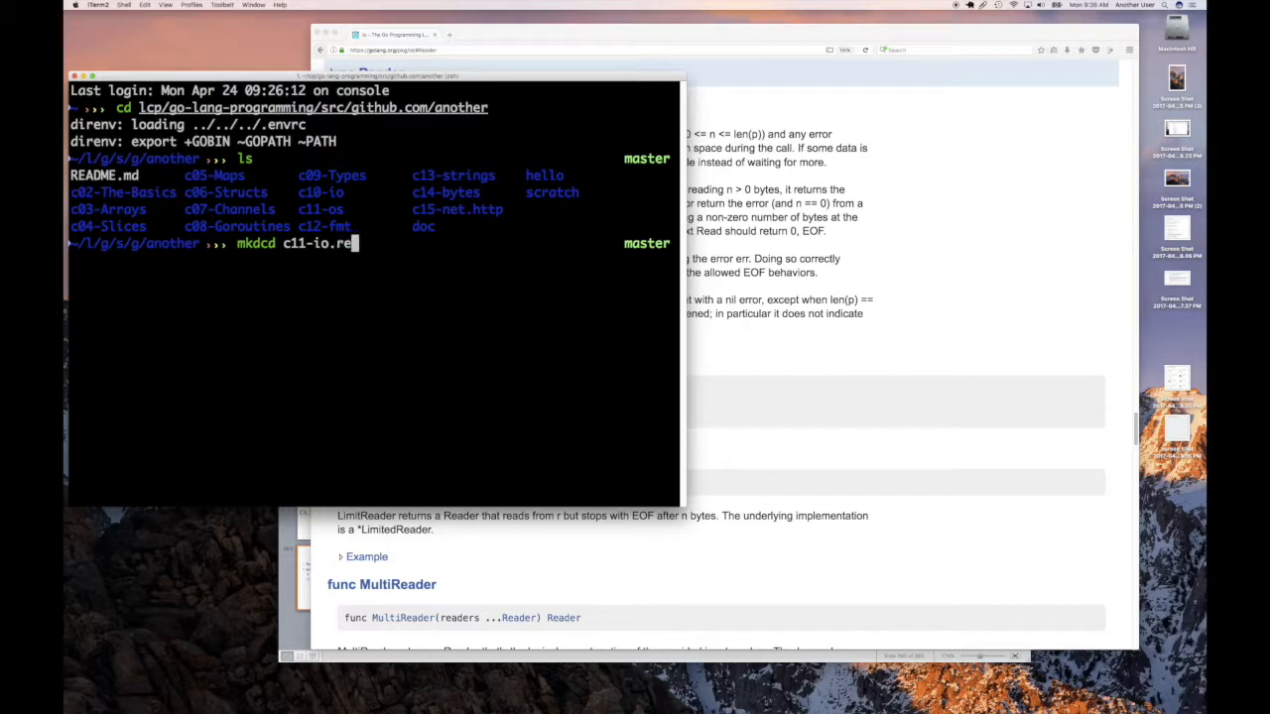
{"action": "type", "text": "Rea"}
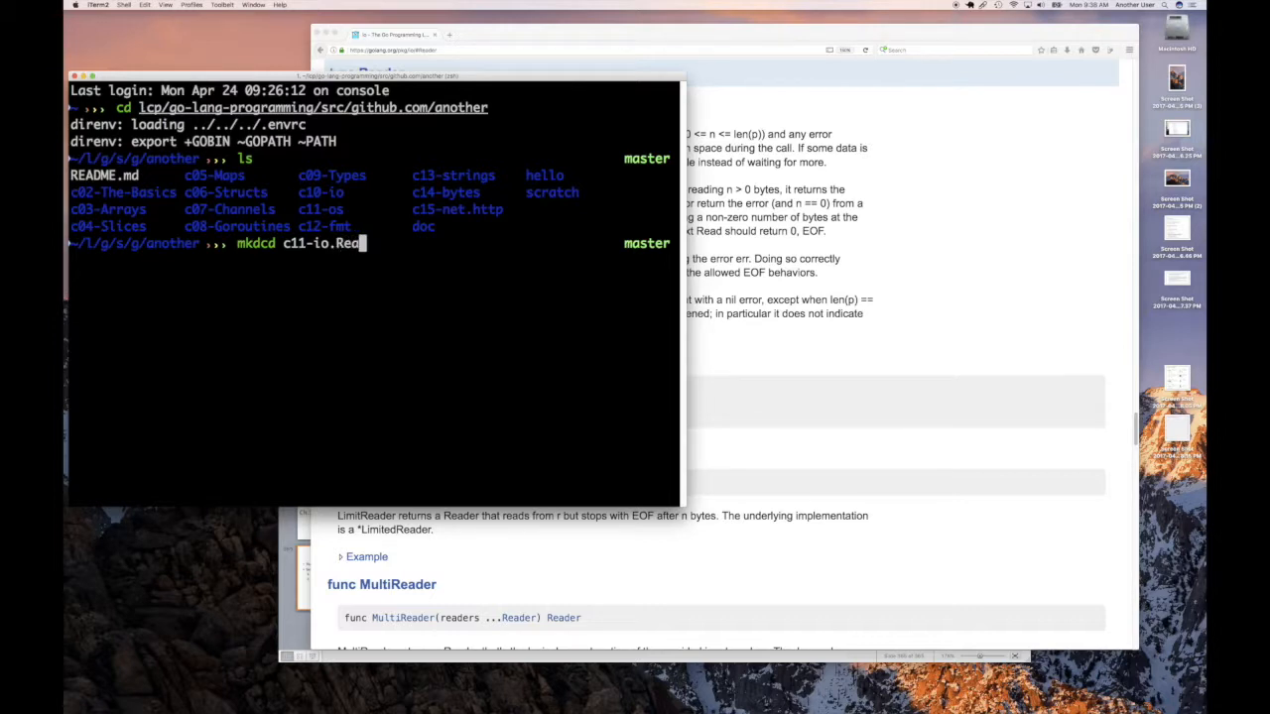
{"action": "type", "text": "der"}
{"action": "type", "text": "mk"}
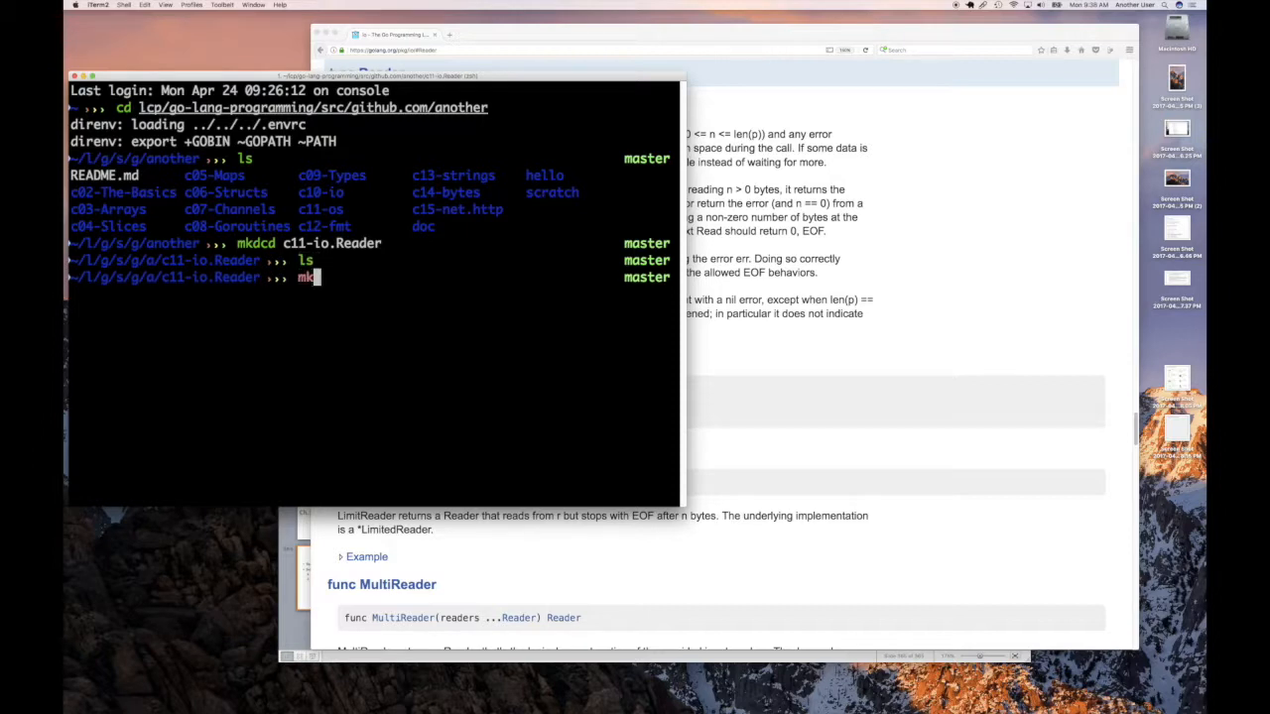
Create and enter a nested c11s01 read-counter folder with mkdcd.
{"action": "type", "text": "dcd"}
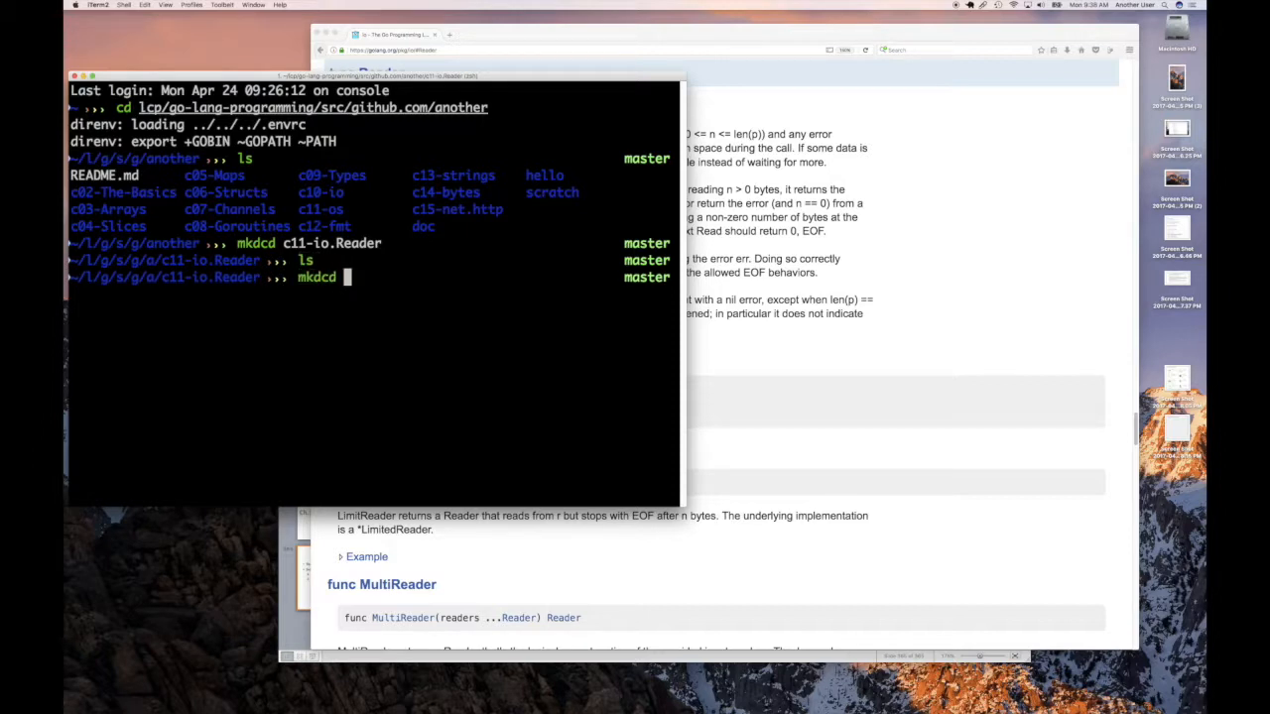
{"action": "type", "text": "c1"}
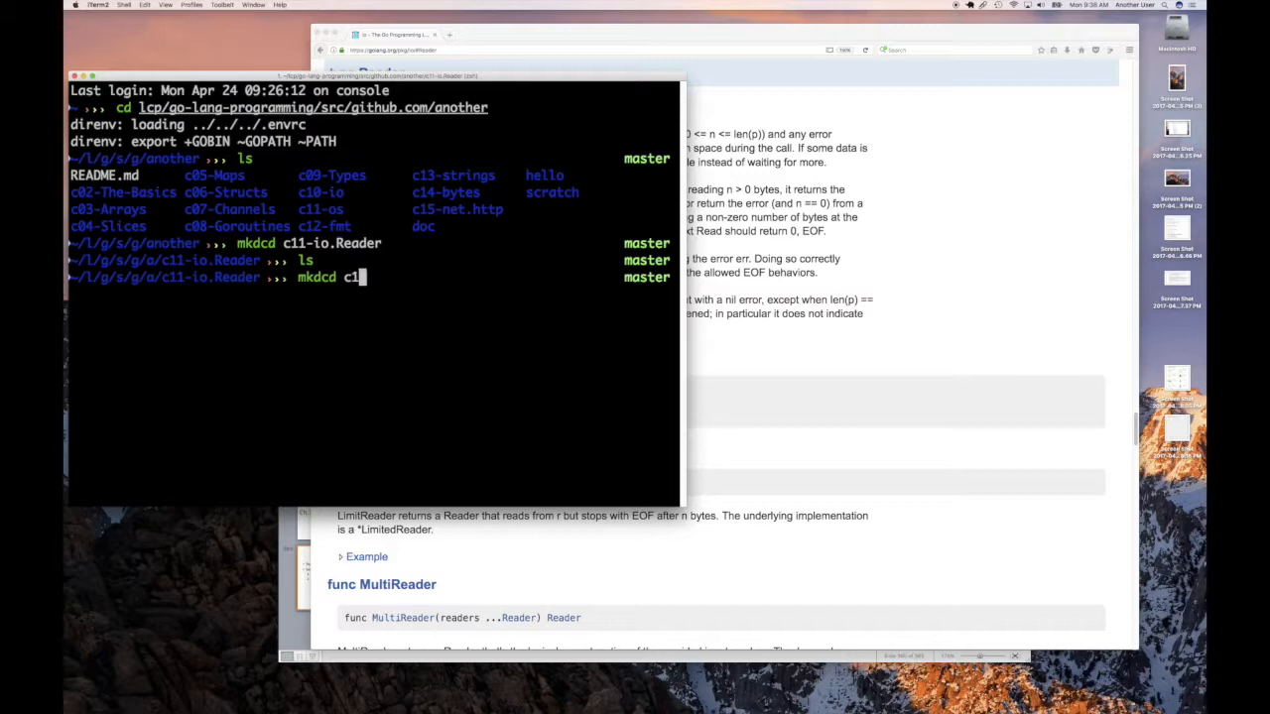
{"action": "type", "text": "1s01"}
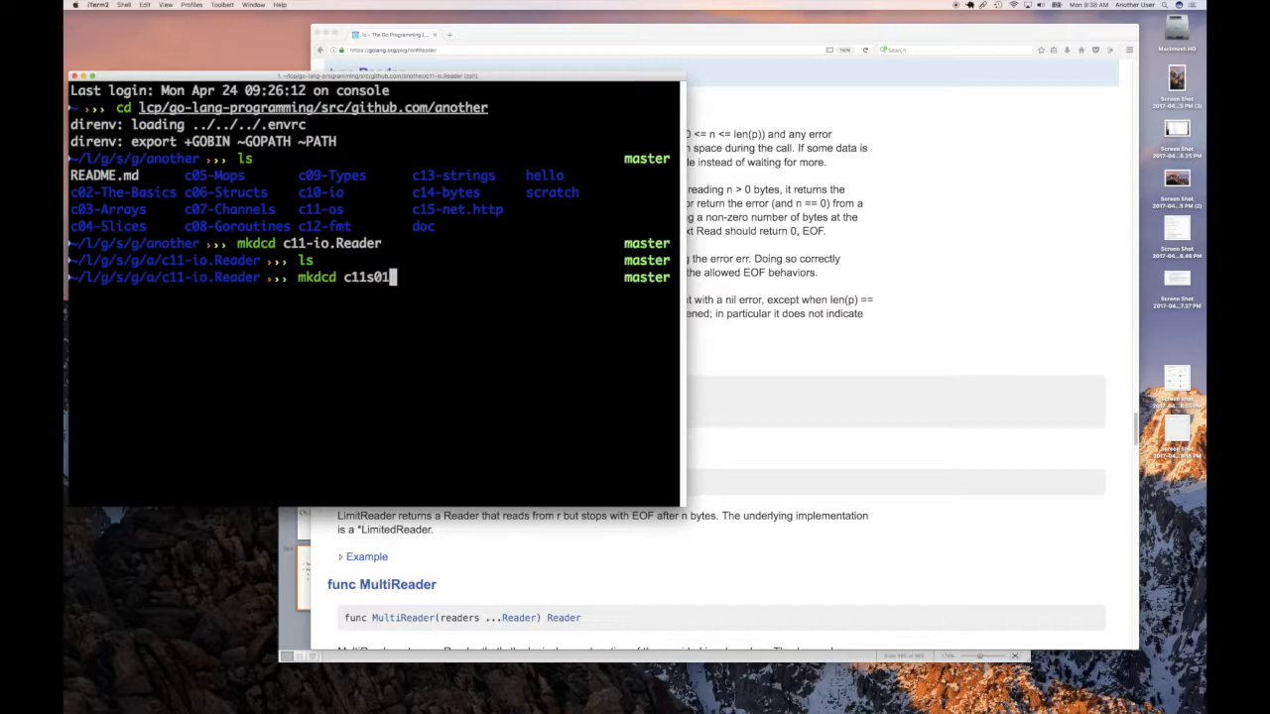
{"action": "type", "text": "/"}
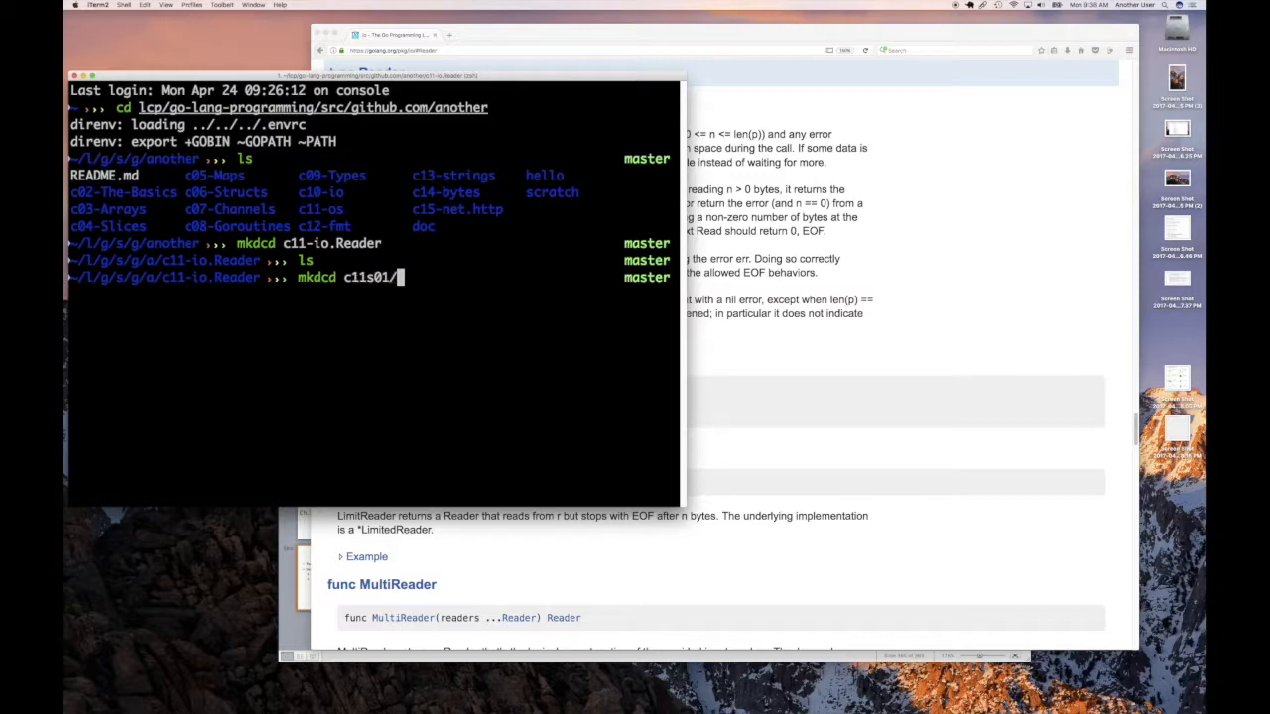
{"action": "type", "text": "byte"}
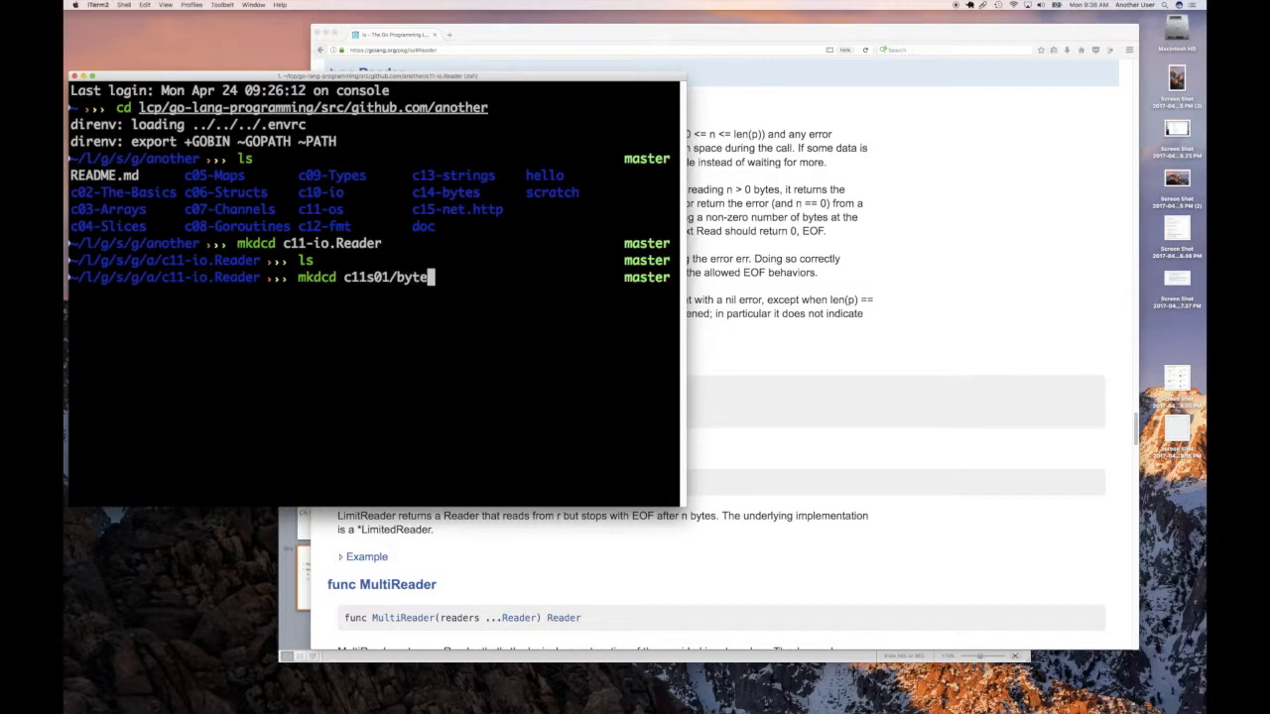
{"action": "type", "text": "read-cou"}
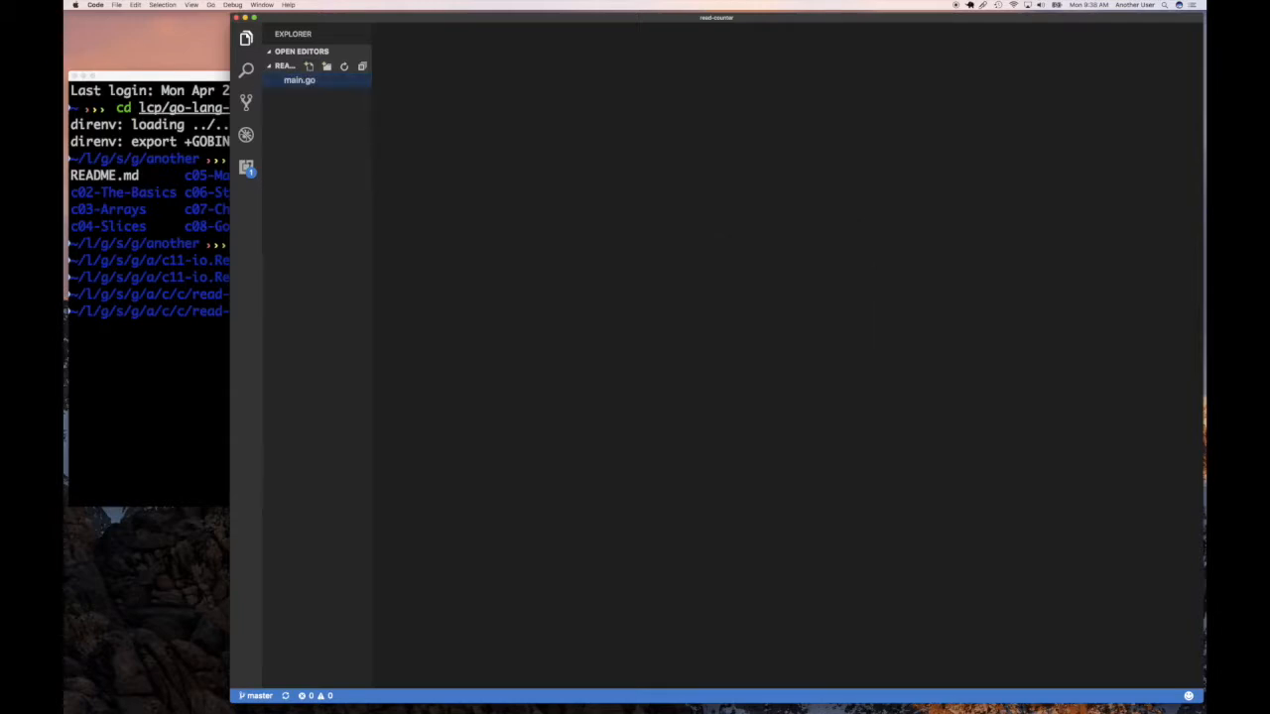
Write package main with func main calling fmt.Println("Read Counter").
{"action": "left_click", "coordinate": [298, 80]}
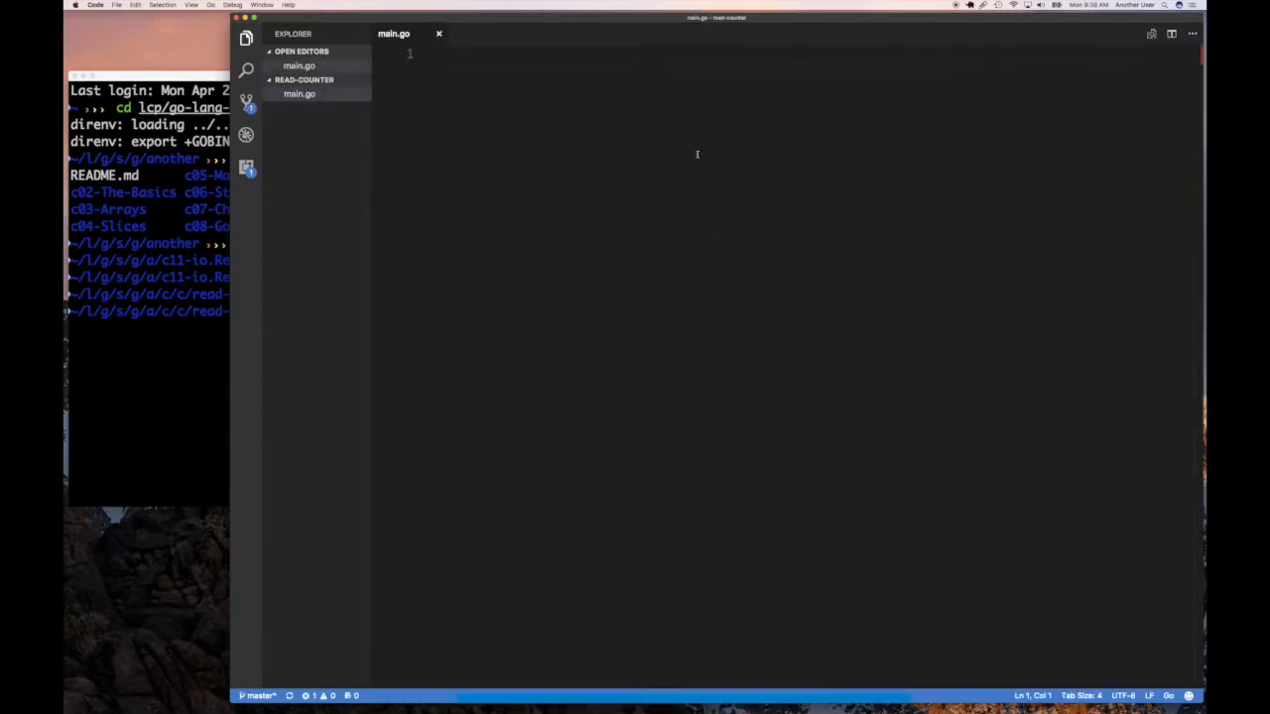
{"action": "type", "text": "f"}
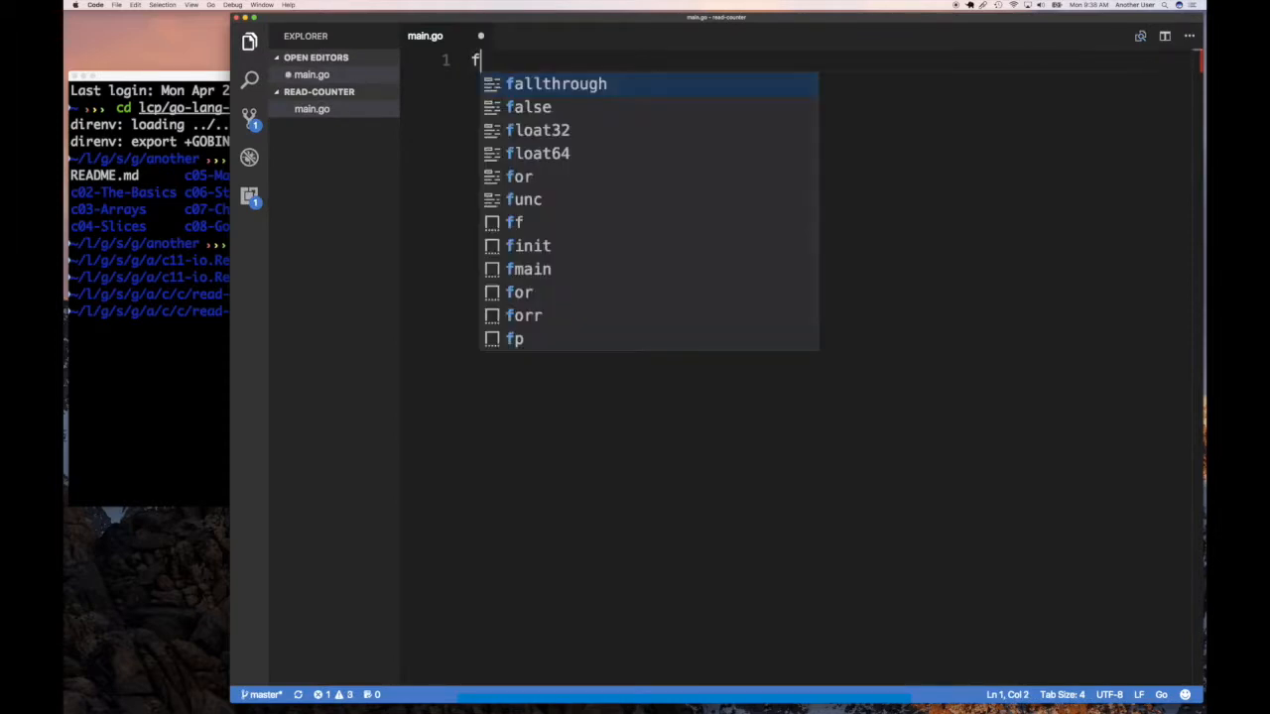
{"action": "type", "text": "package main"}
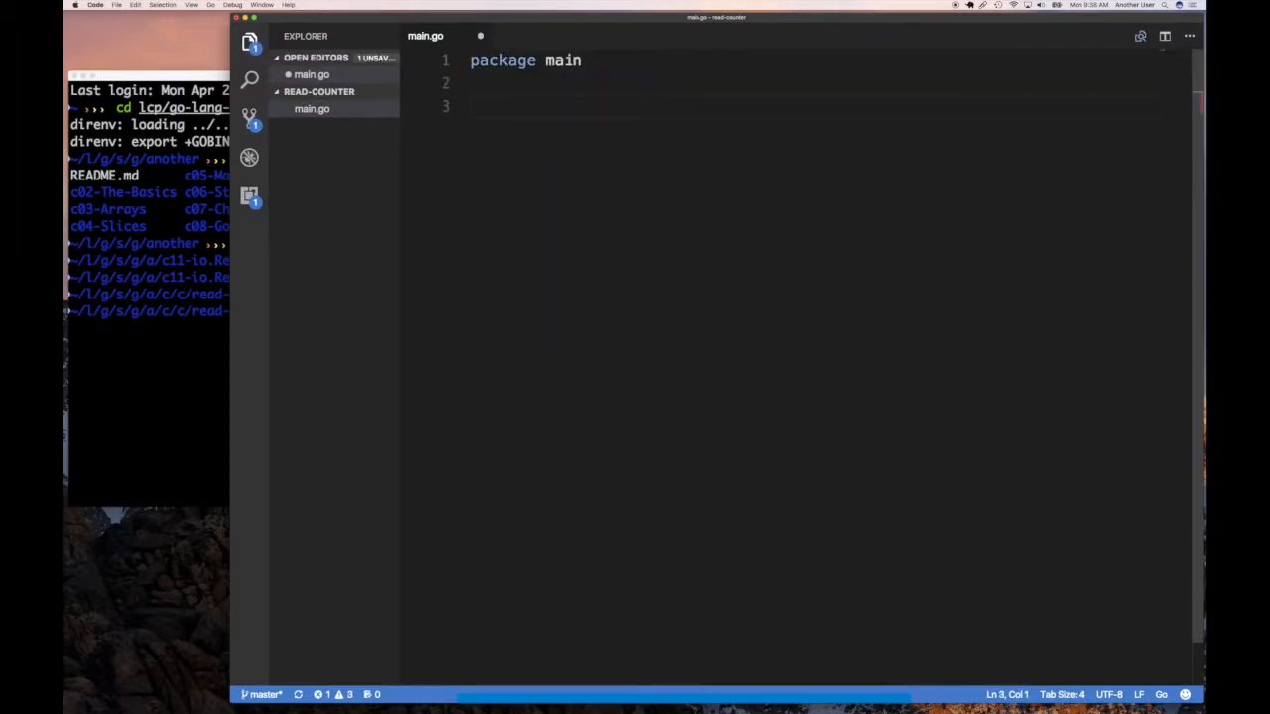
{"action": "type", "text": "func main(){}"}
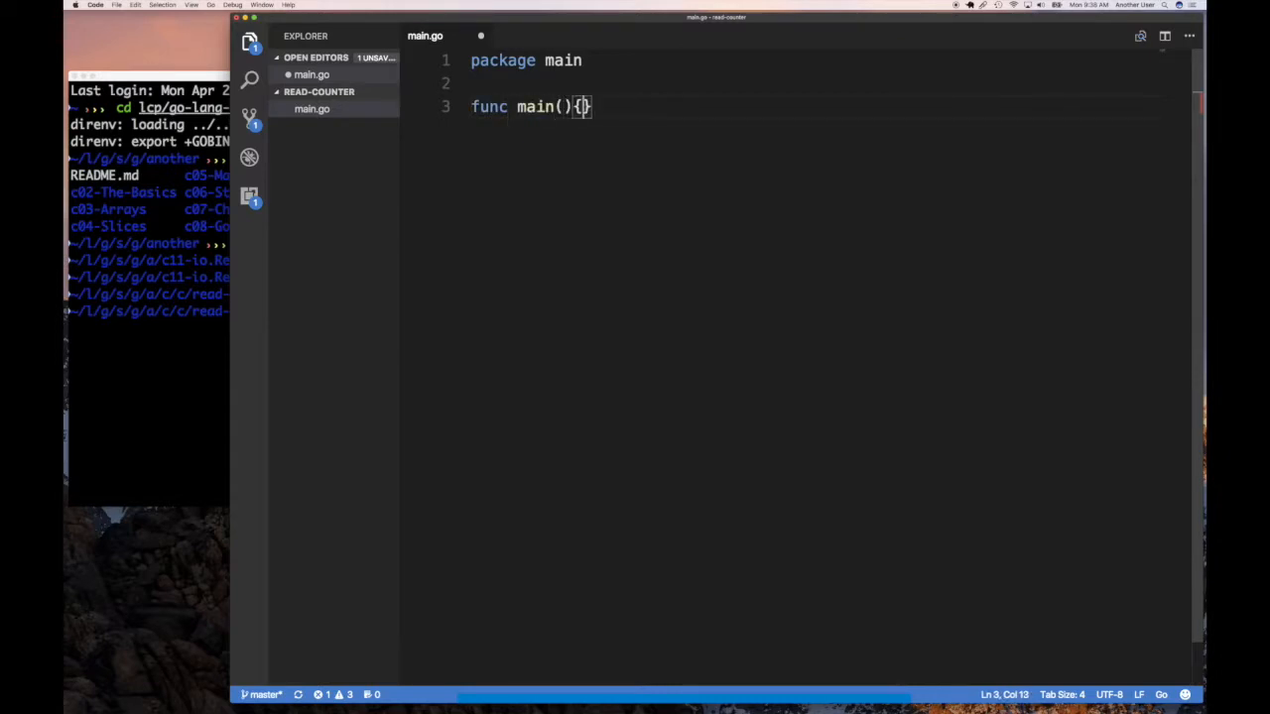
{"action": "type", "text": "fmt.Prin"}
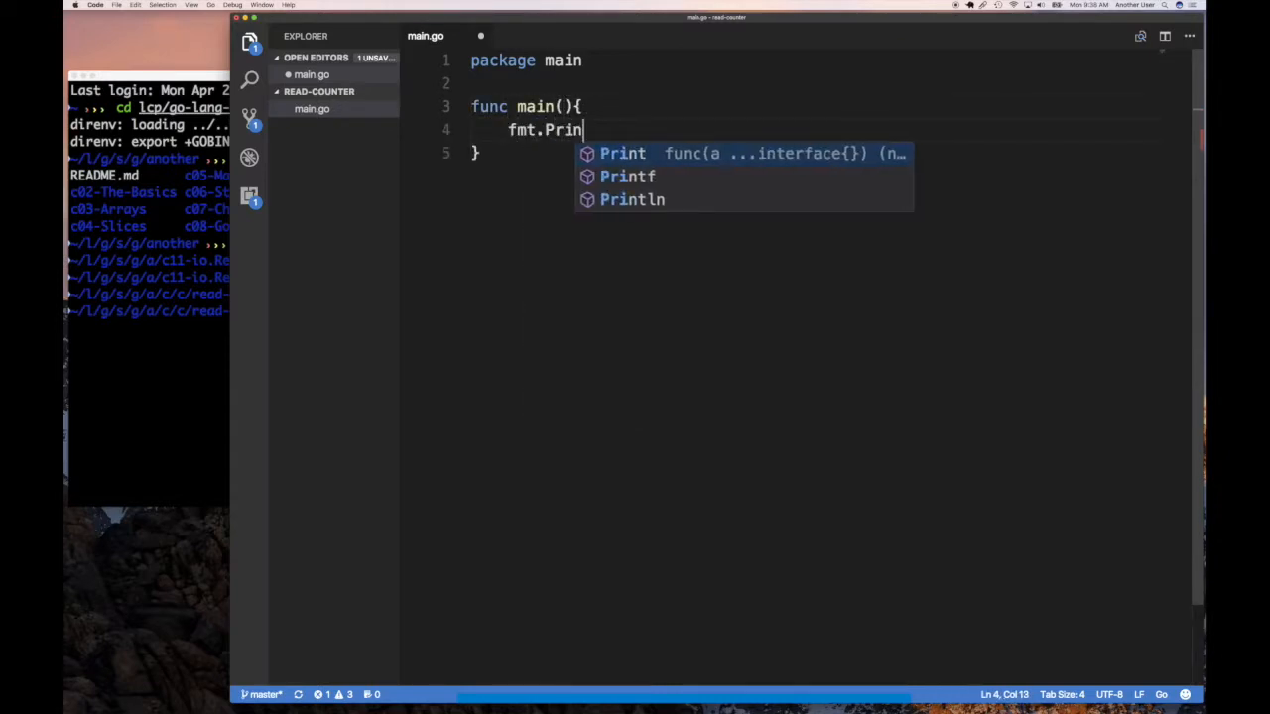
{"action": "left_click", "coordinate": [631, 199]}
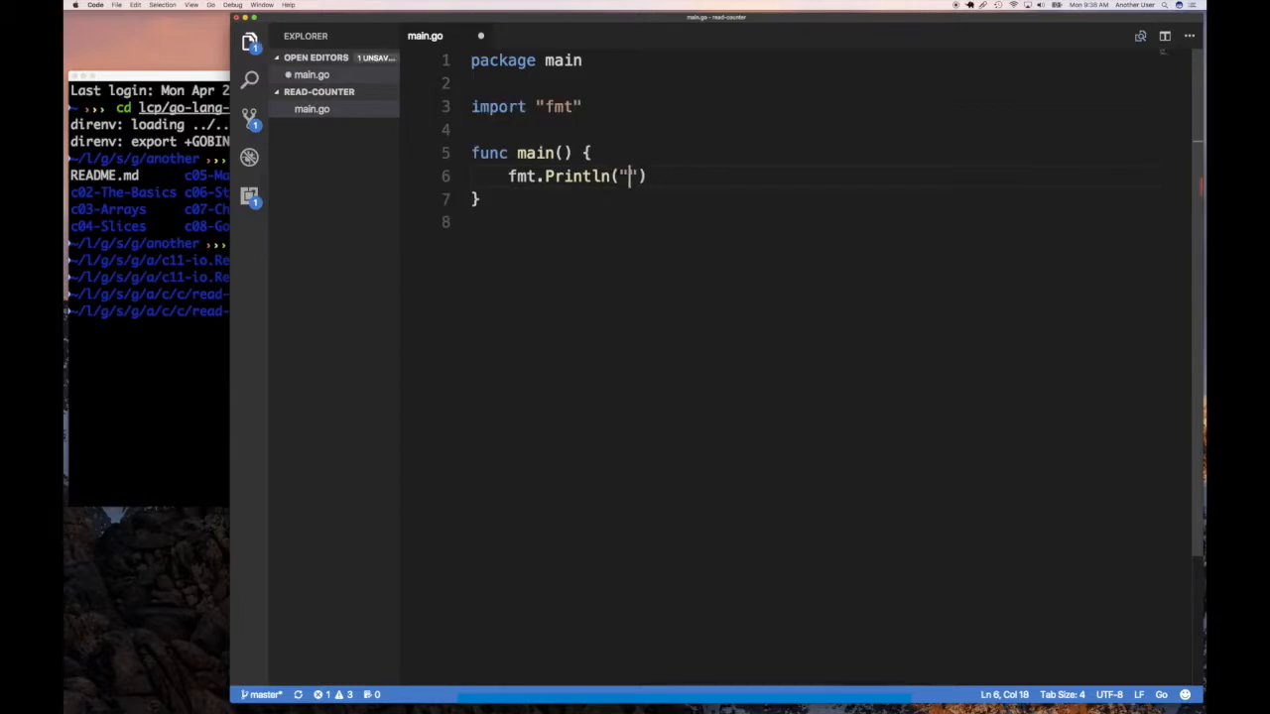
{"action": "type", "text": "Read"}
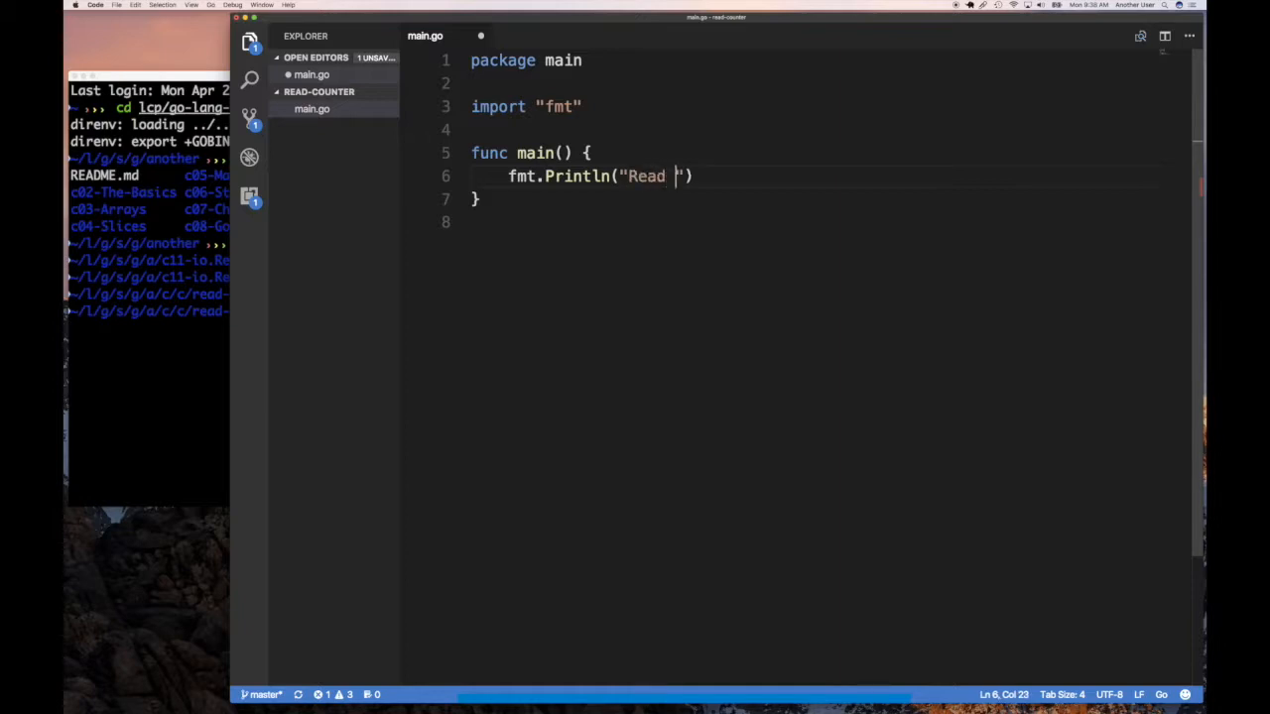
{"action": "type", "text": "Counter"}
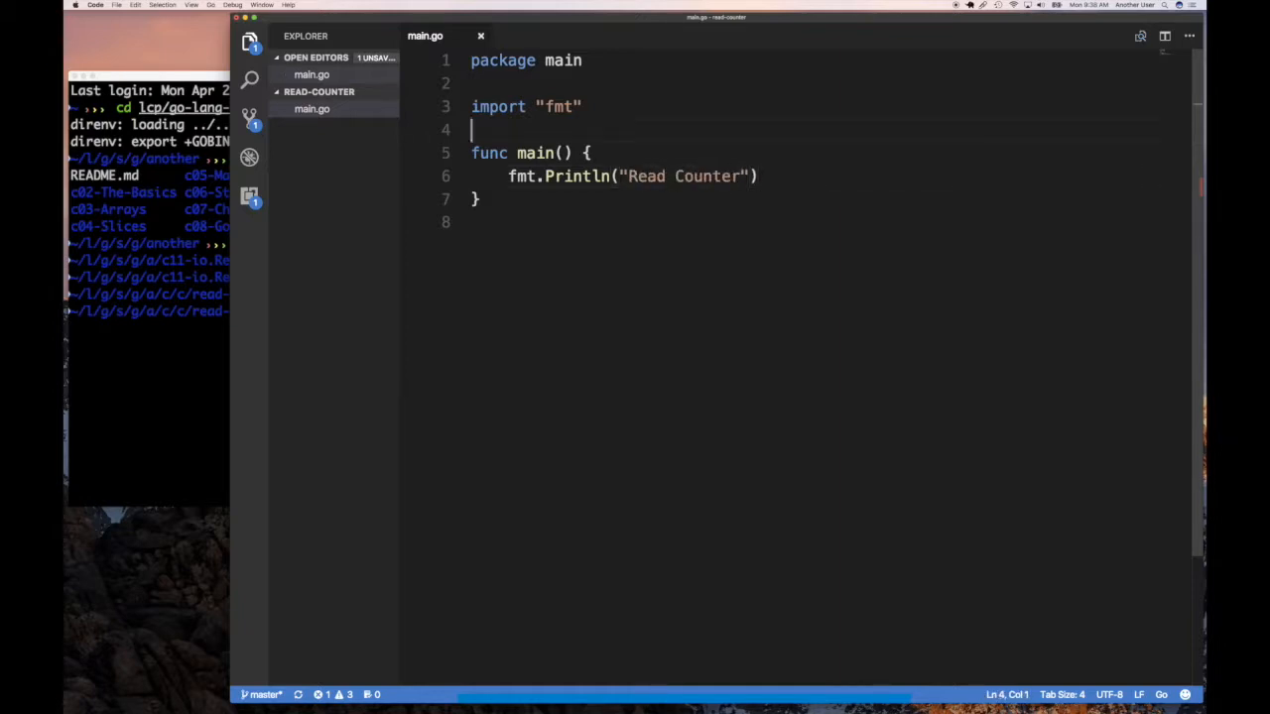
Start a type ReadCounter declaration, erasing the mistaken uint64 alias.
{"action": "type", "text": "type"}
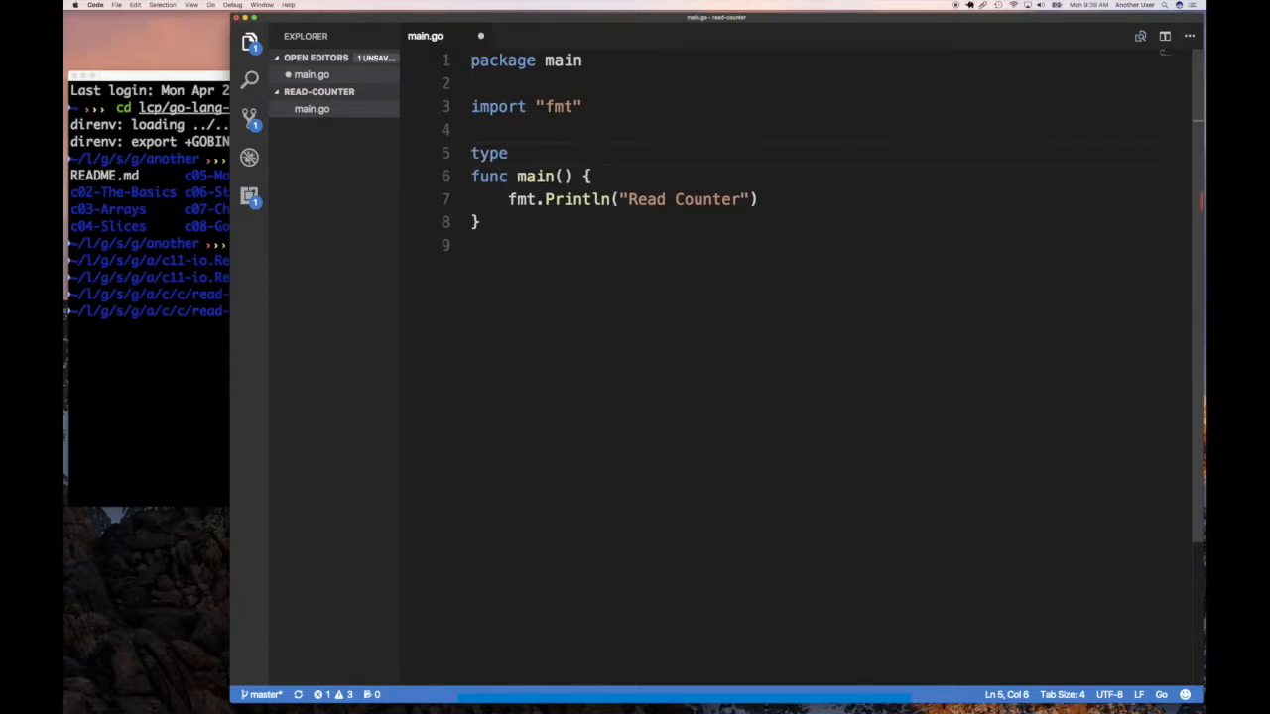
{"action": "type", "text": "COUNT"}
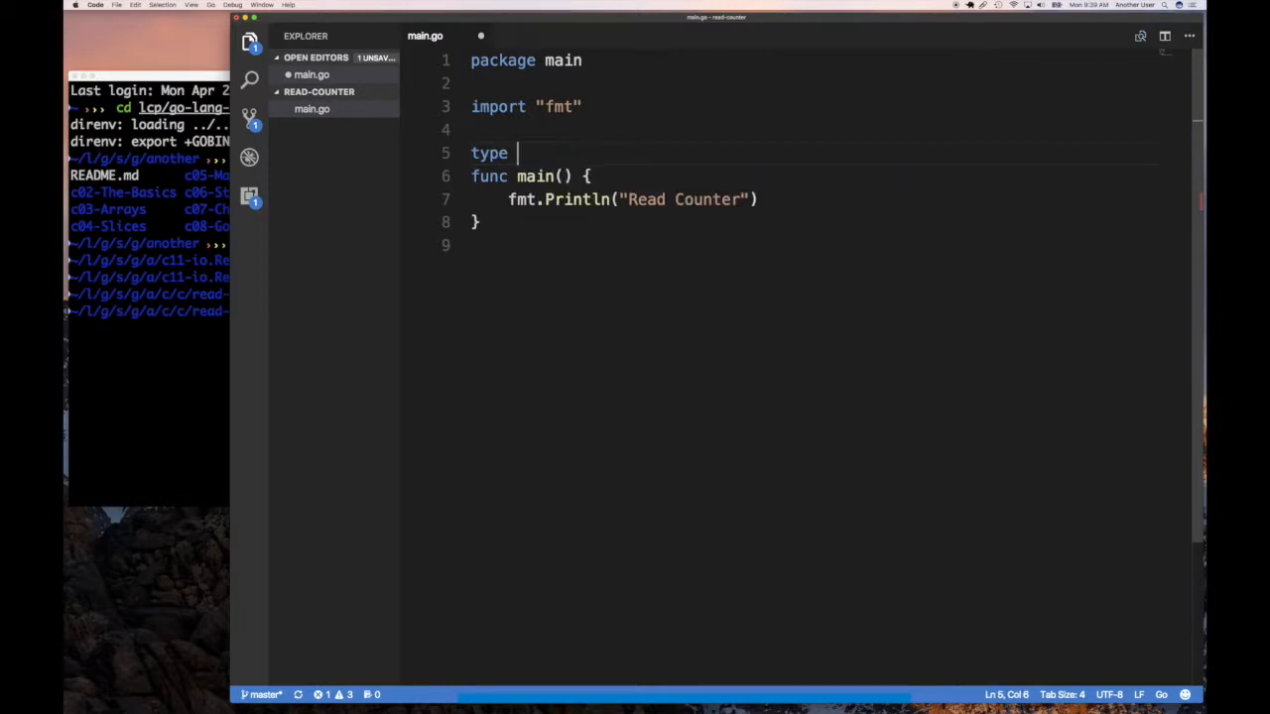
{"action": "type", "text": "Byte"}
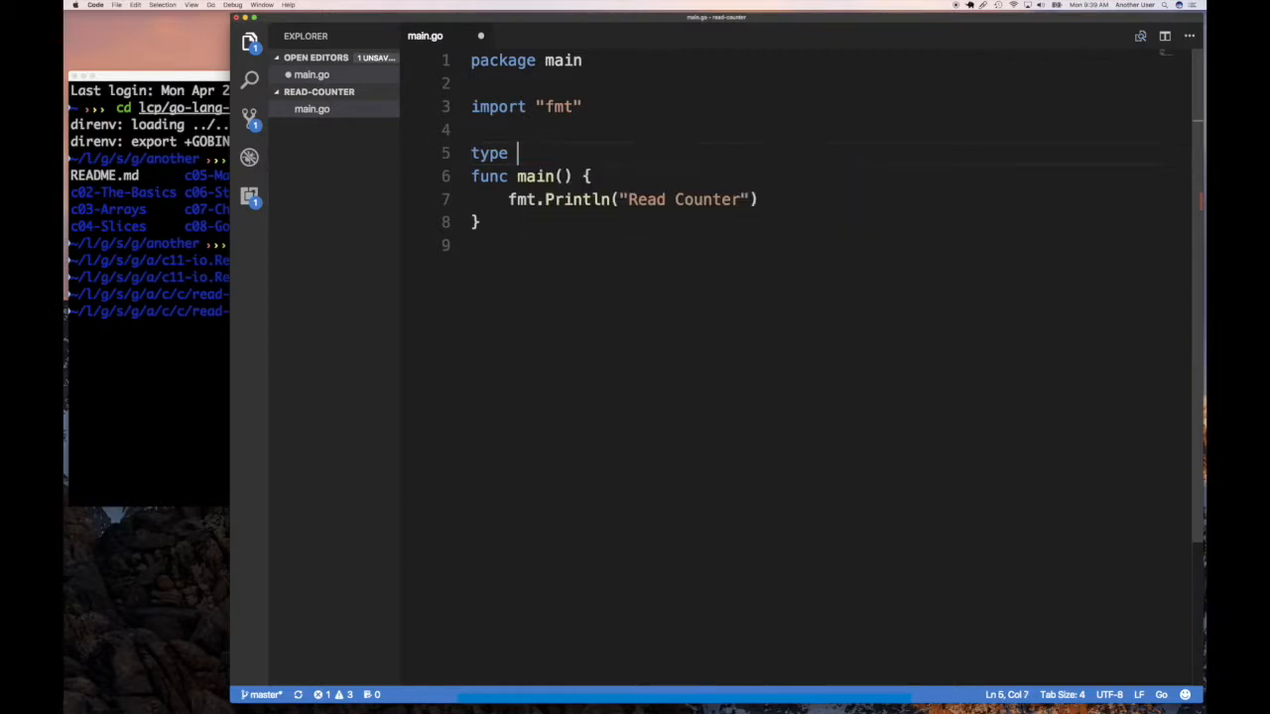
{"action": "type", "text": "ReadCounter"}
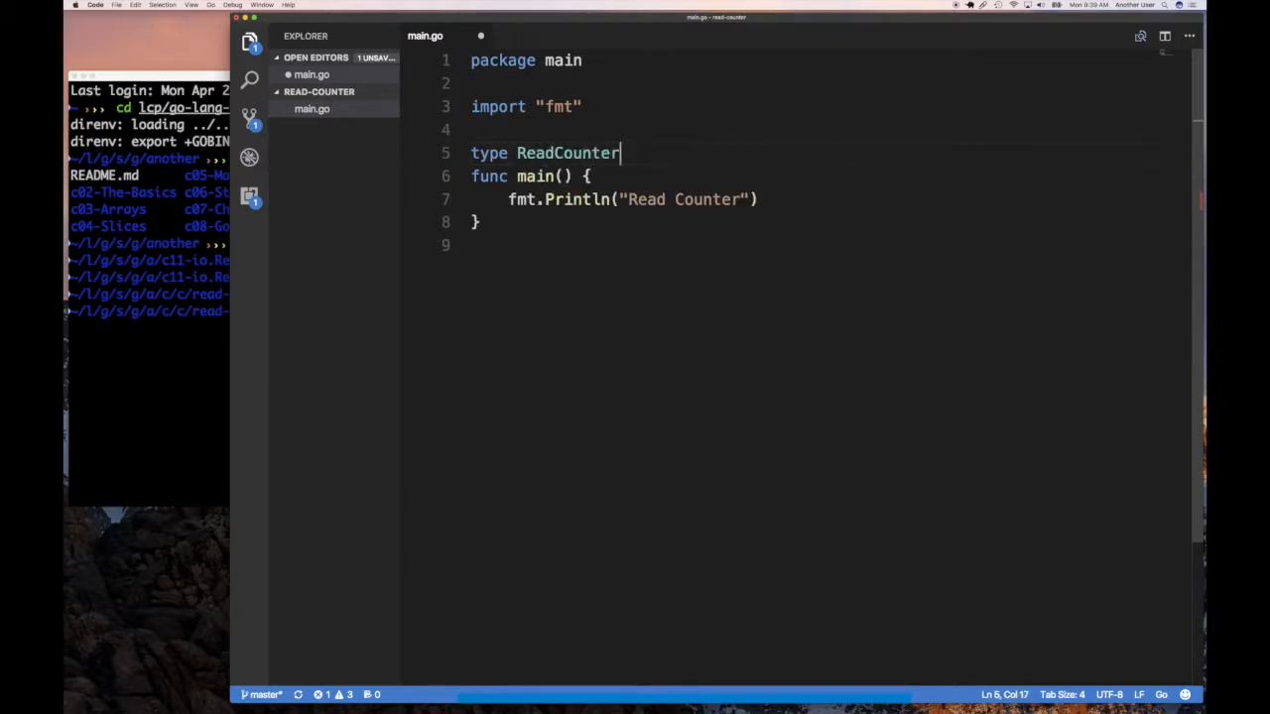
{"action": "type", "text": "int"}
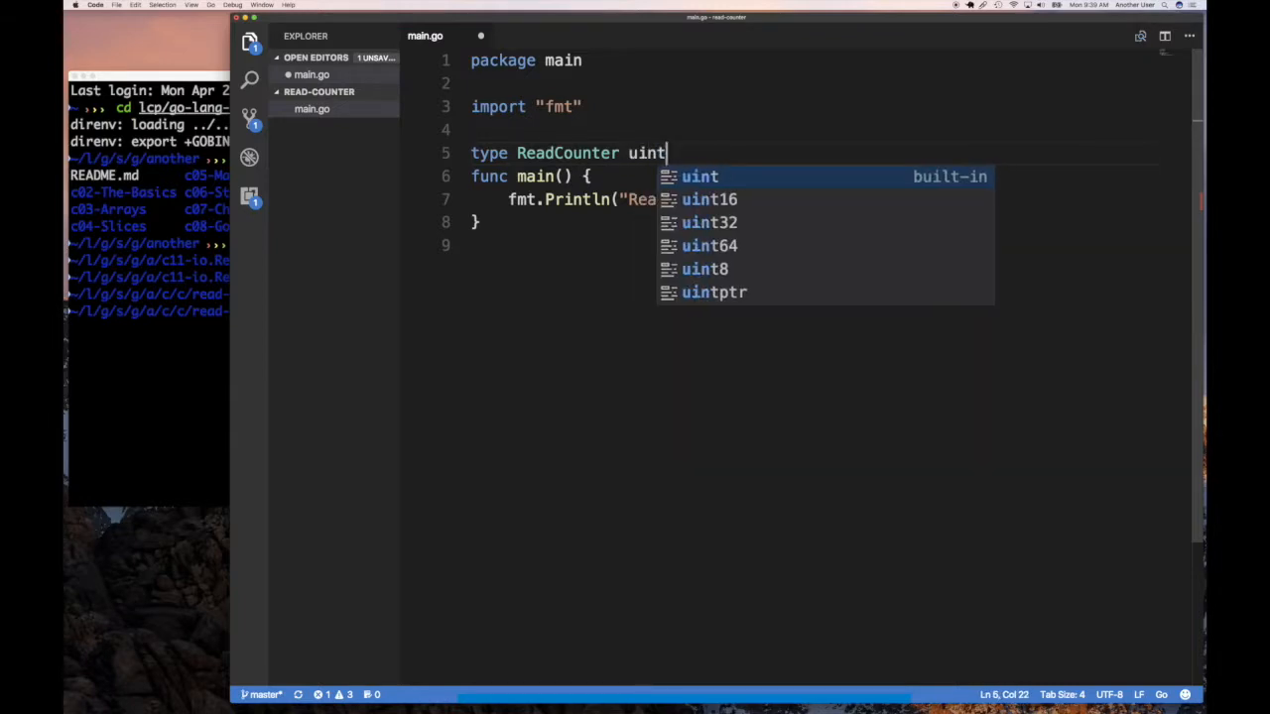
{"action": "type", "text": "64"}
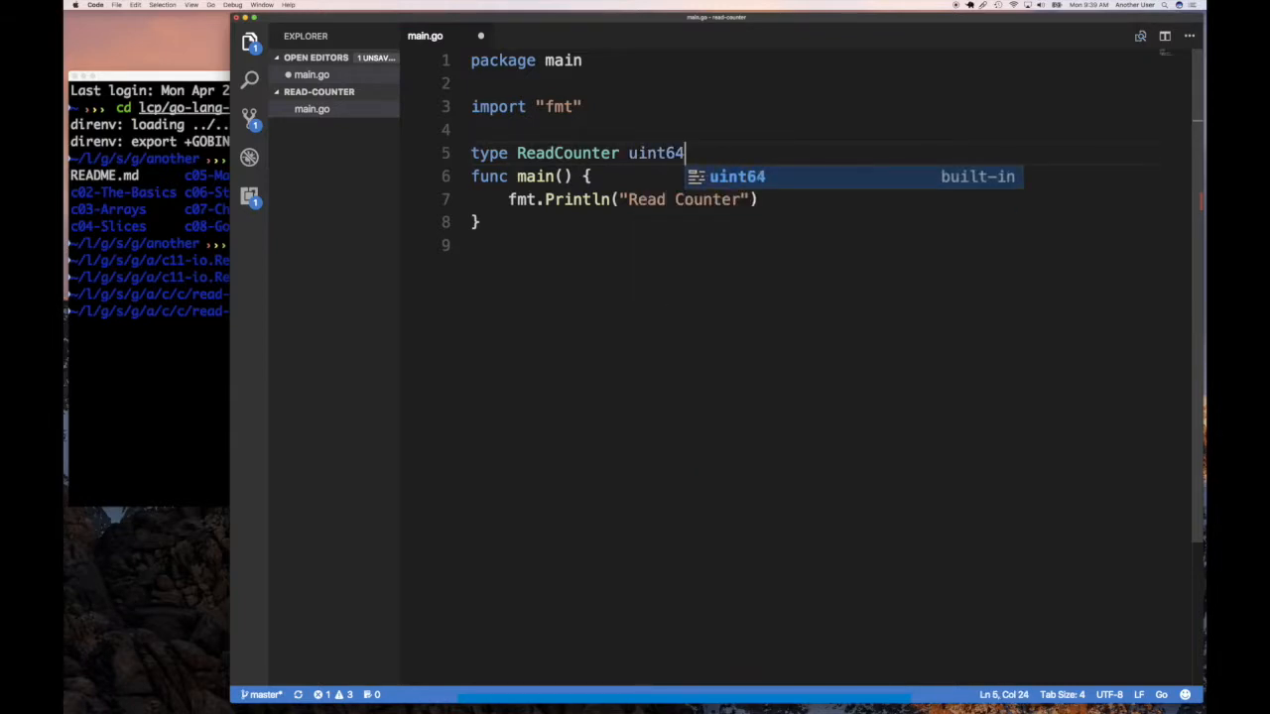
{"action": "key", "text": "Backspace"}
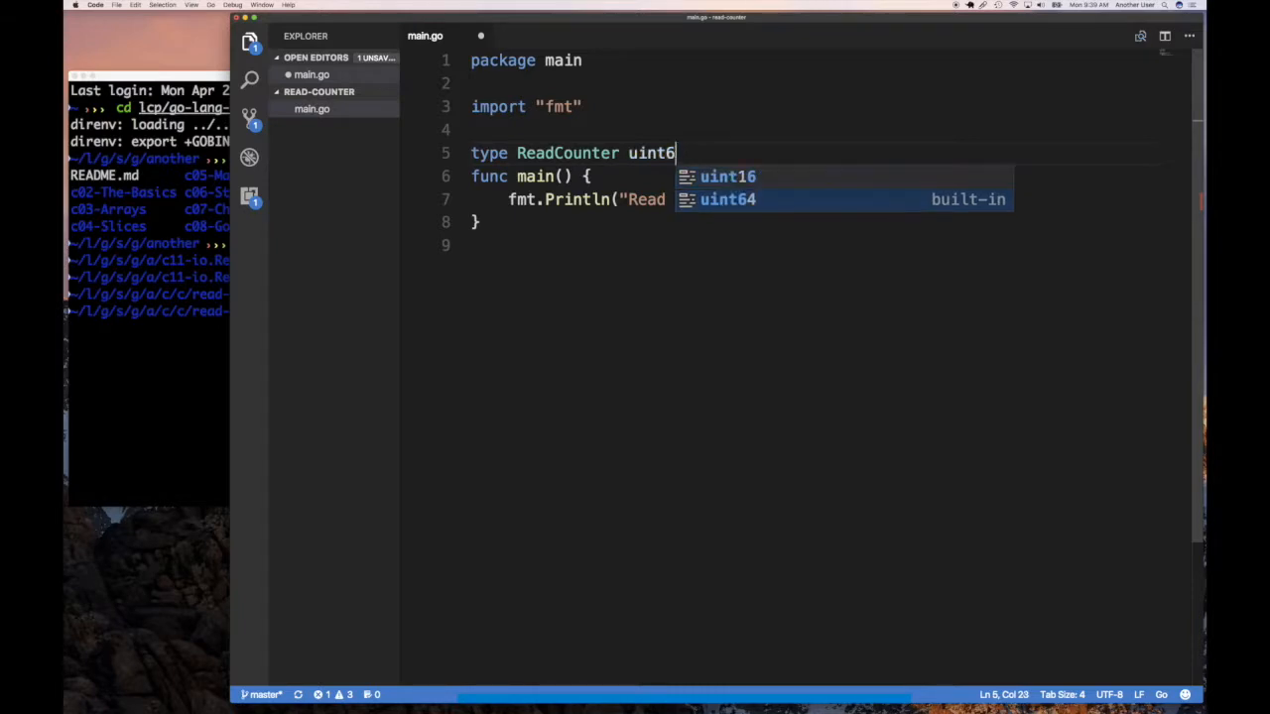
Make ReadCounter a struct with a count uint64 field.
{"action": "type", "text": "stroi"}
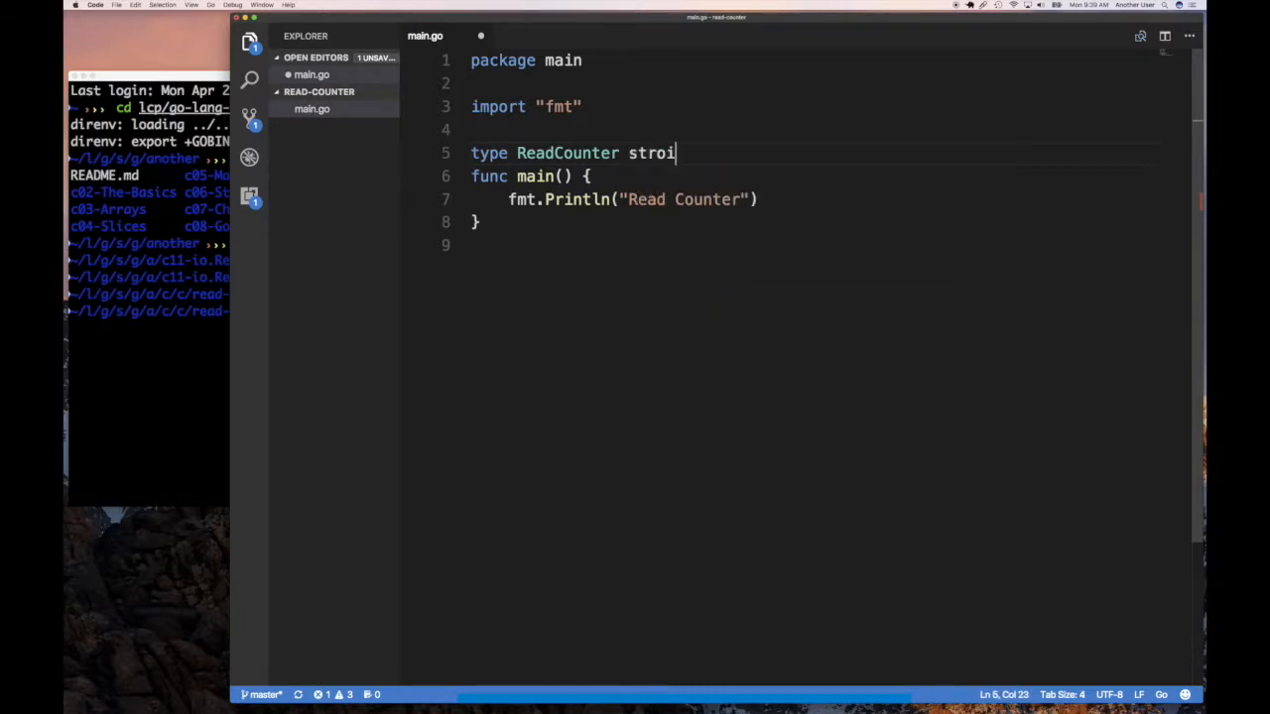
{"action": "type", "text": "struct"}
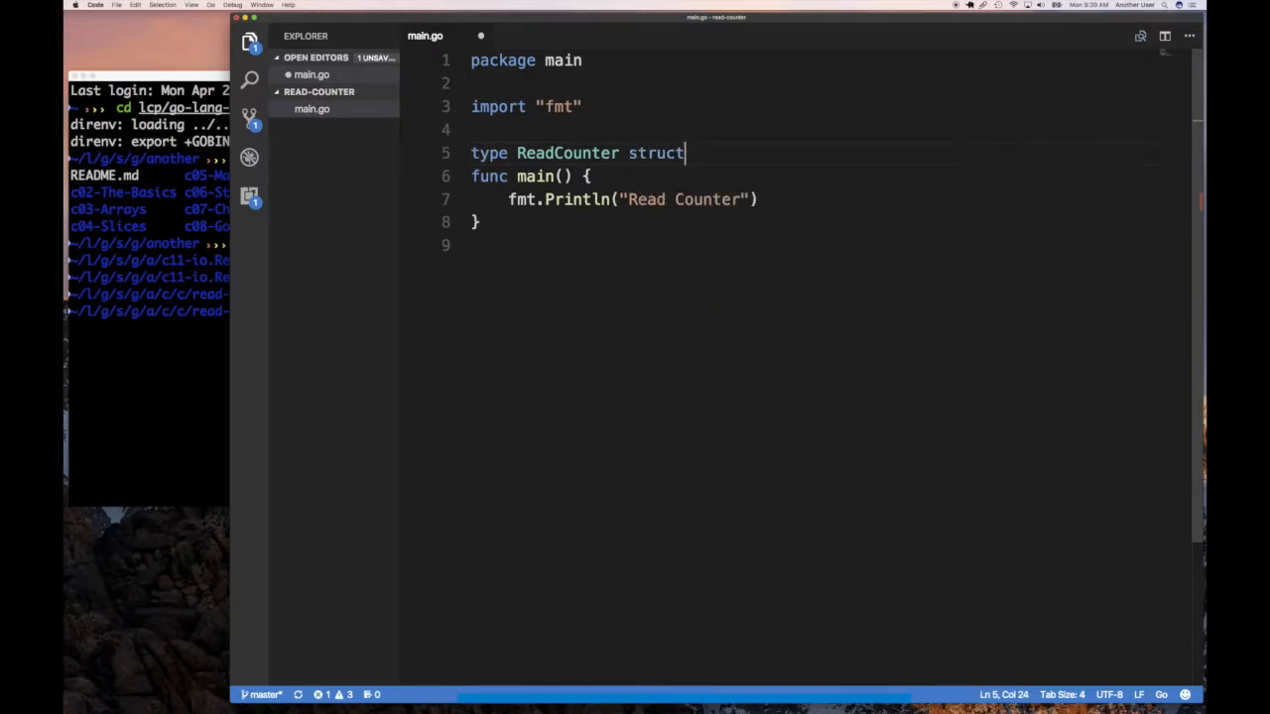
{"action": "type", "text": "{"}
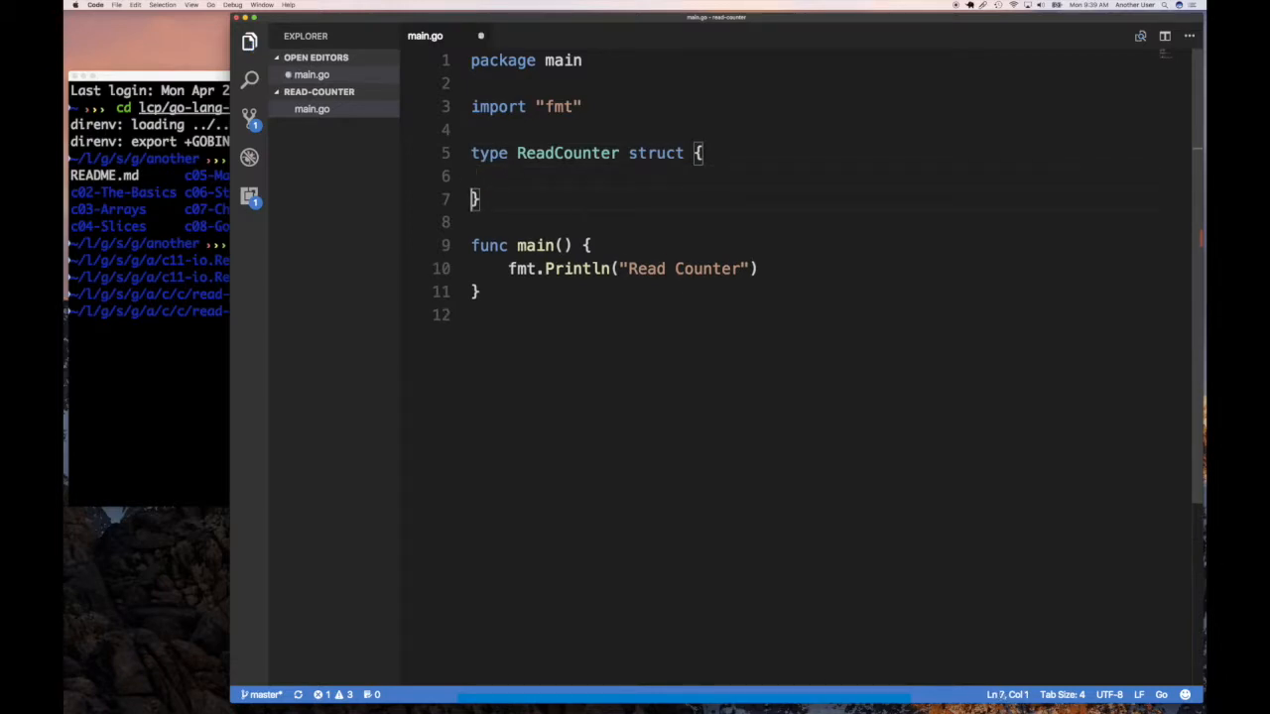
{"action": "type", "text": "count uin"}
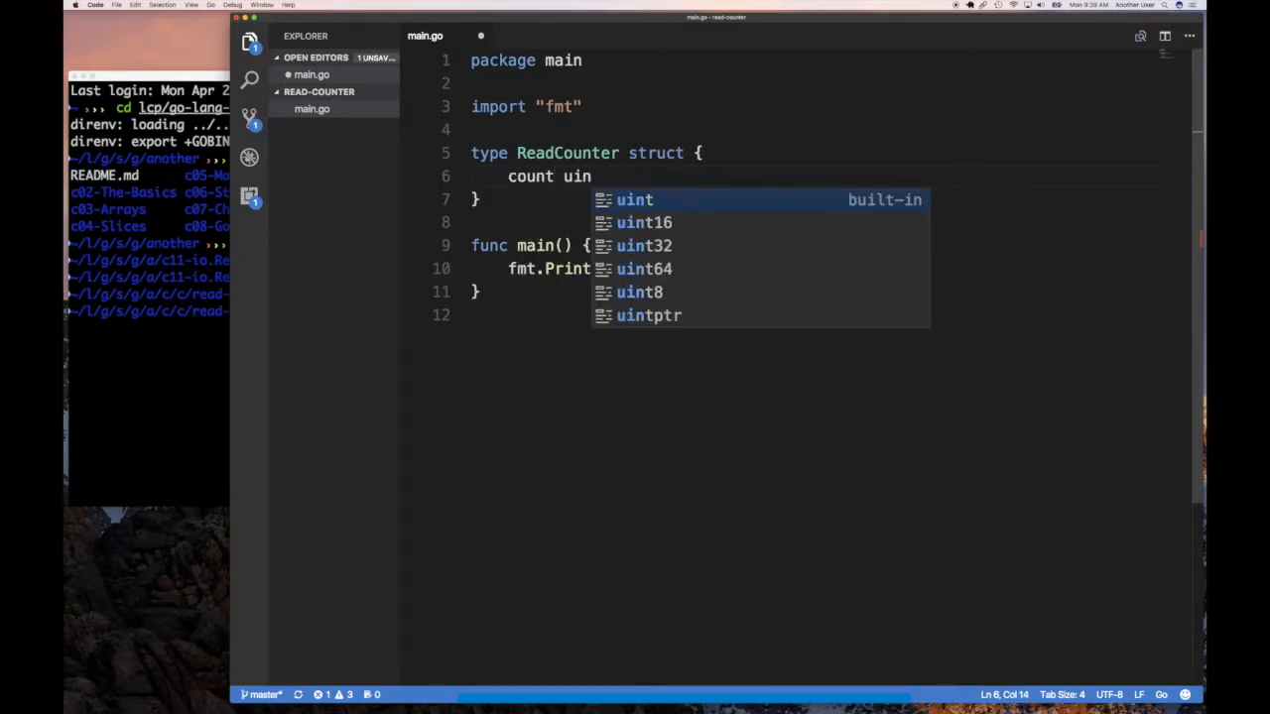
{"action": "type", "text": "t64"}
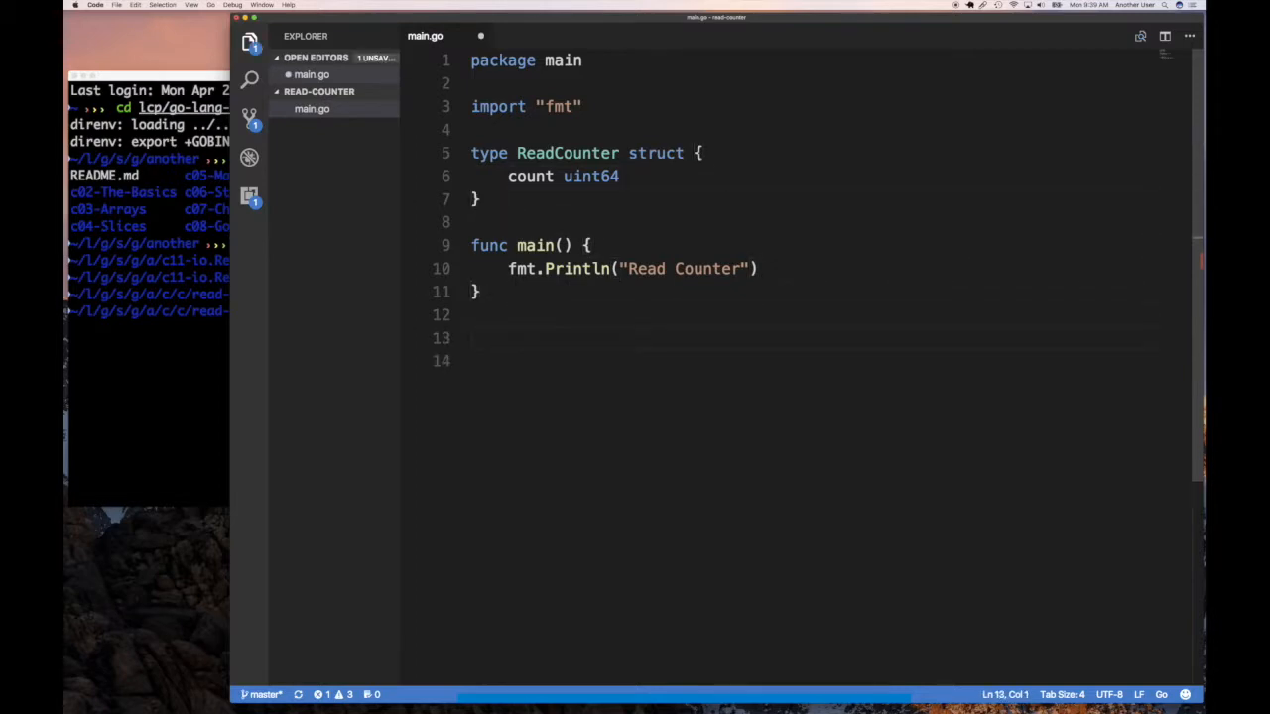
Declare a String() string method on ReadCounter.
{"action": "type", "text": "fu"}
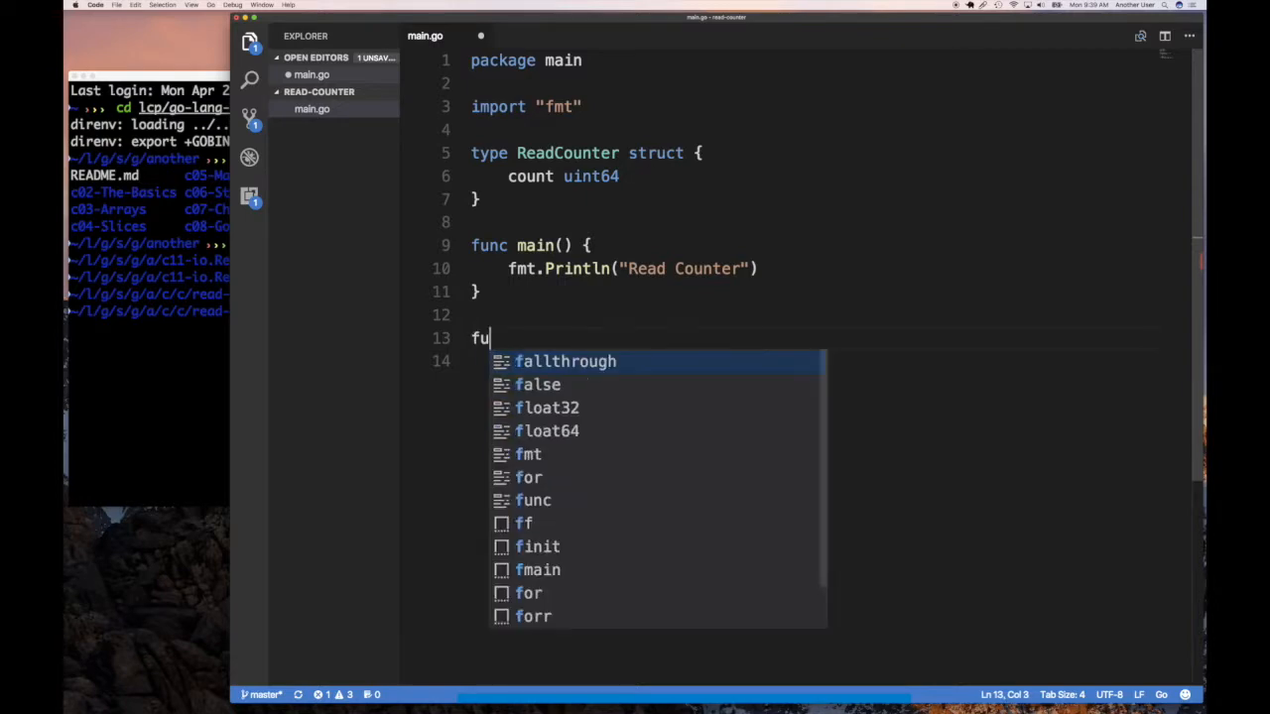
{"action": "type", "text": "nc"}
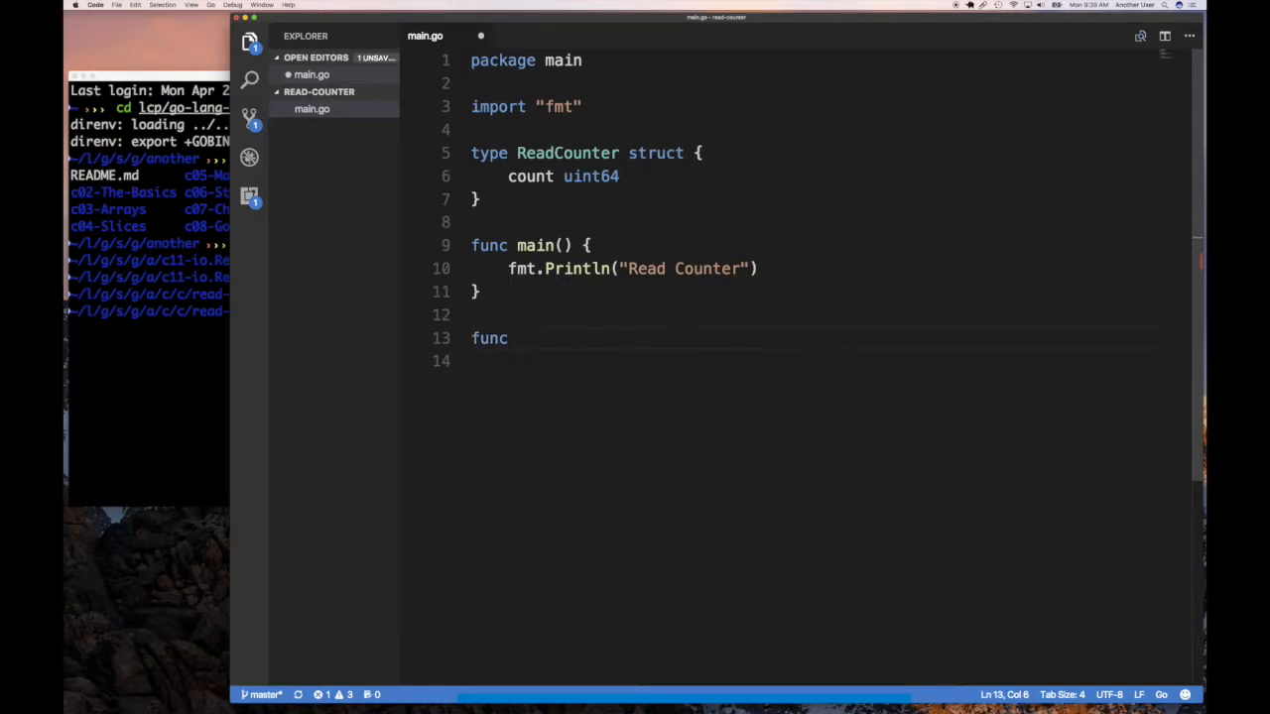
{"action": "type", "text": "(c"}
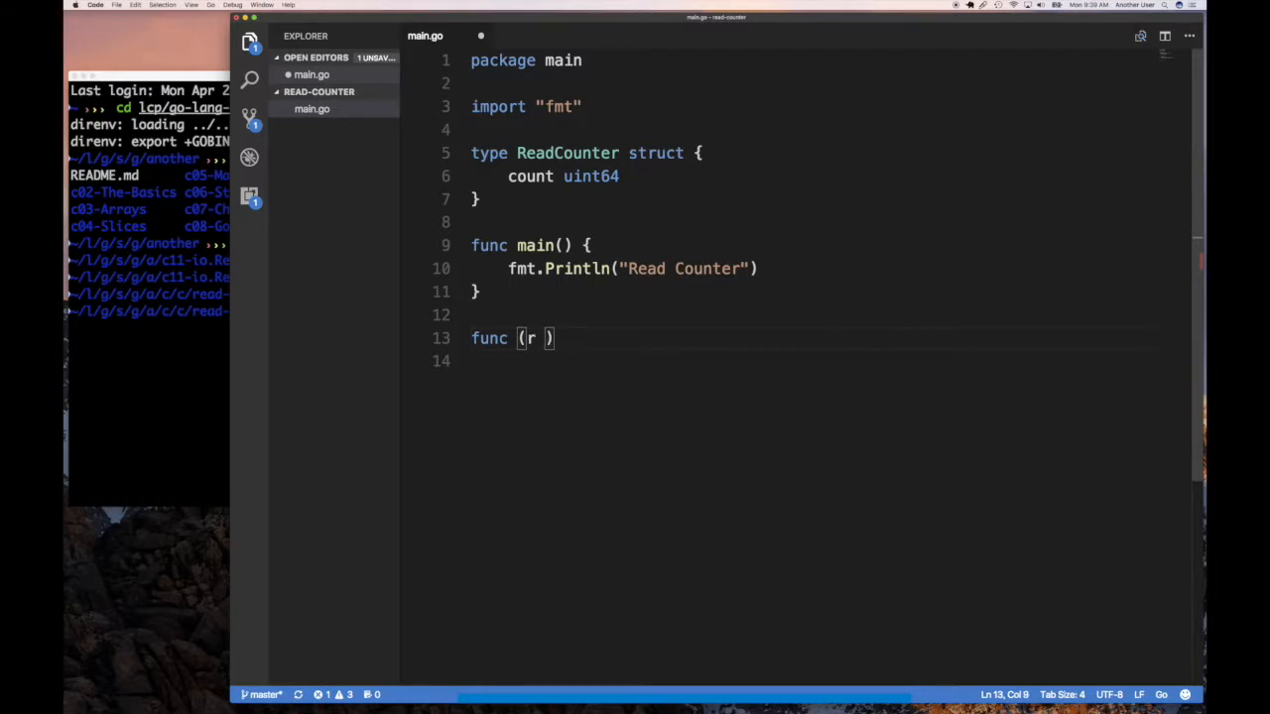
{"action": "type", "text": "ReadCounter)"}
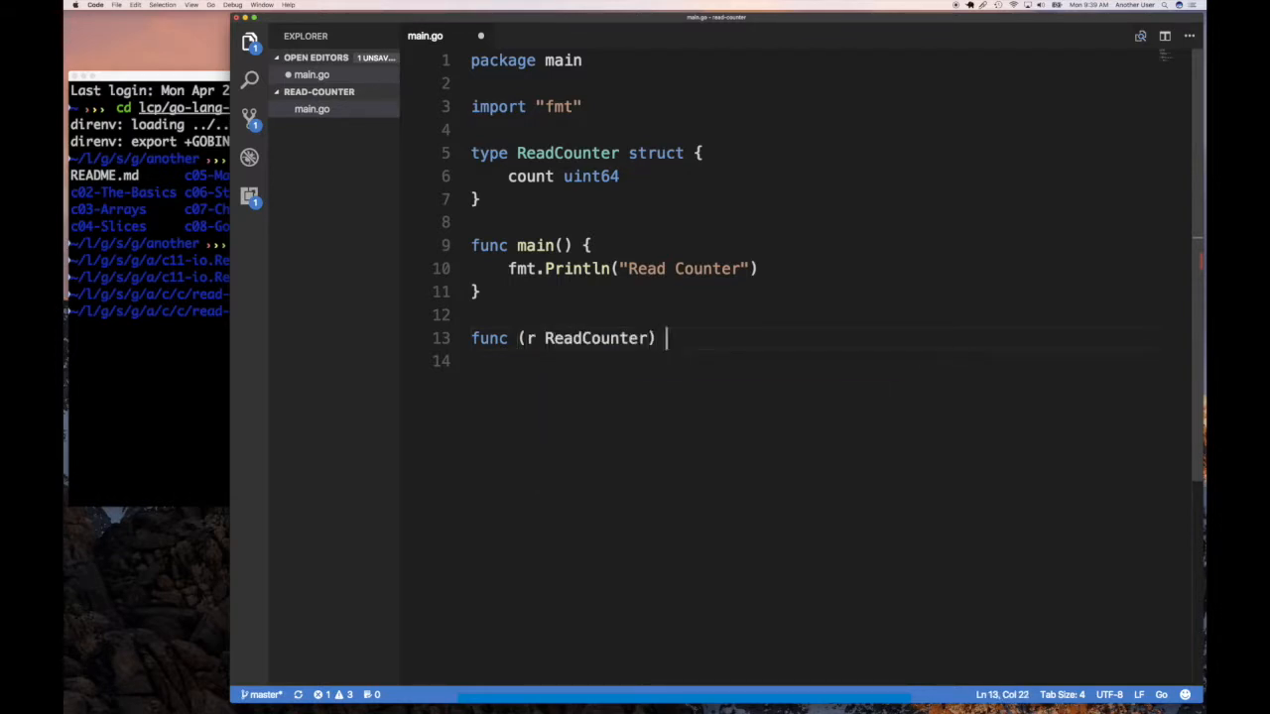
{"action": "type", "text": "String()"}
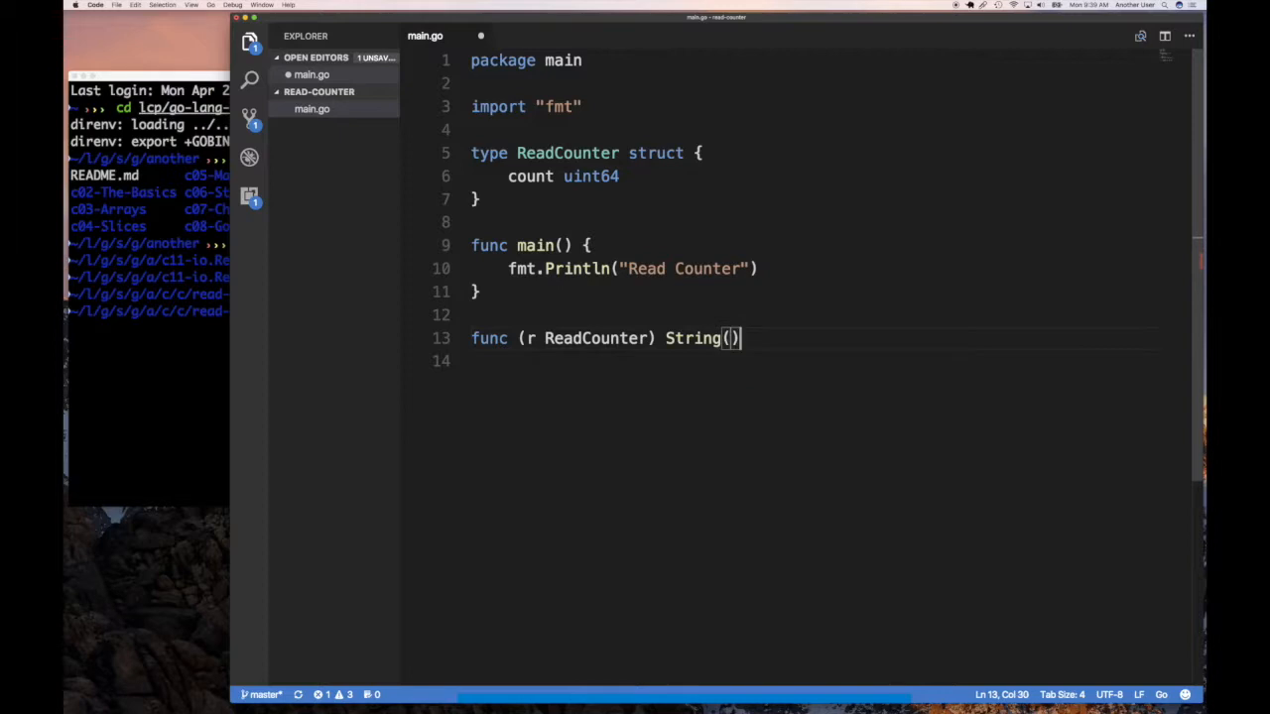
{"action": "type", "text": "string"}
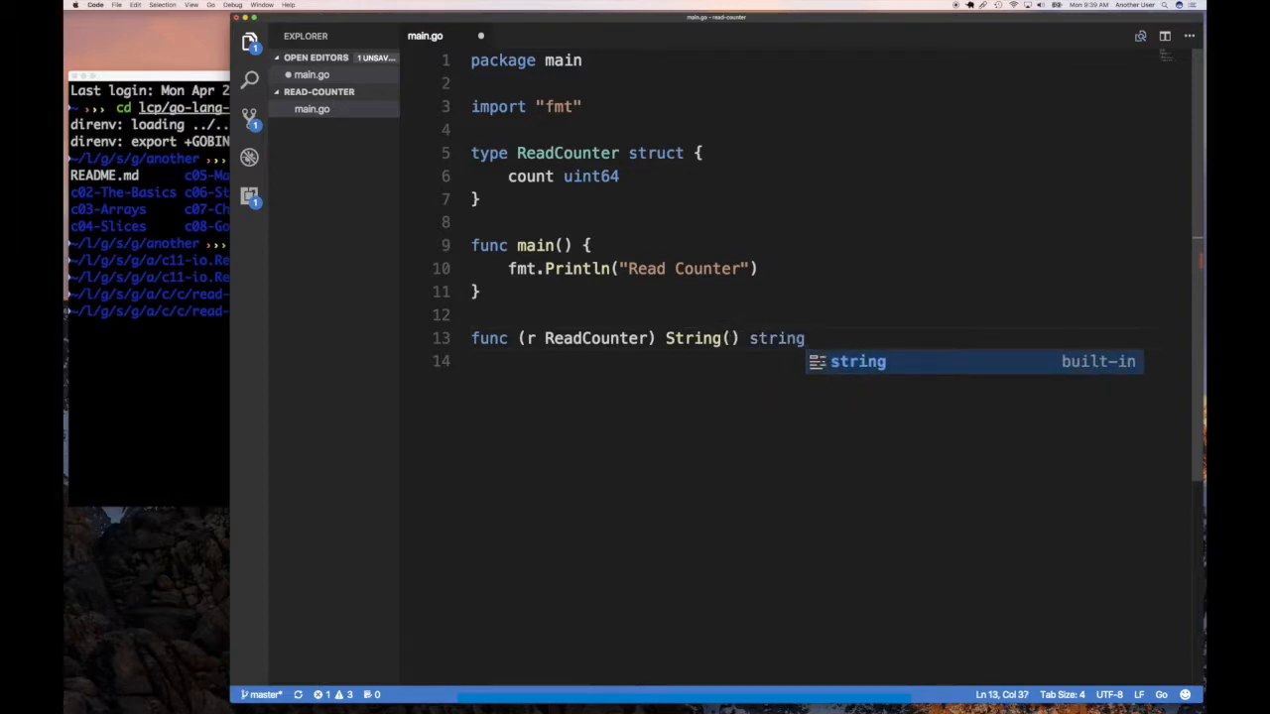
{"action": "type", "text": "{"}
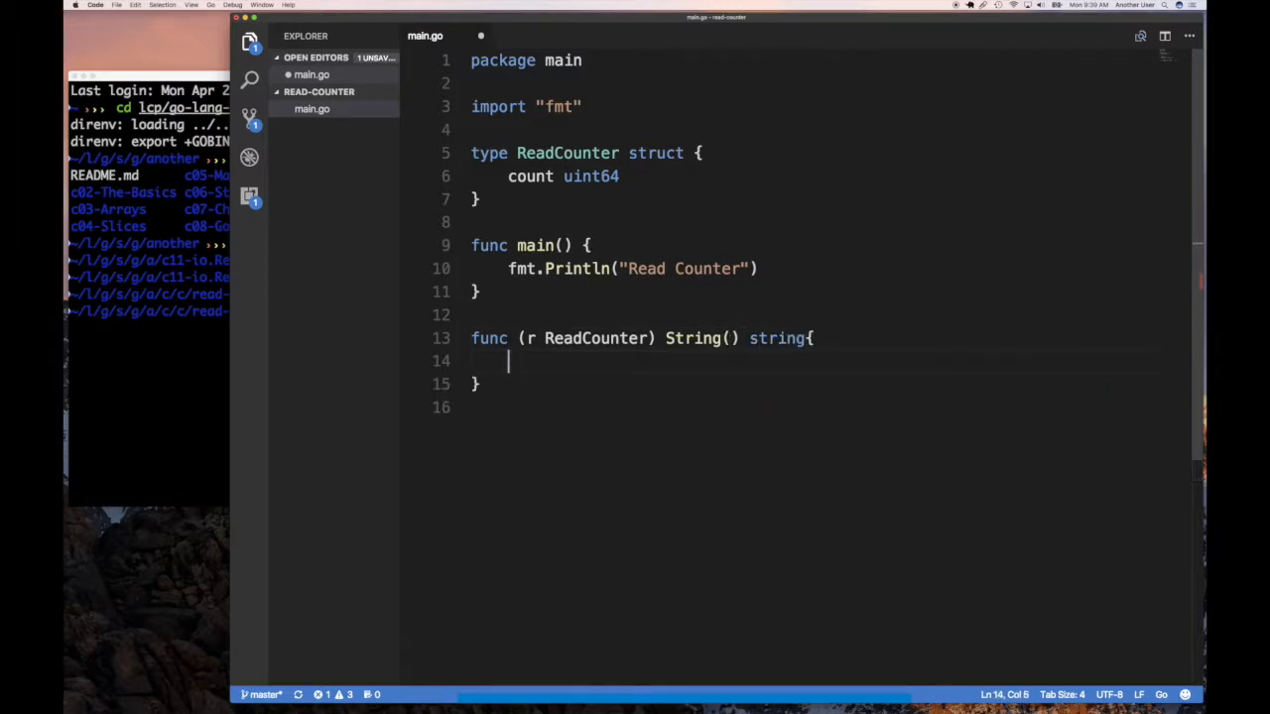
Return fmt.Sprintf("%v", r.count) from the String method.
{"action": "type", "text": "return fm"}
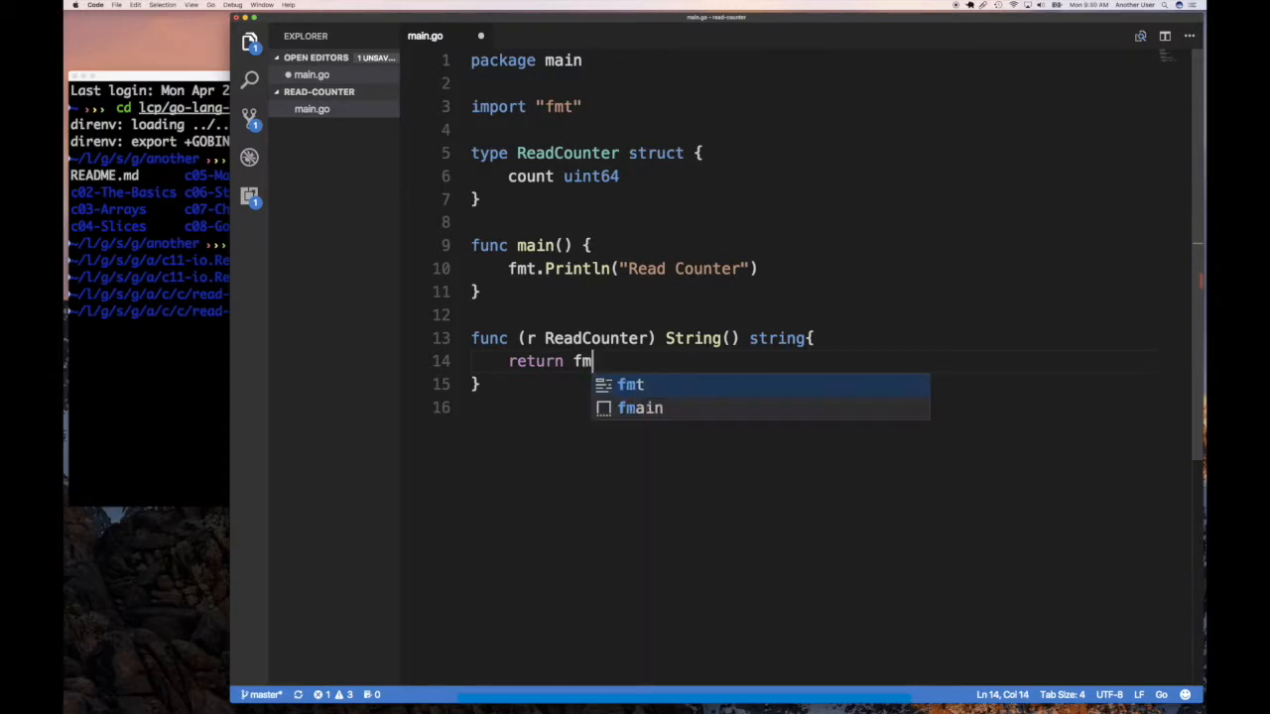
{"action": "type", "text": "t.Sprintf(\""}
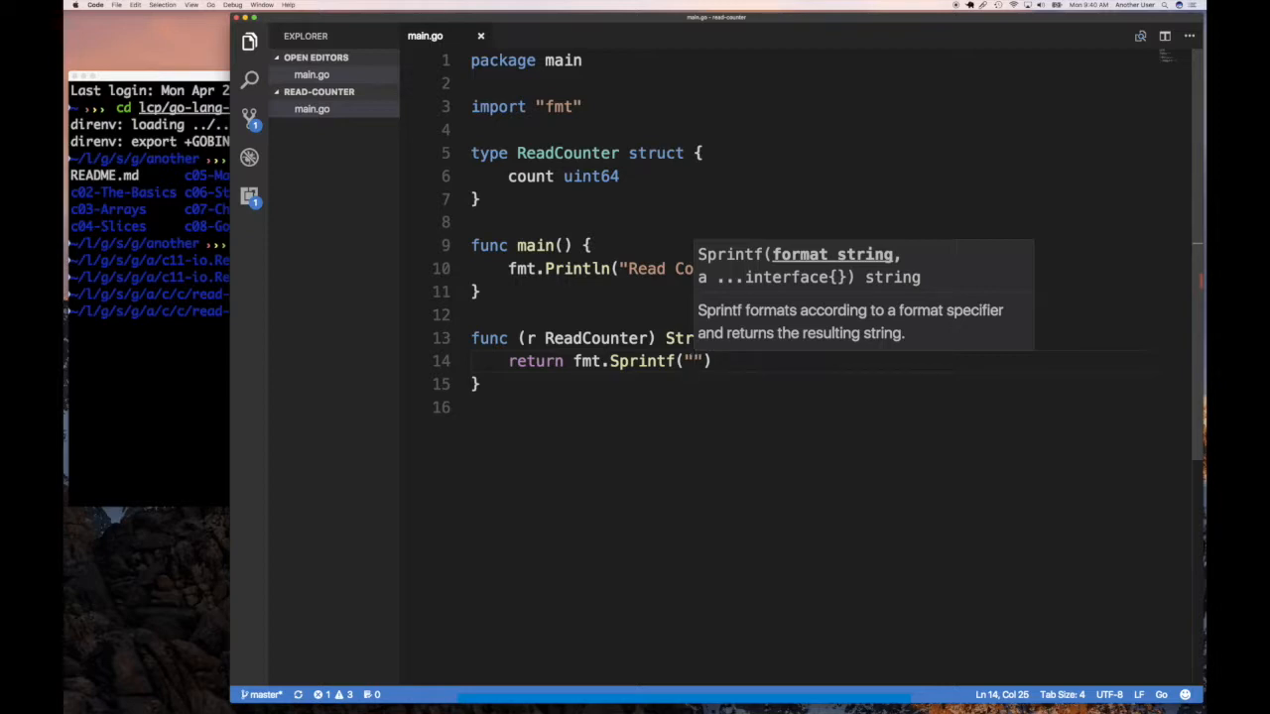
{"action": "type", "text": "%v"}
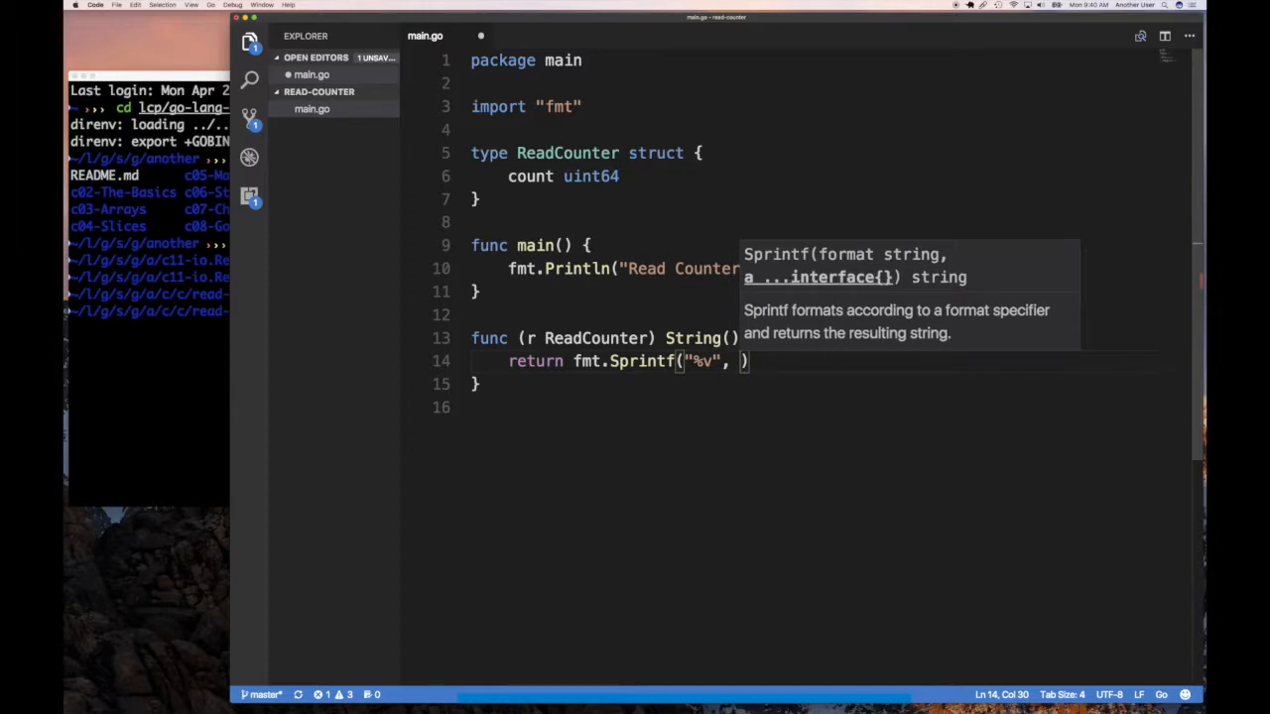
{"action": "type", "text": "r.count"}
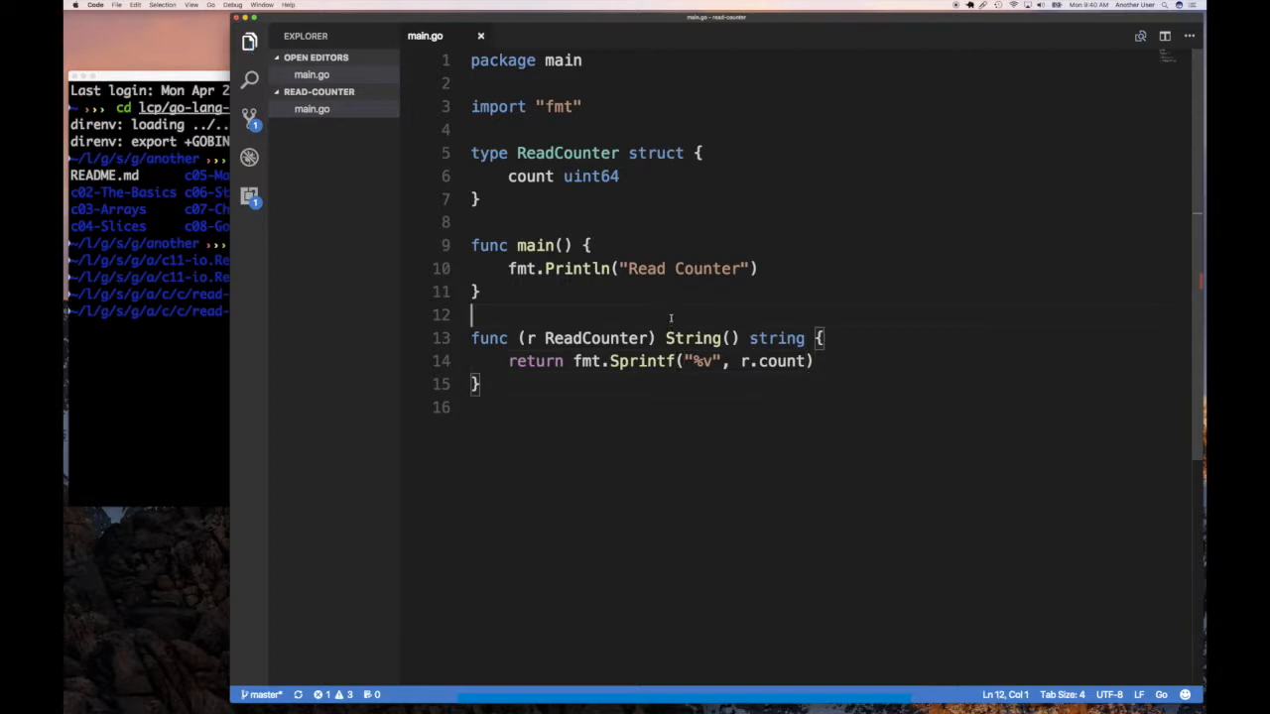
Add an empty Read(p []byte) (n int, err error) method on *ReadCounter and save.
{"action": "type", "text": "func (r"}
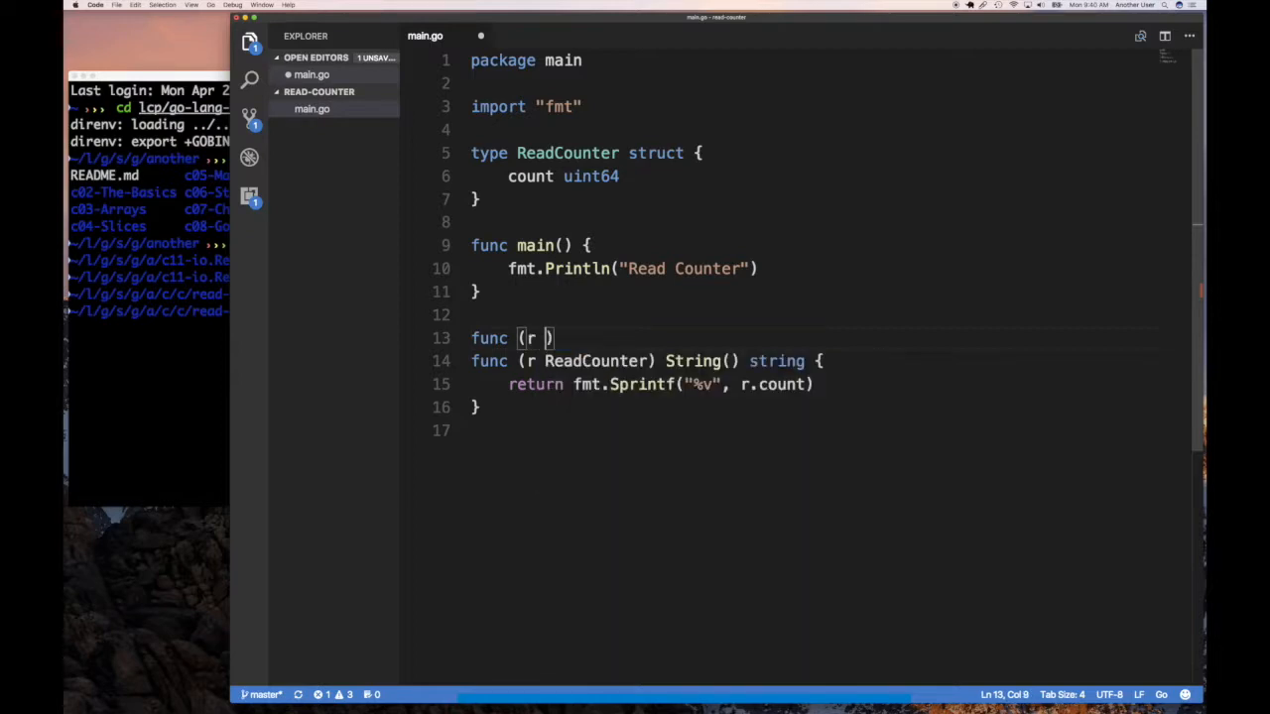
{"action": "type", "text": "ReadCounter"}
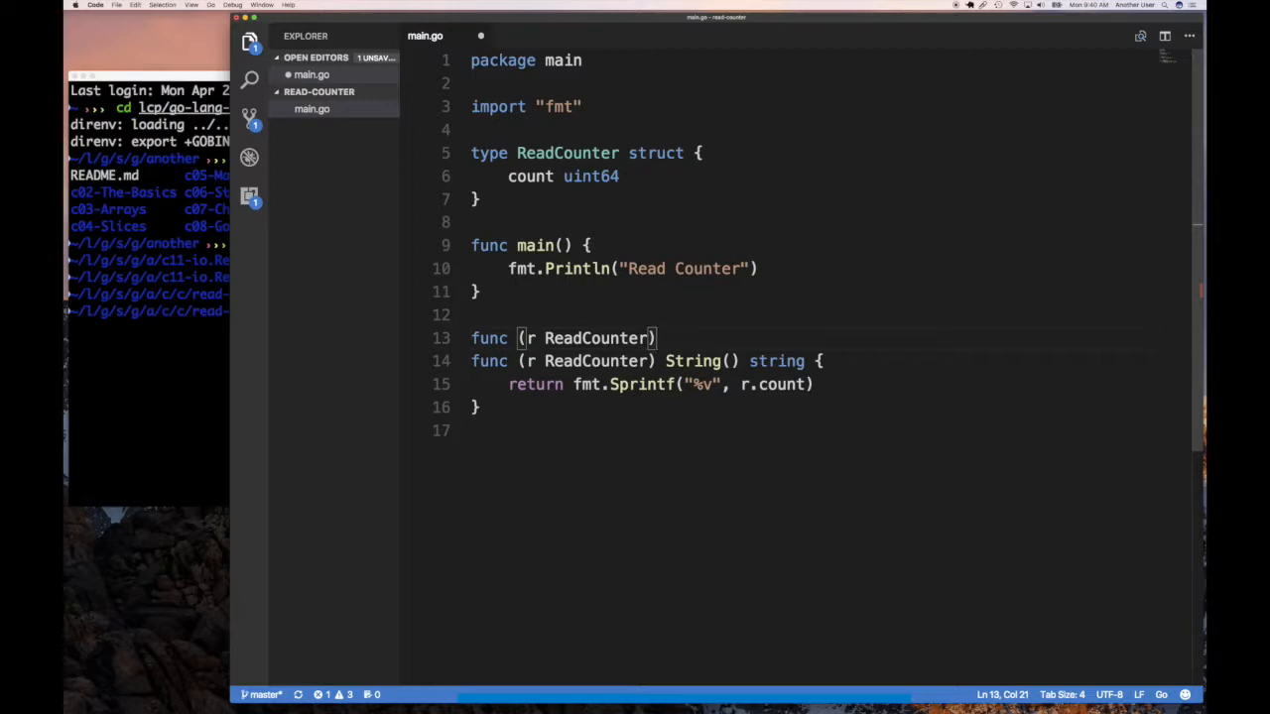
{"action": "type", "text": "Rea"}
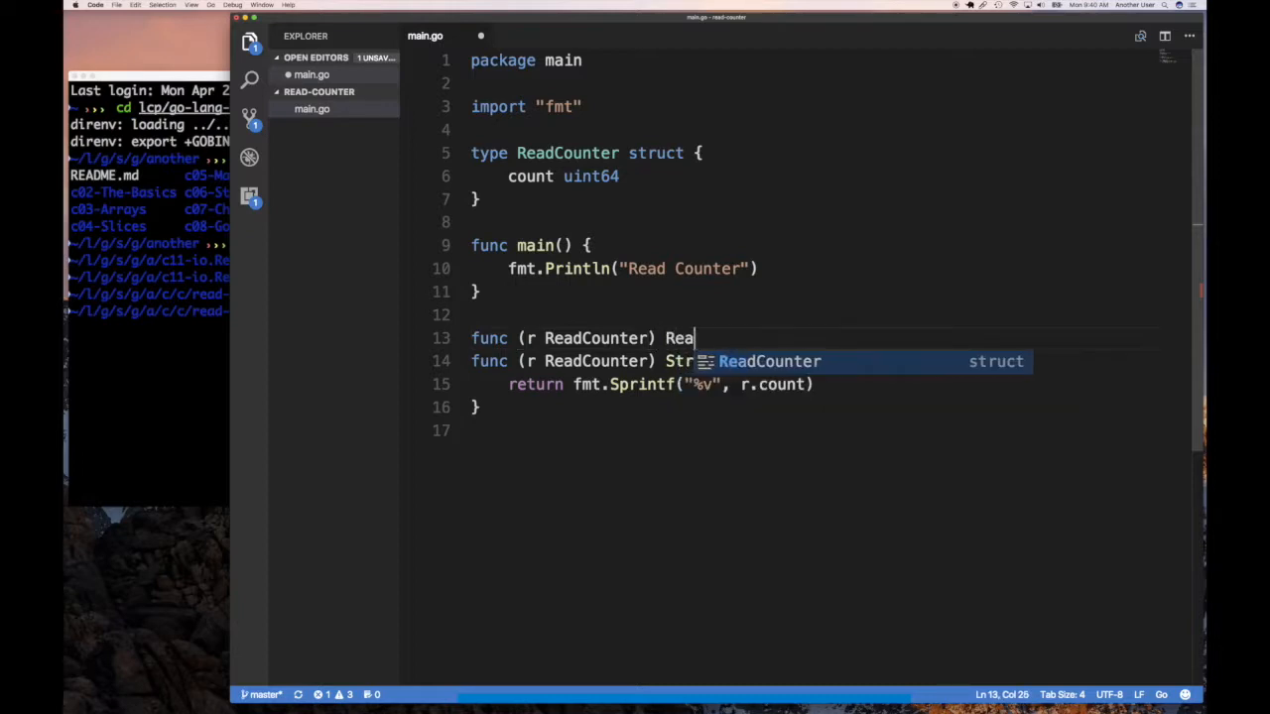
{"action": "type", "text": "d()"}
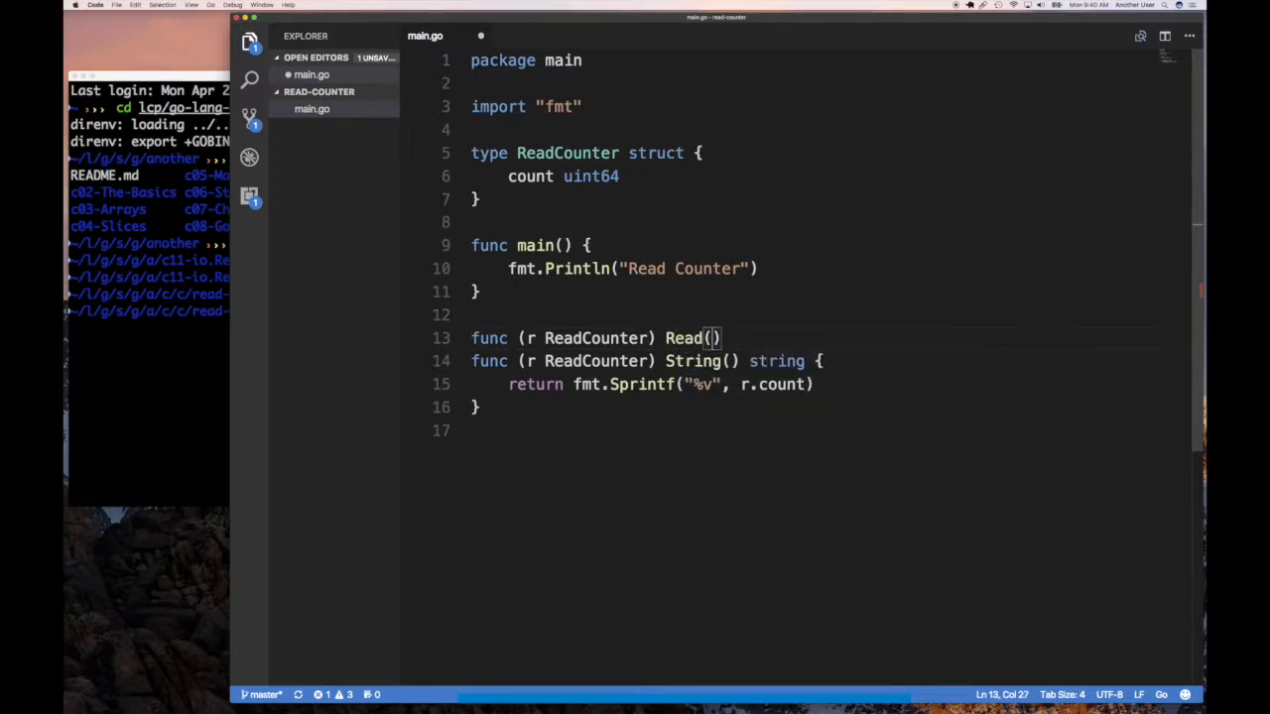
{"action": "type", "text": "p"}
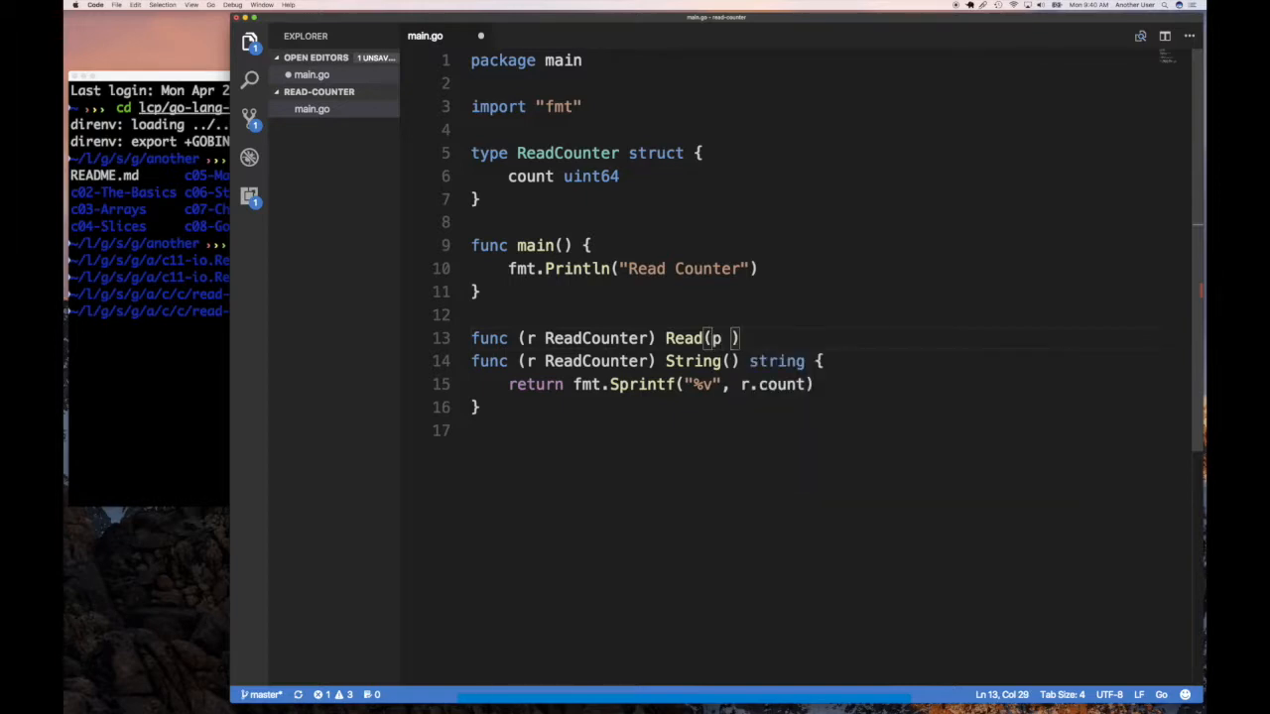
{"action": "type", "text": "[]byte"}
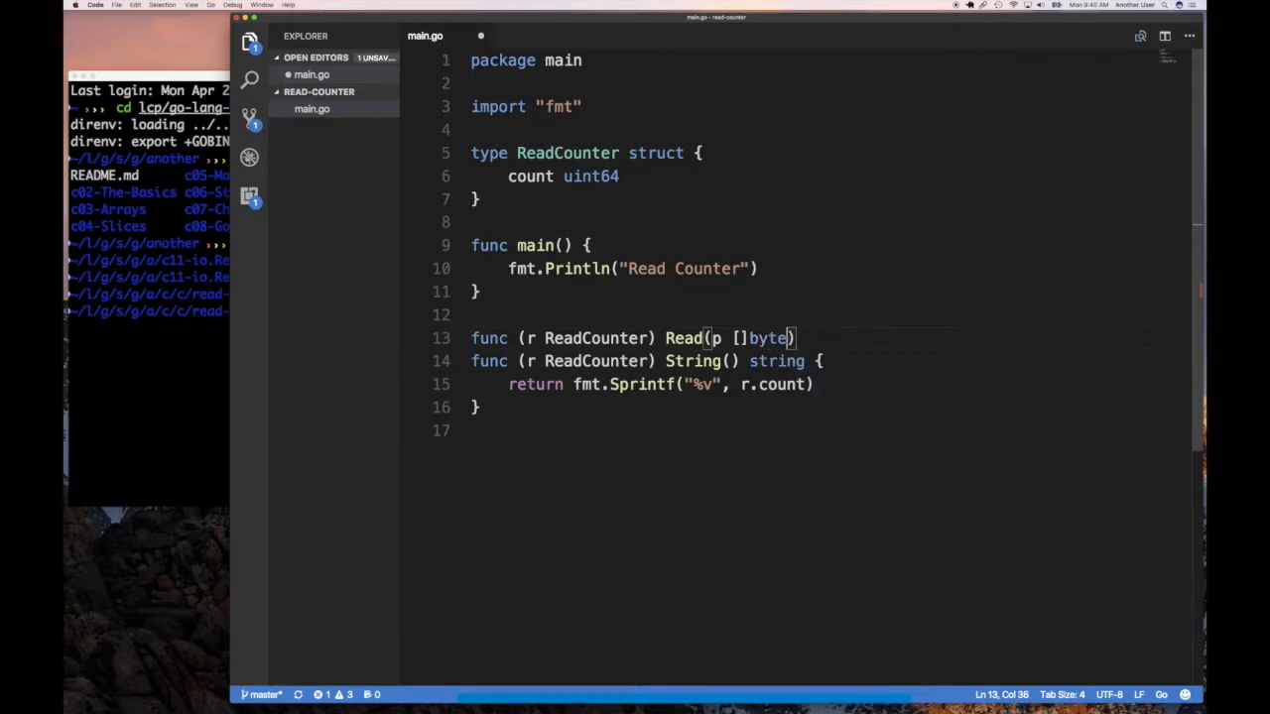
{"action": "type", "text": "("}
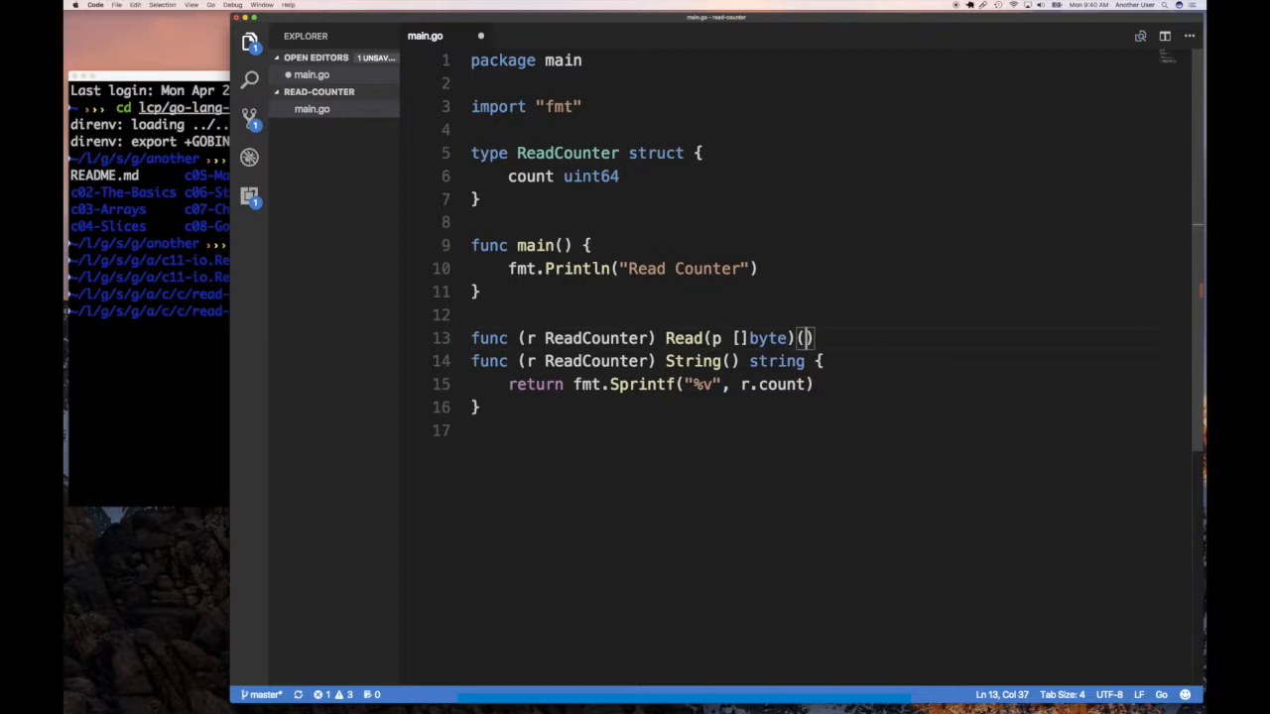
{"action": "type", "text": "n int, err error"}
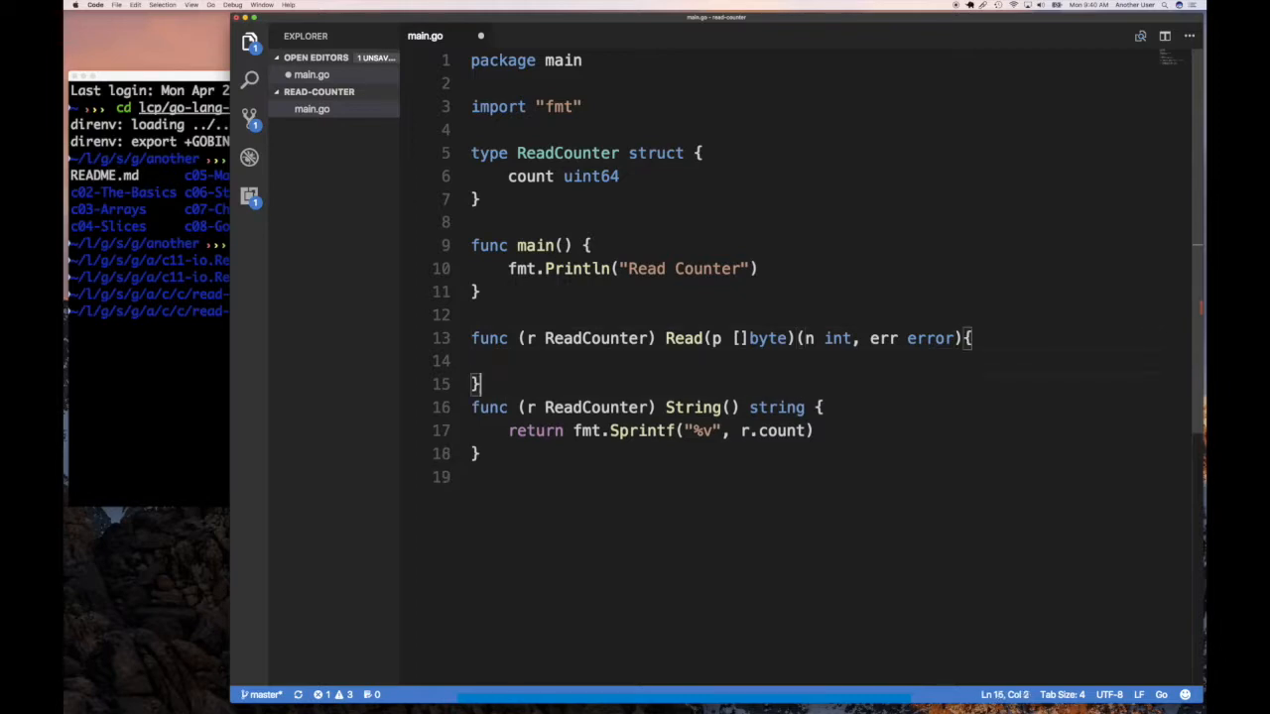
{"action": "key", "text": "enter"}
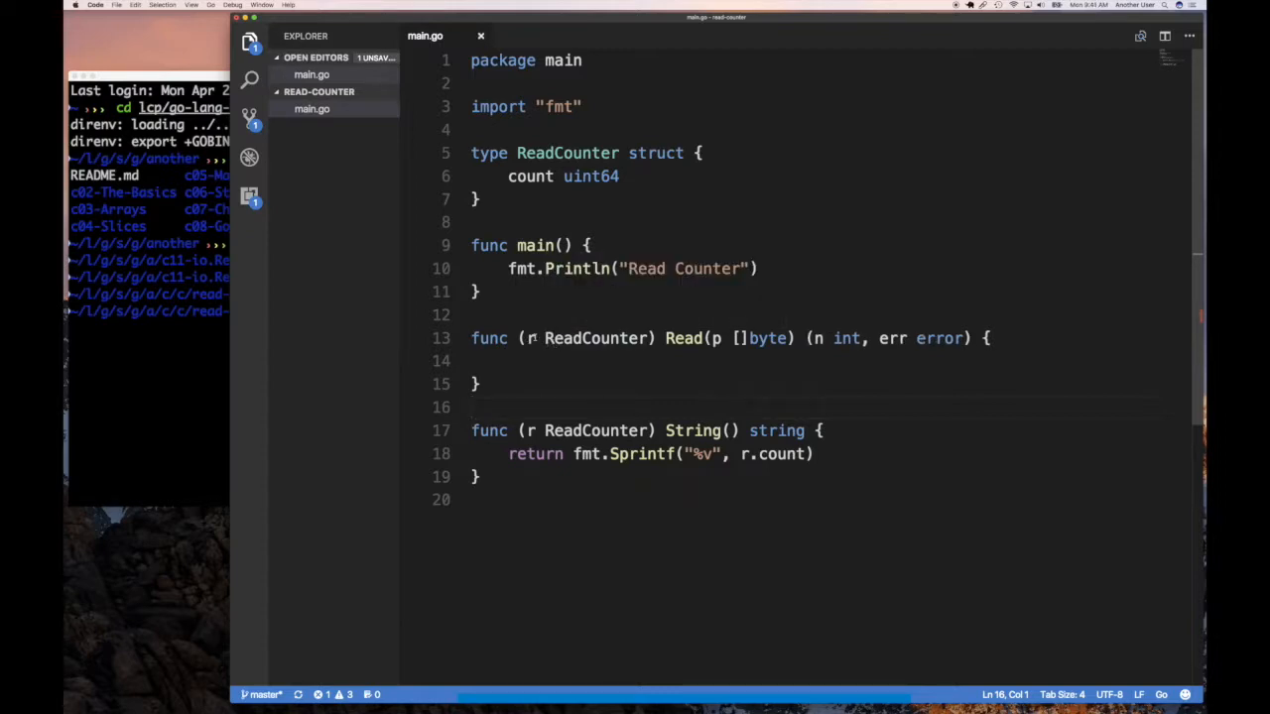
{"action": "type", "text": "*"}
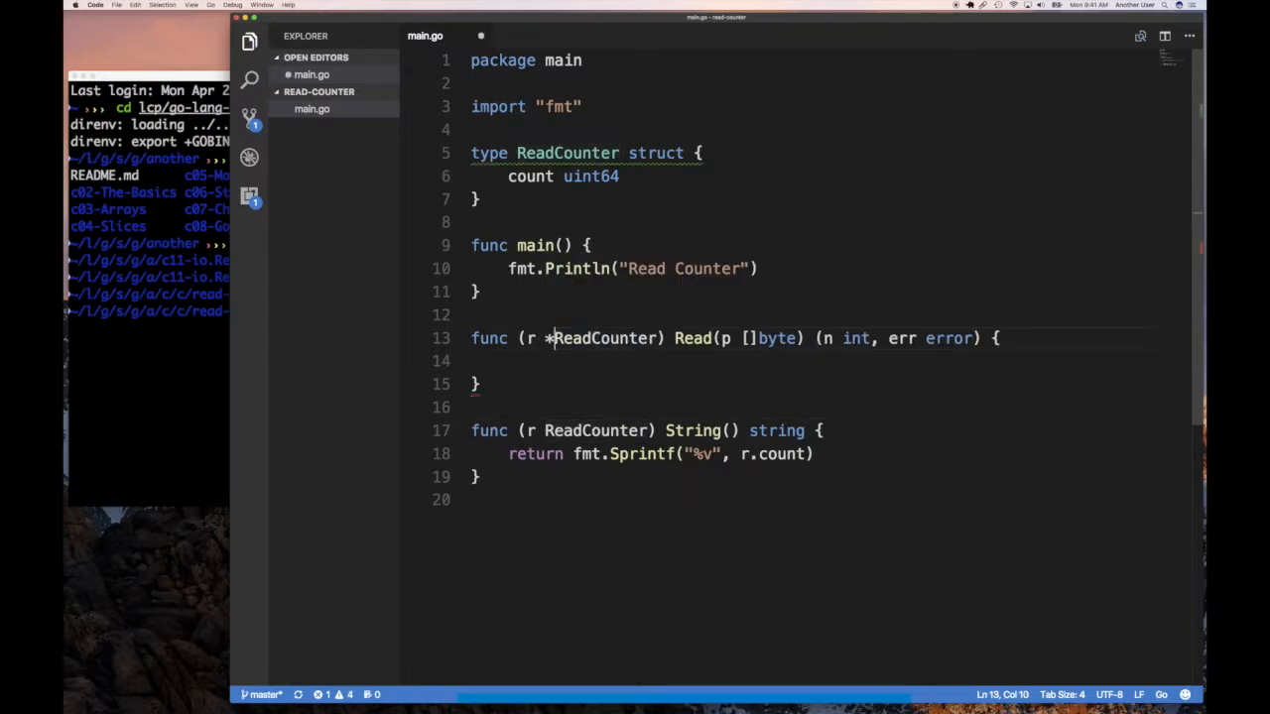
Inside Read, add r.count += uint64(len(p)).
{"action": "left_click", "coordinate": [528, 361]}
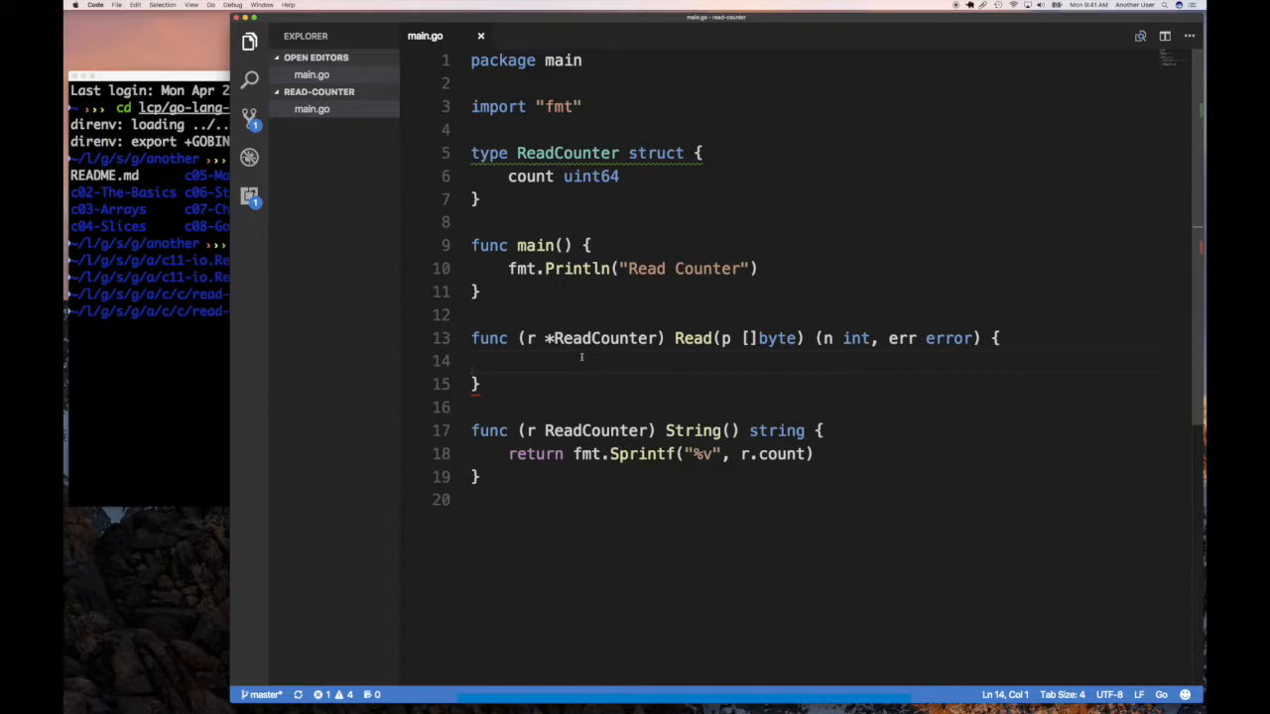
{"action": "type", "text": "r."}
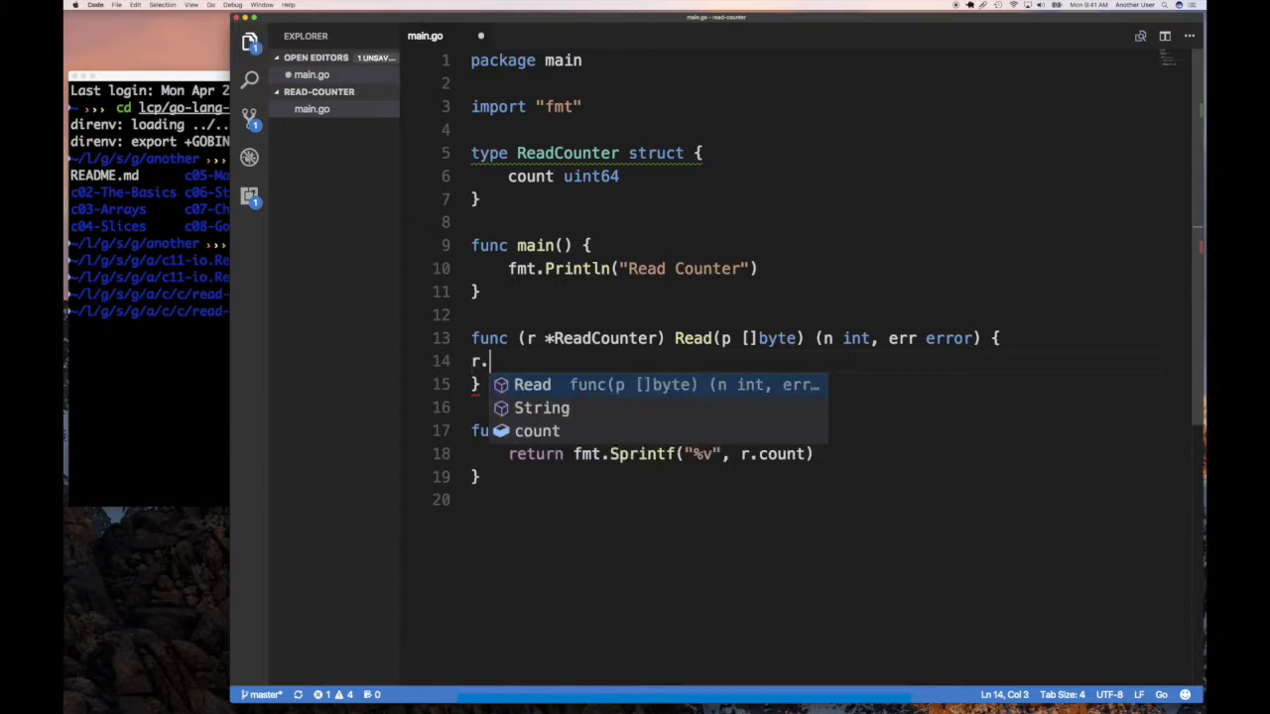
{"action": "type", "text": "count"}
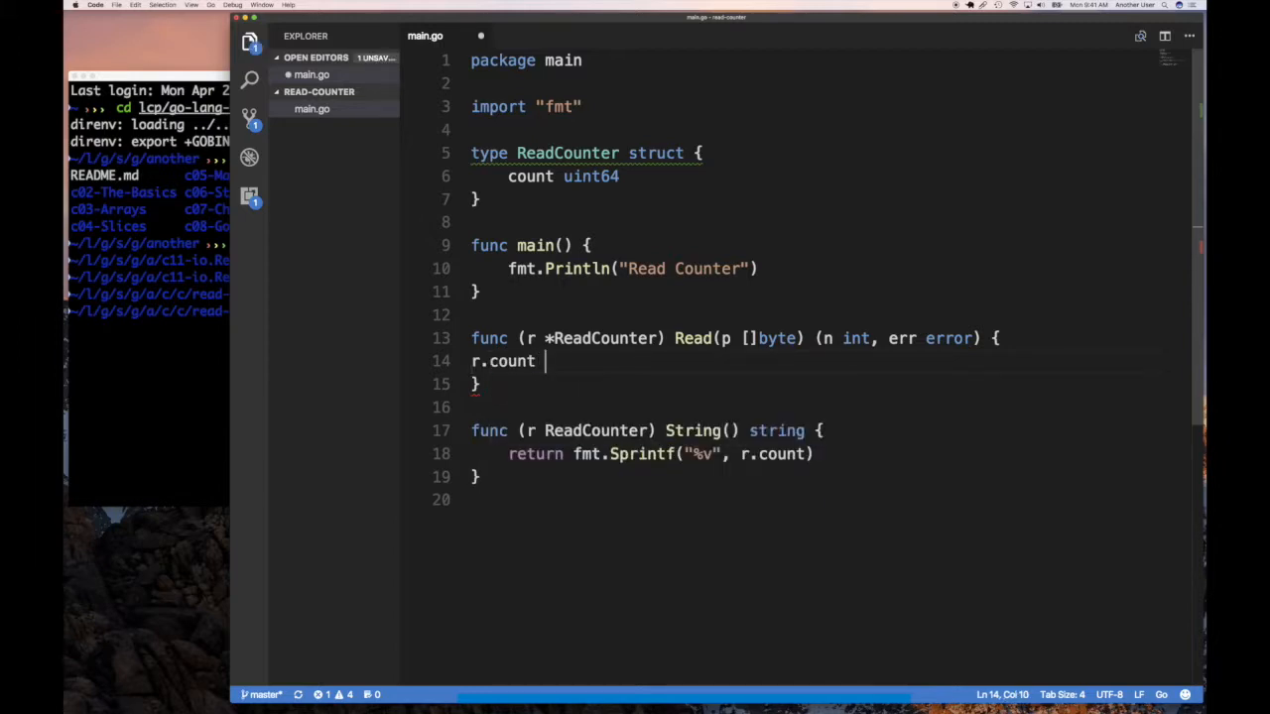
{"action": "type", "text": "+="}
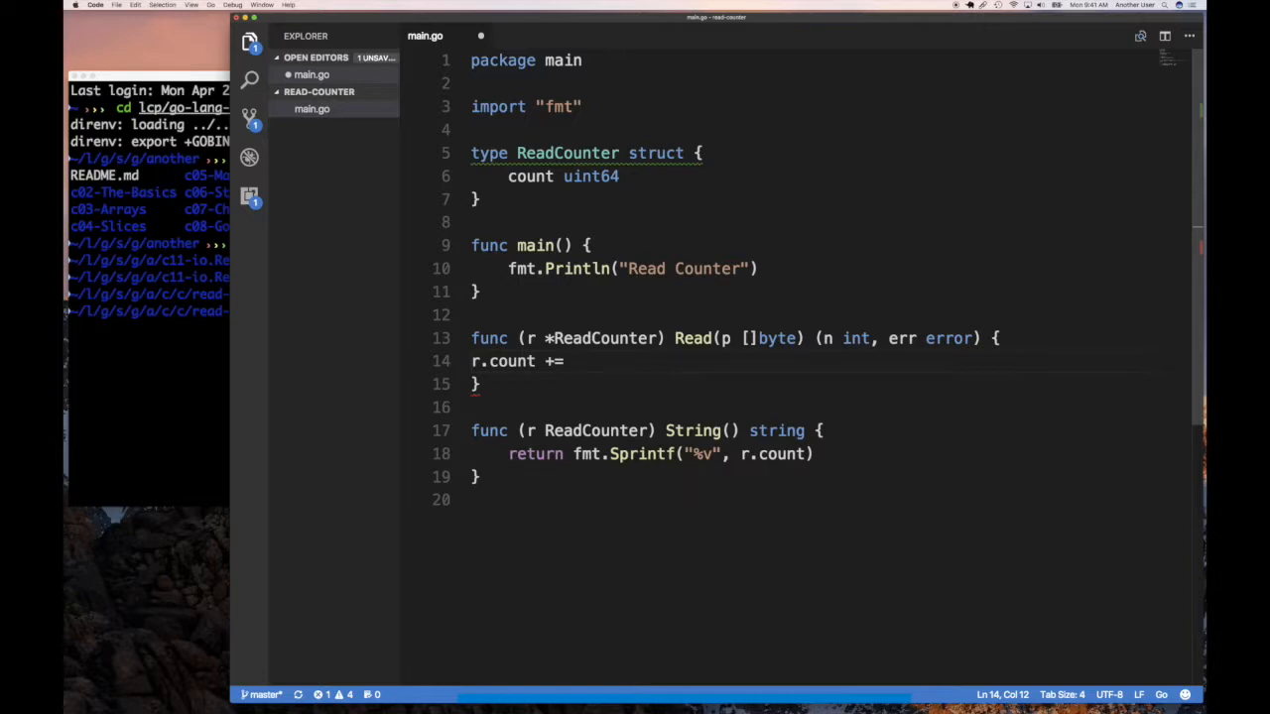
{"action": "type", "text": "len("}
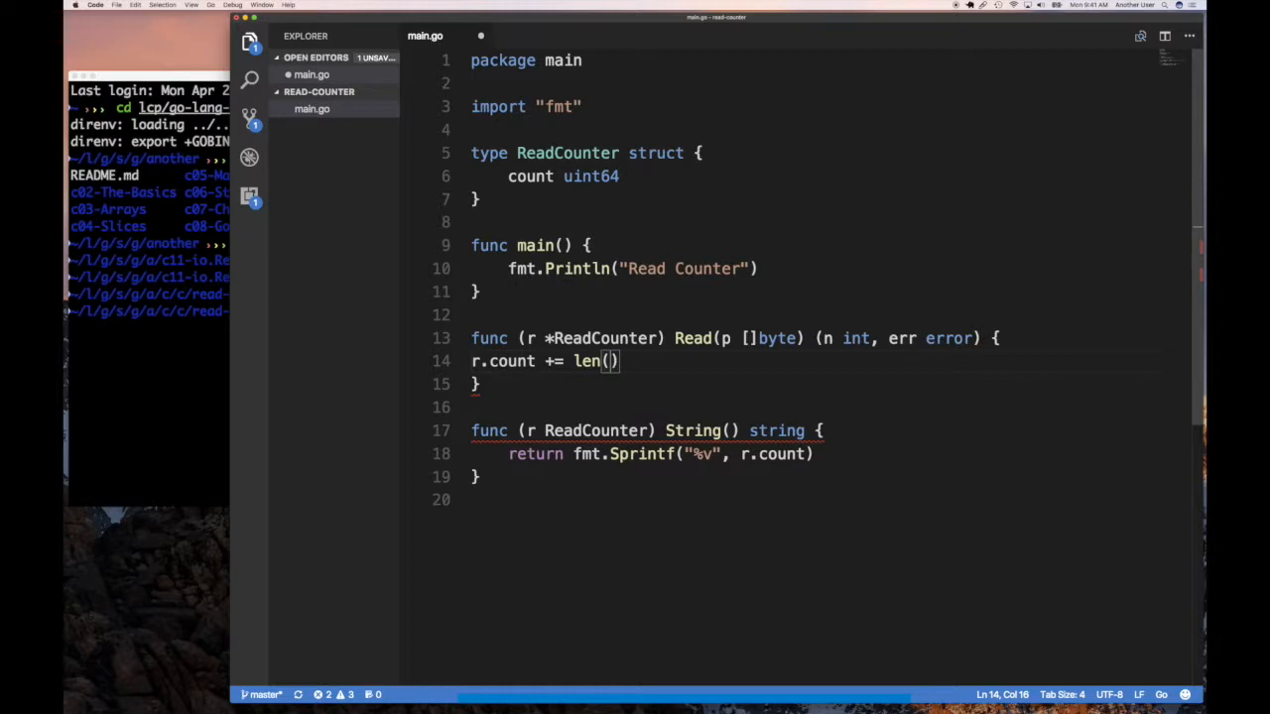
{"action": "type", "text": "p"}
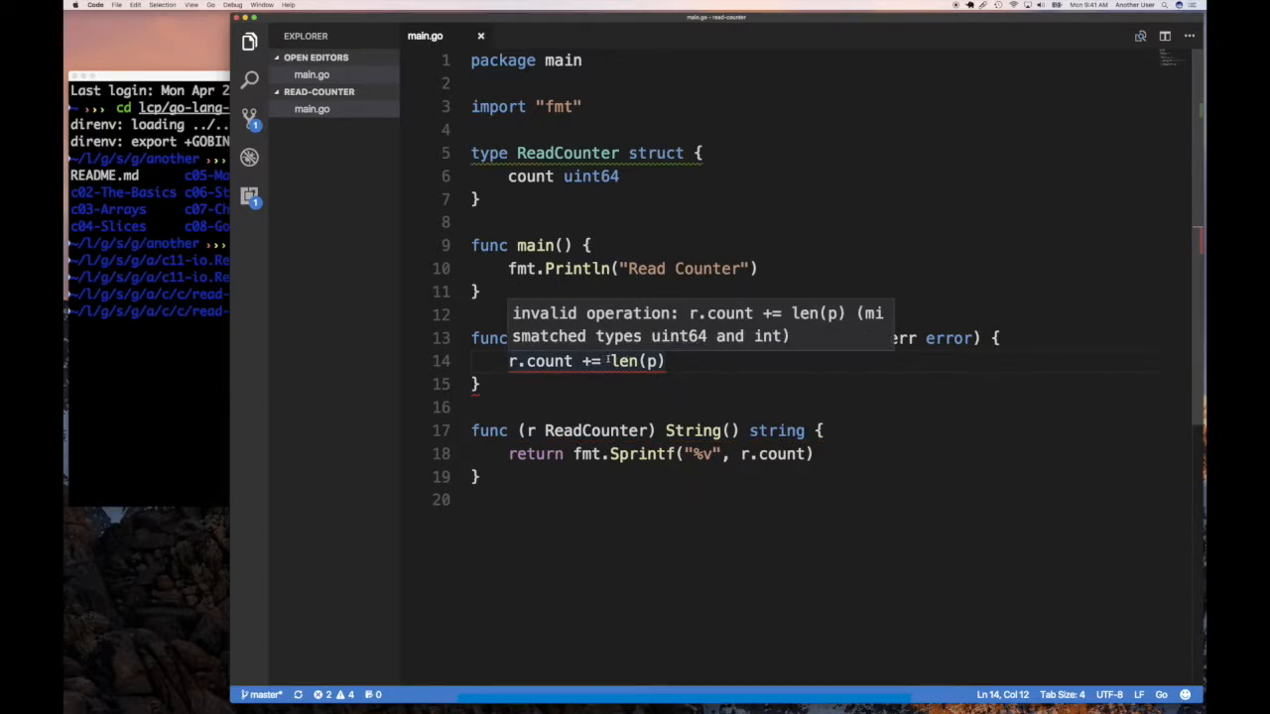
{"action": "type", "text": "uint64("}
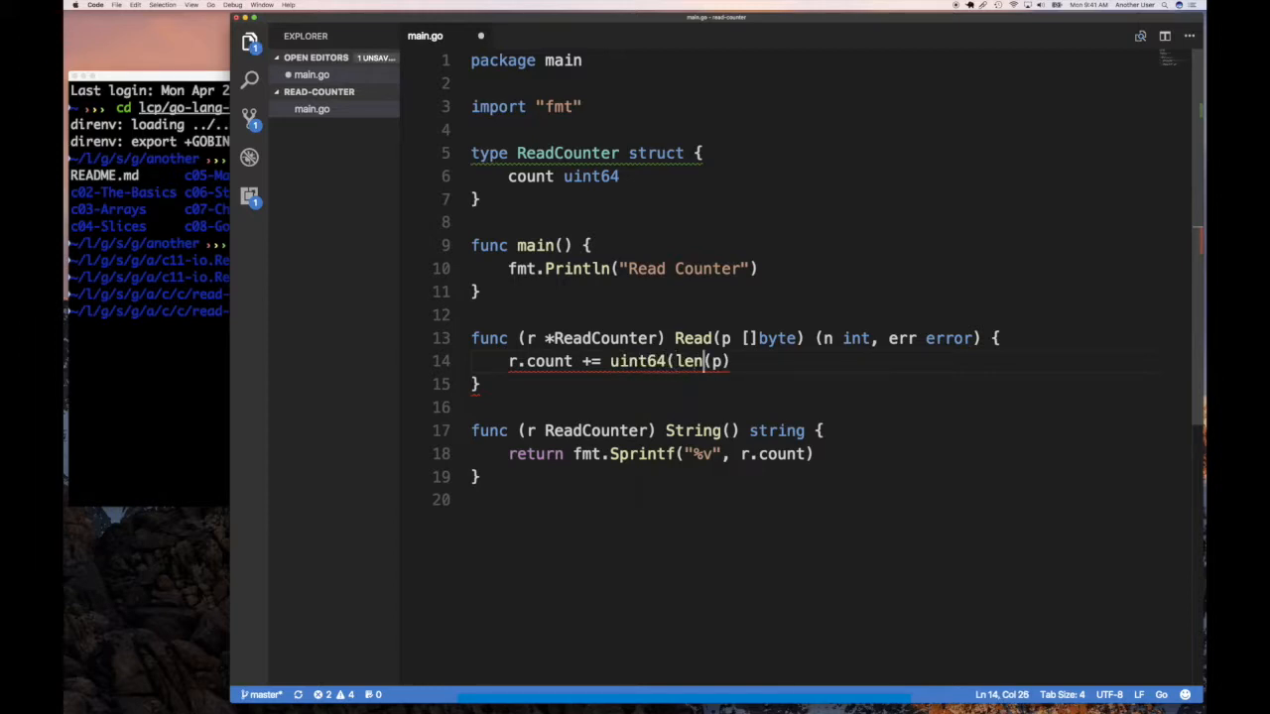
{"action": "type", "text": ")"}
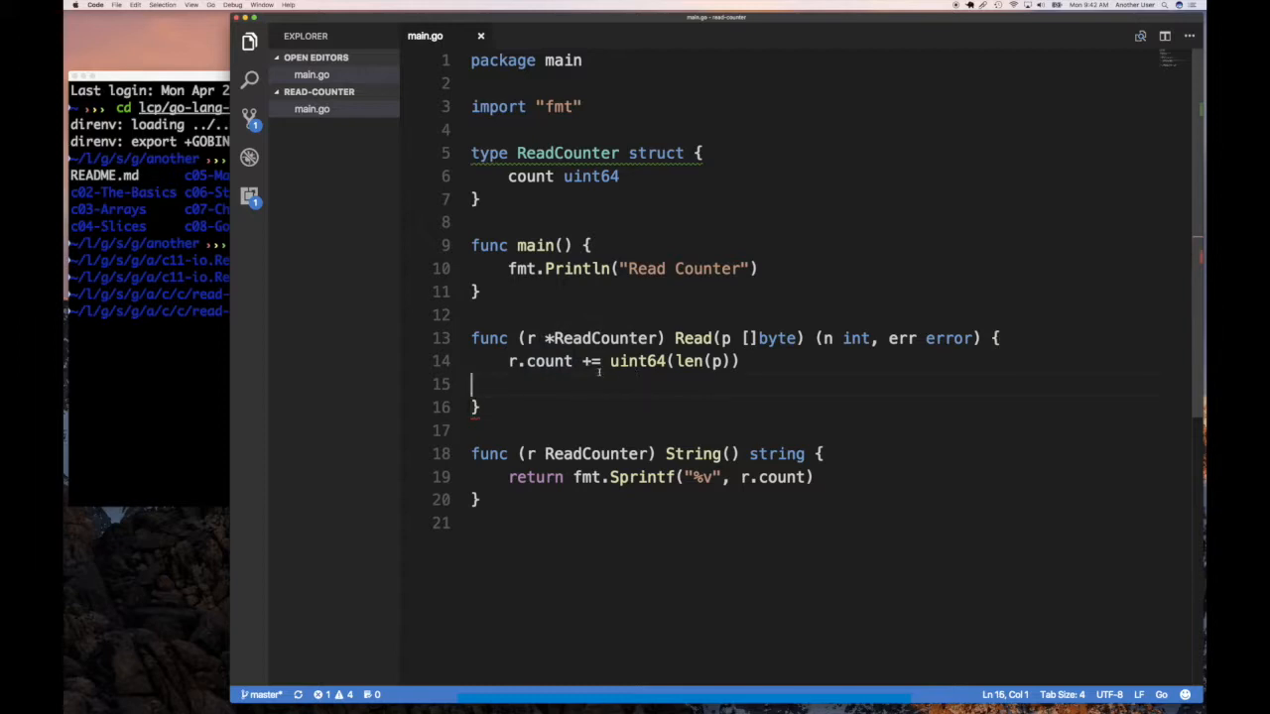
Return len(p), nil from Read.
{"action": "type", "text": "return len(p"}
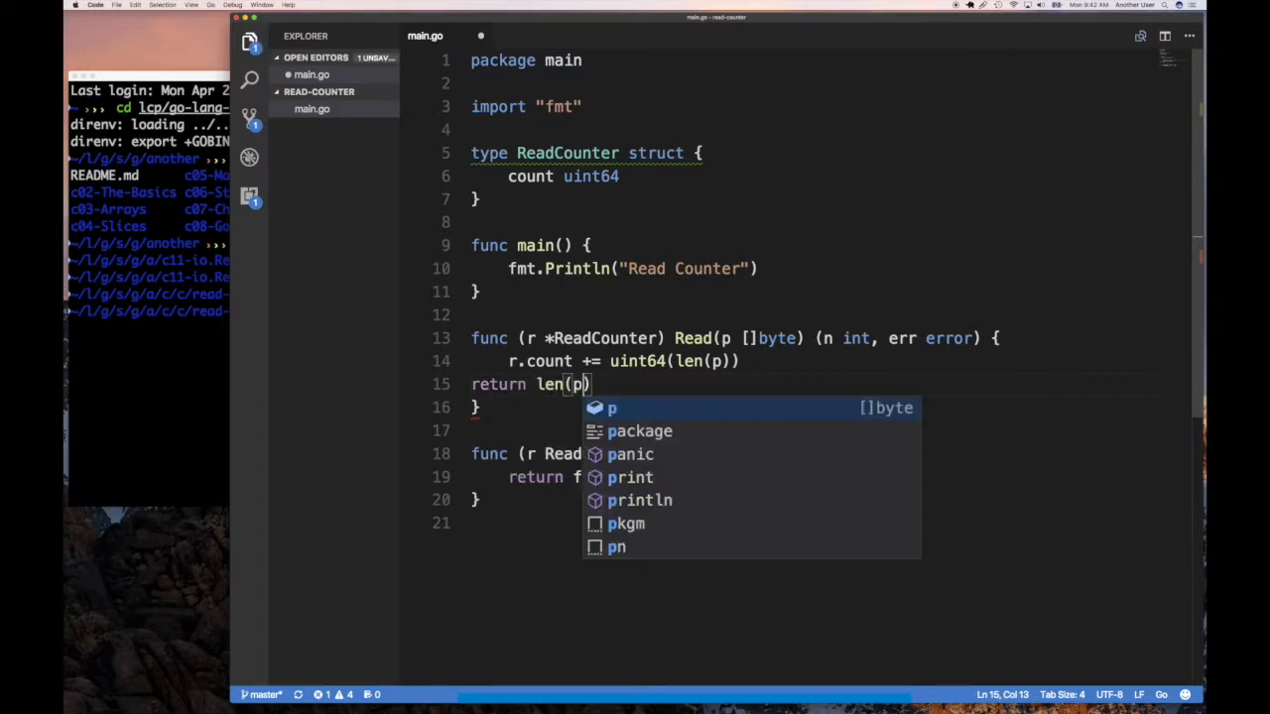
{"action": "type", "text": "), nil"}
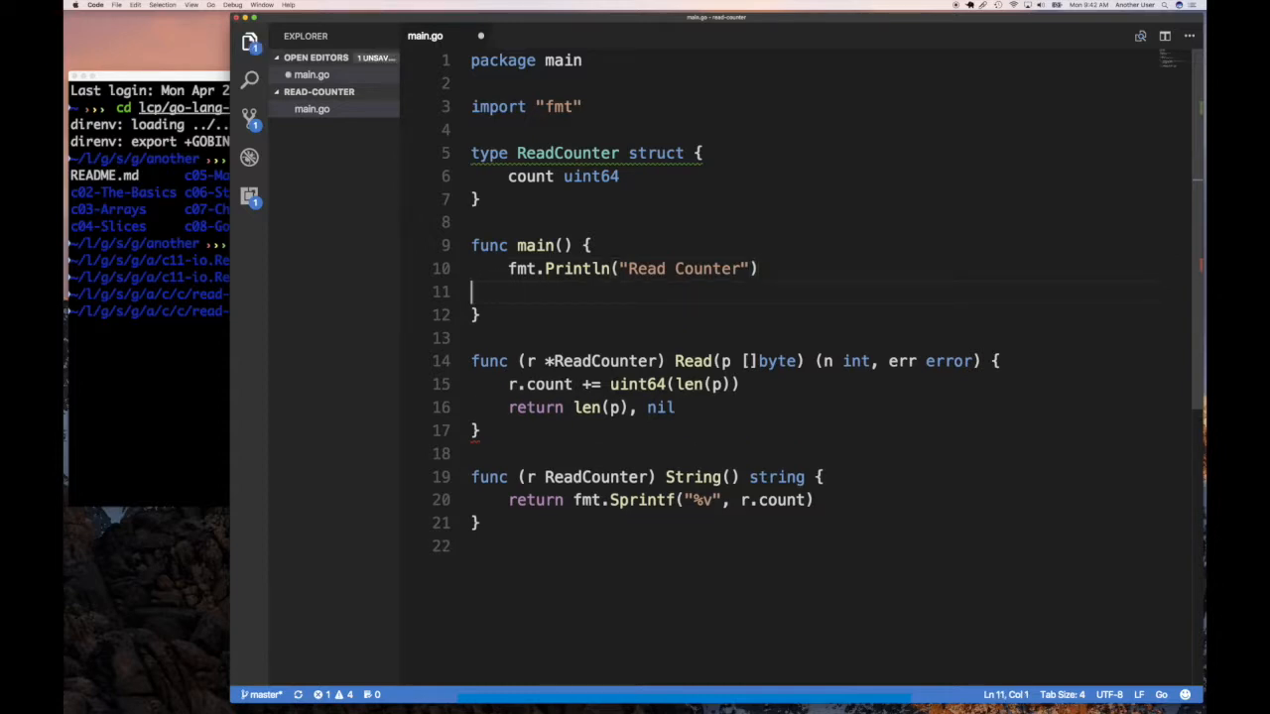
Declare var rc ReadCounter and var s0 []byte in main.
{"action": "type", "text": "var rc Re"}
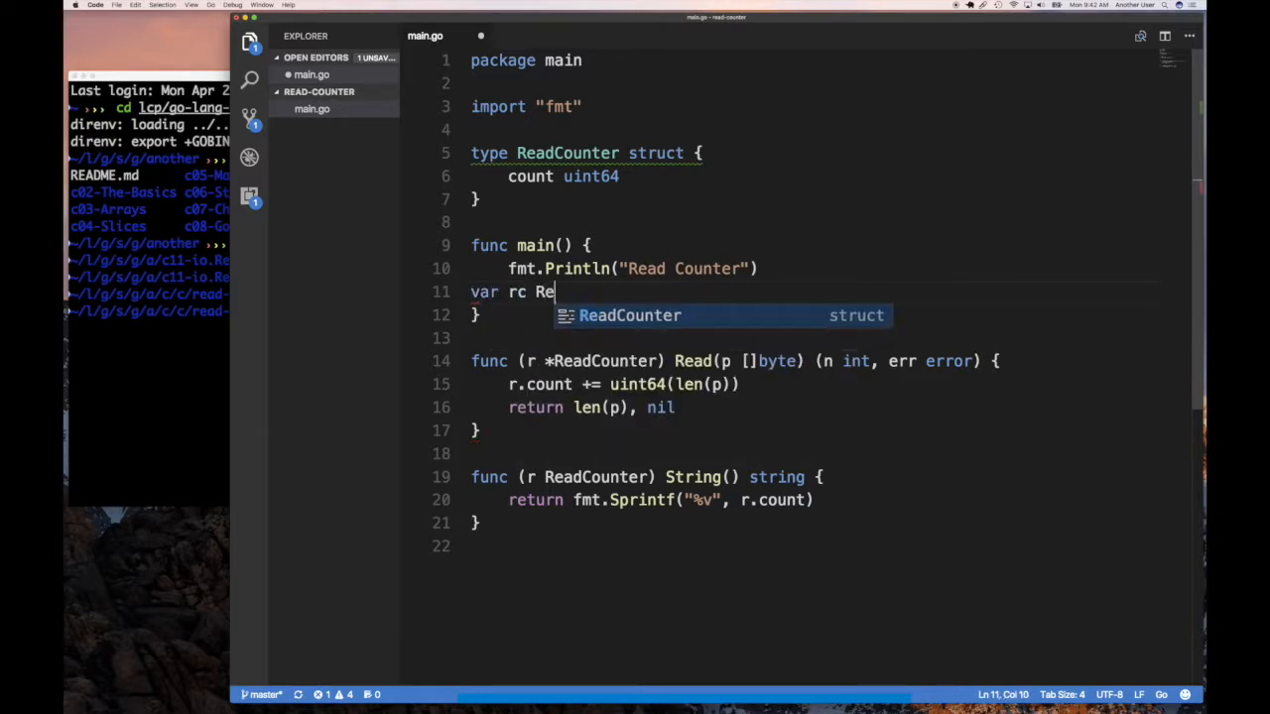
{"action": "key", "text": "Tab"}
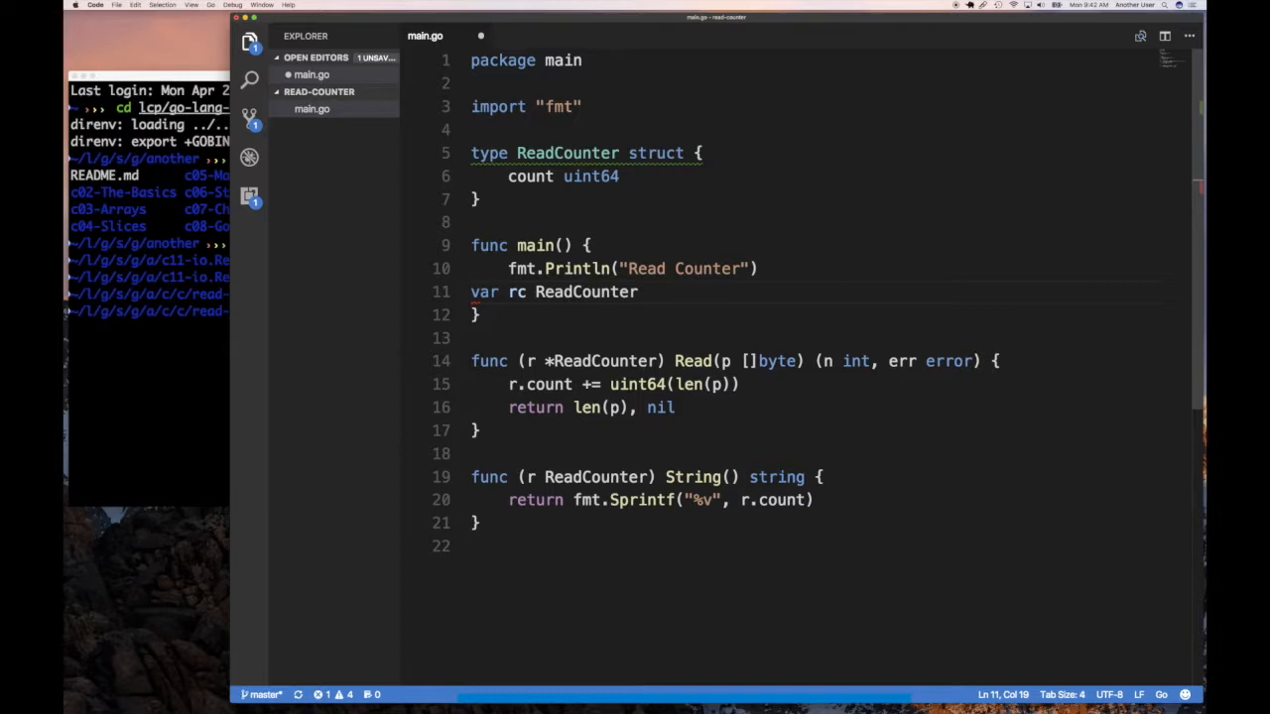
{"action": "key", "text": "enter"}
{"action": "type", "text": "var v"}
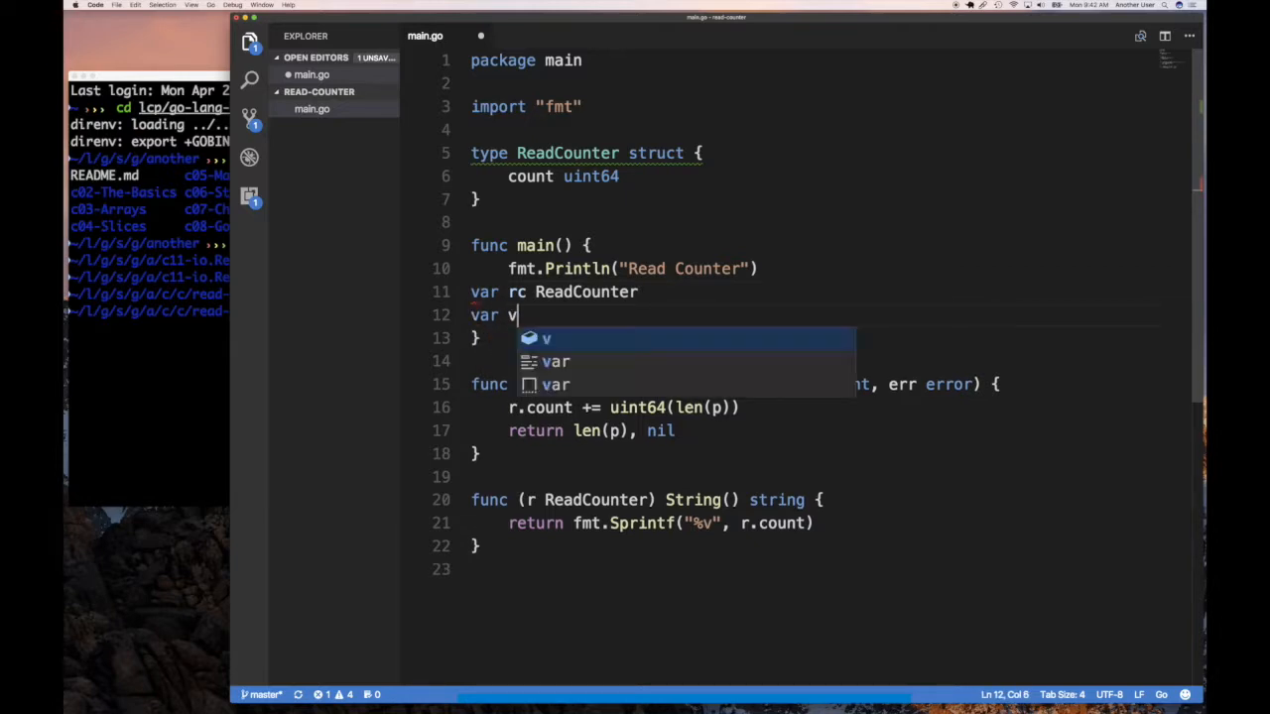
{"action": "type", "text": "b"}
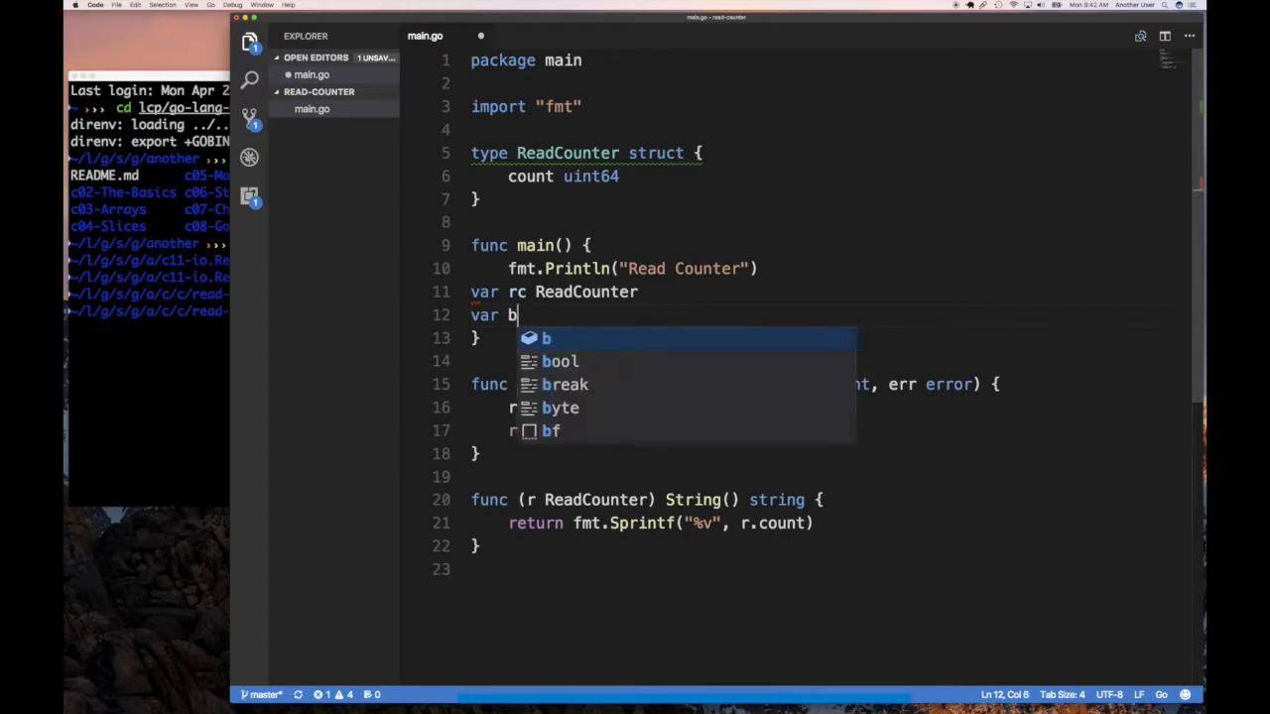
{"action": "key", "text": "Escape"}
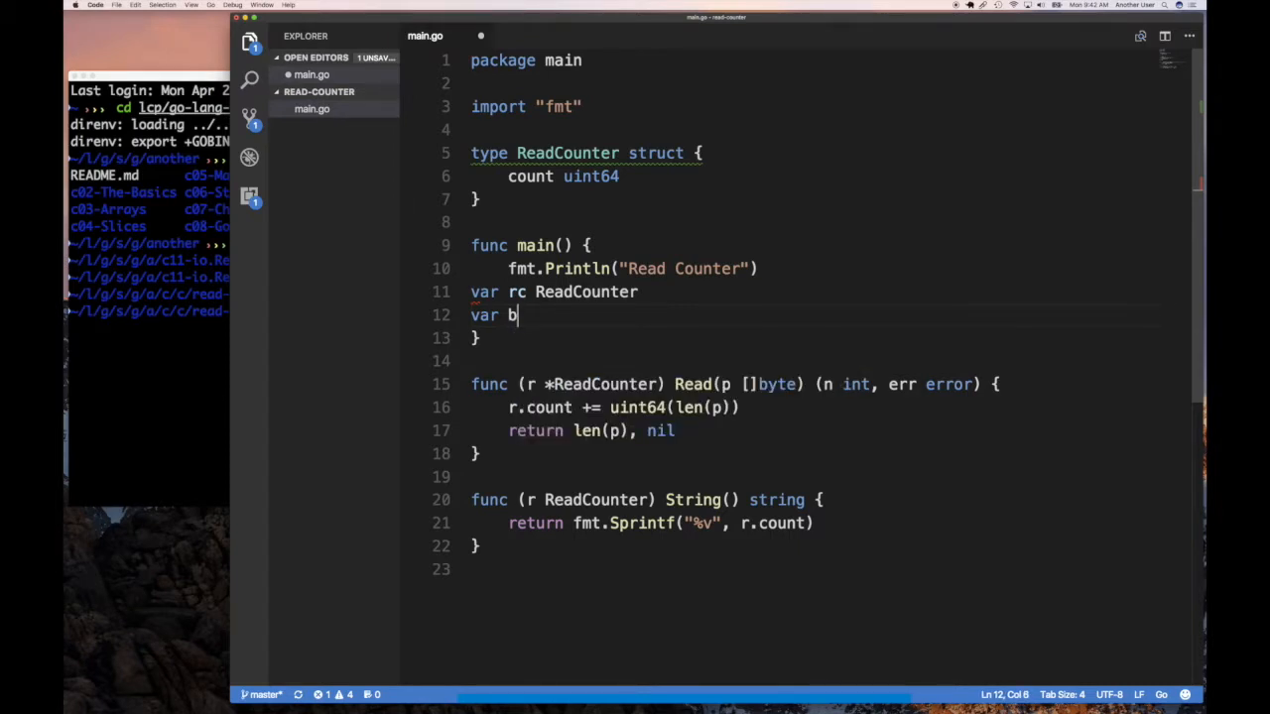
{"action": "type", "text": "s0"}
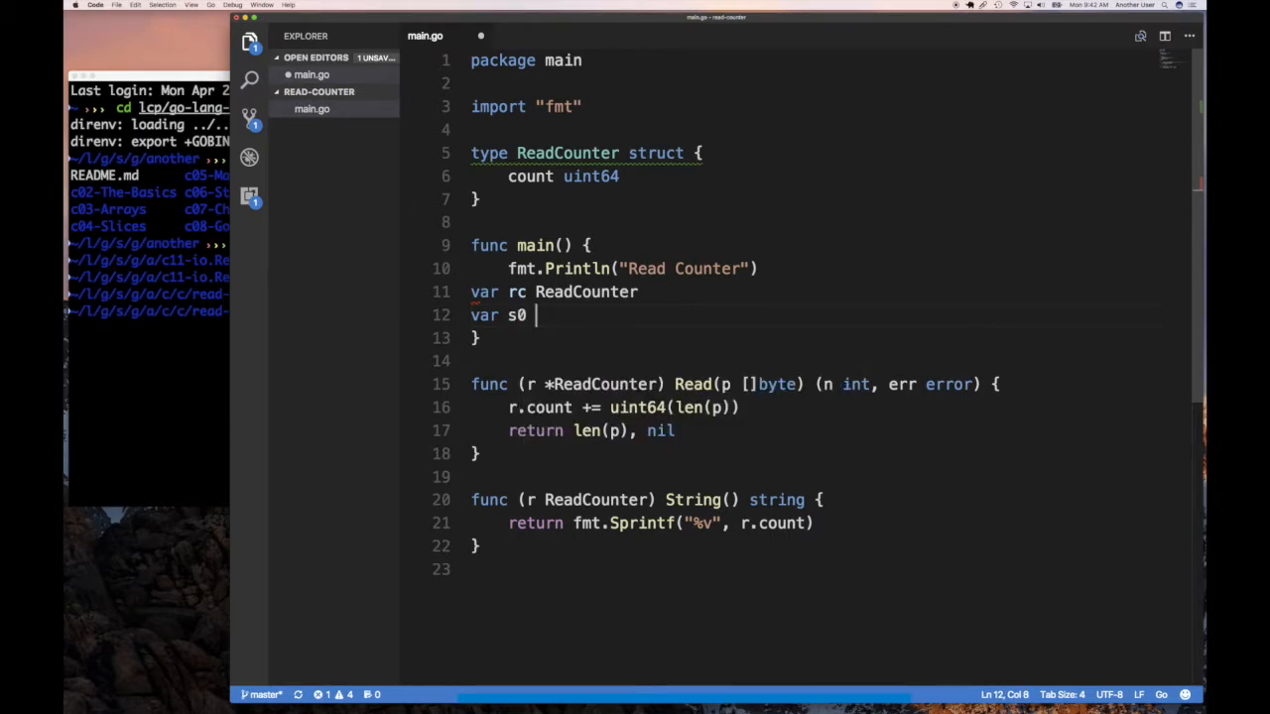
{"action": "type", "text": "[]byte"}
{"action": "type", "text": "v"}
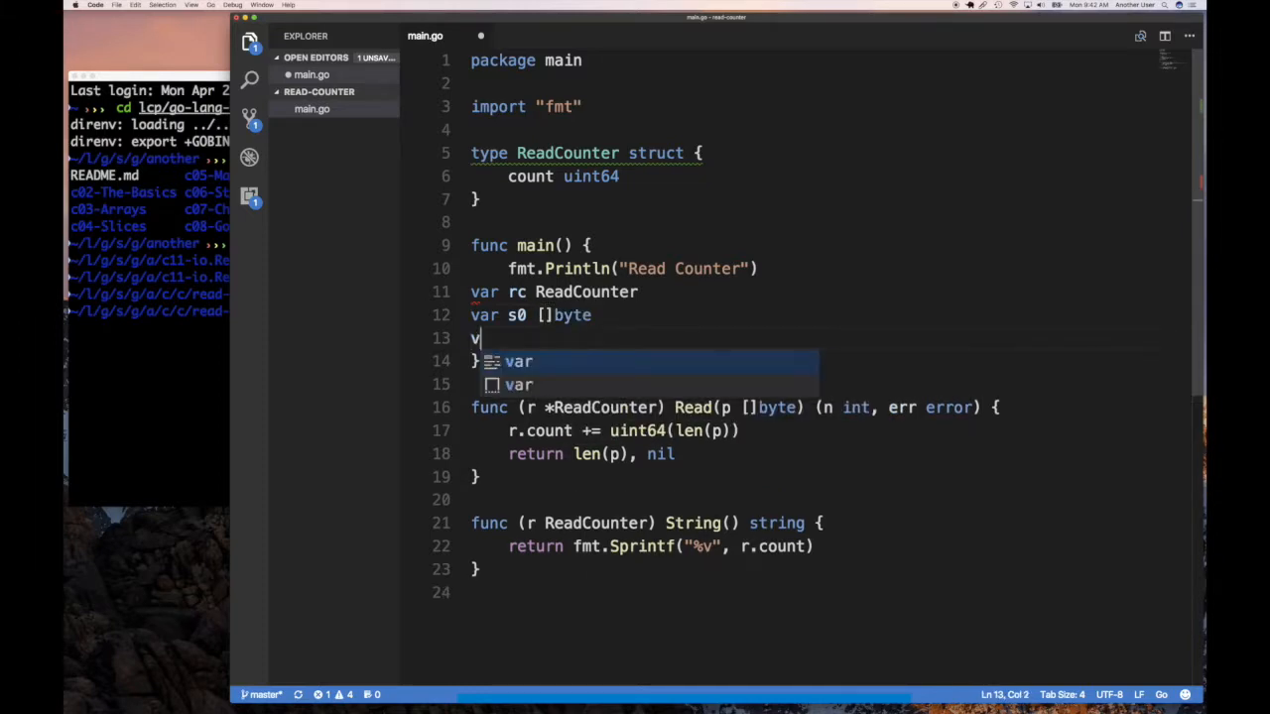
Declare s1 = make([]byte, 20) and s2 = make([]byte, 56).
{"action": "type", "text": "ar s1 = mak"}
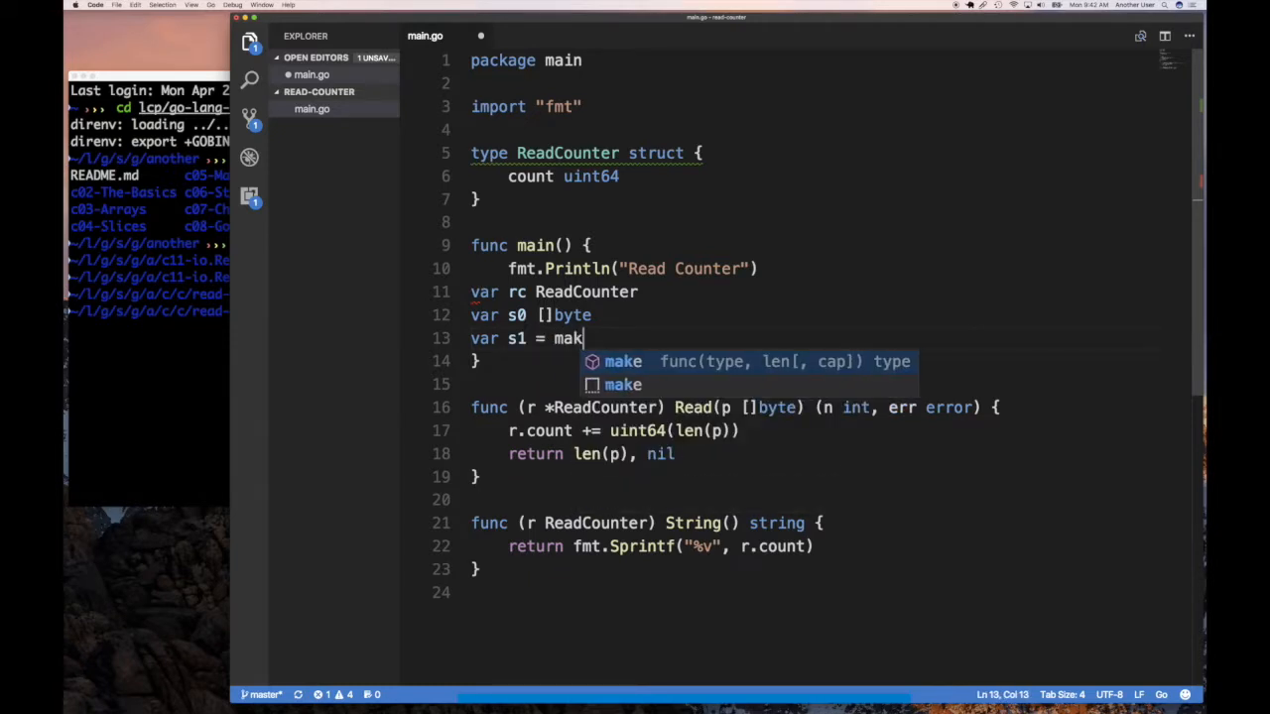
{"action": "type", "text": "e(byt"}
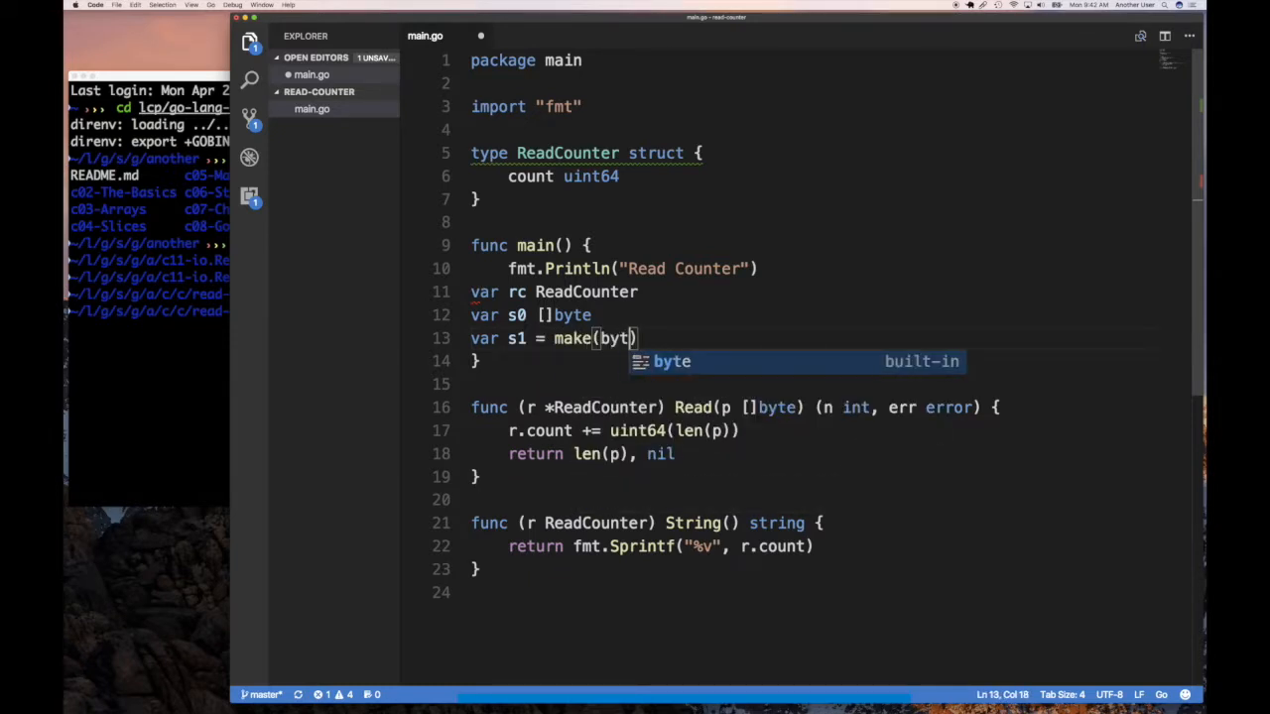
{"action": "type", "text": "[]"}
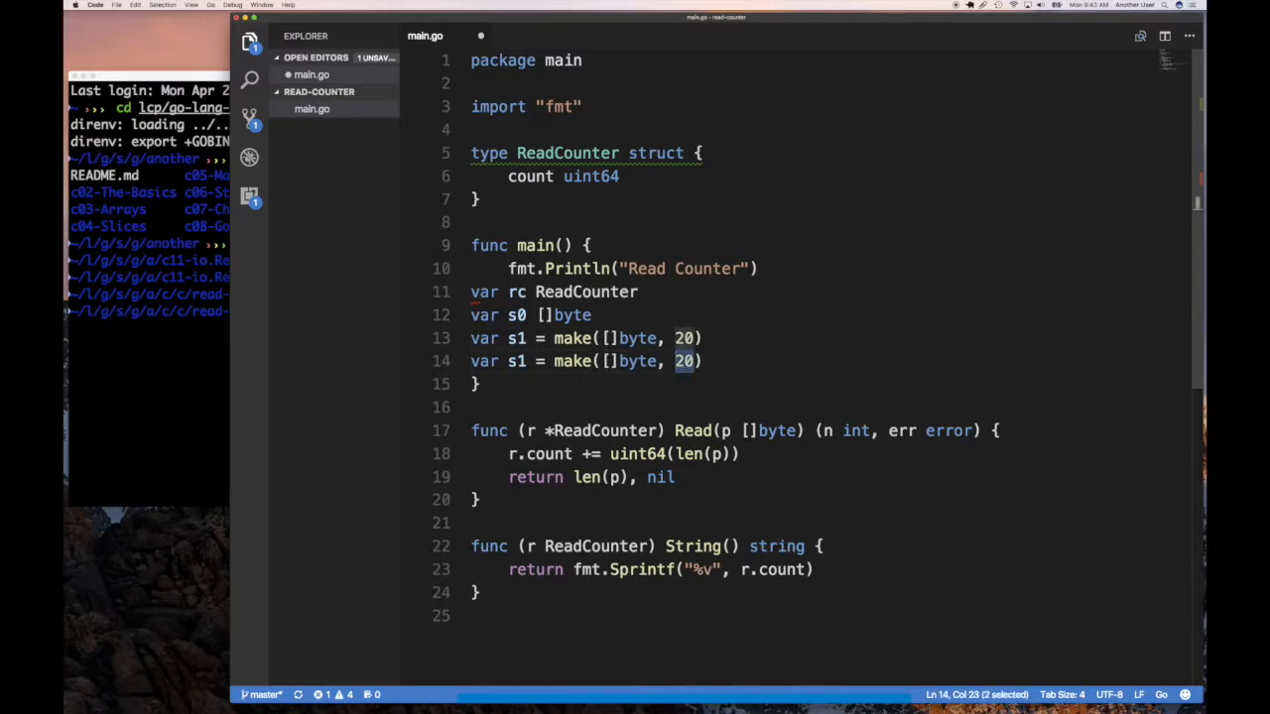
{"action": "type", "text": "56"}
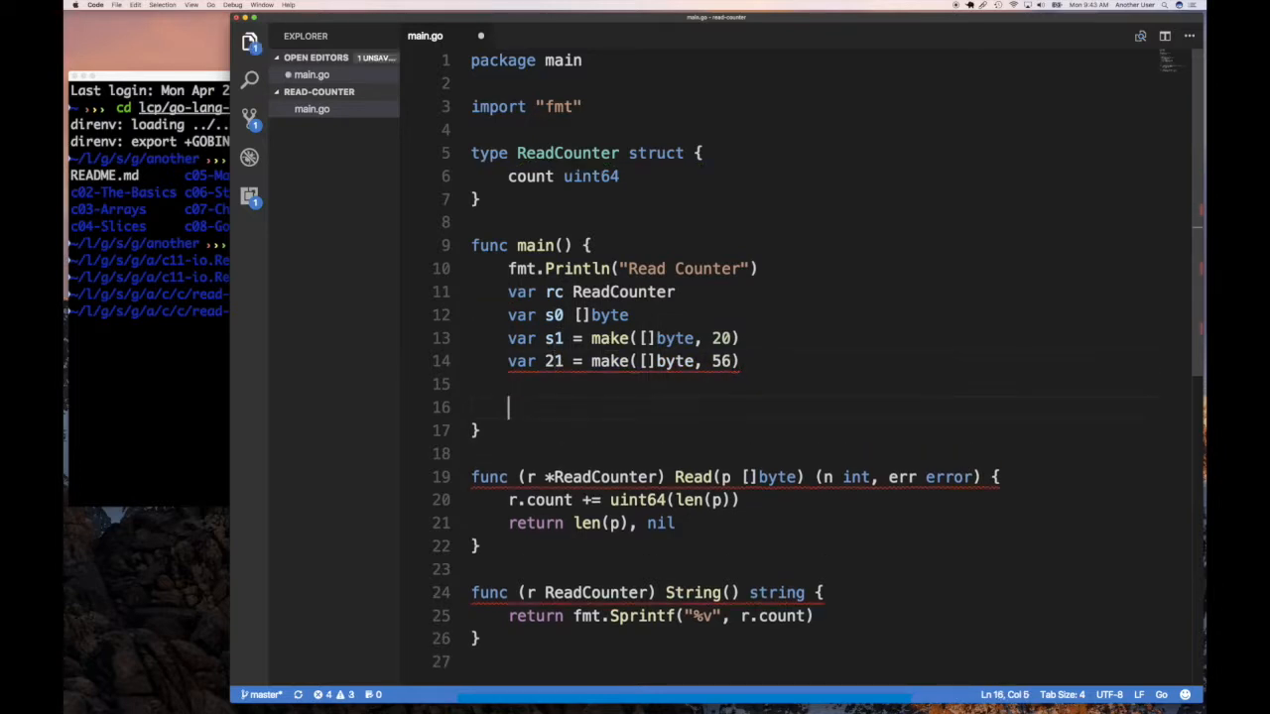
Call rc.Read on s0, s1 and s2 on separate lines.
{"action": "type", "text": "rc.Read("}
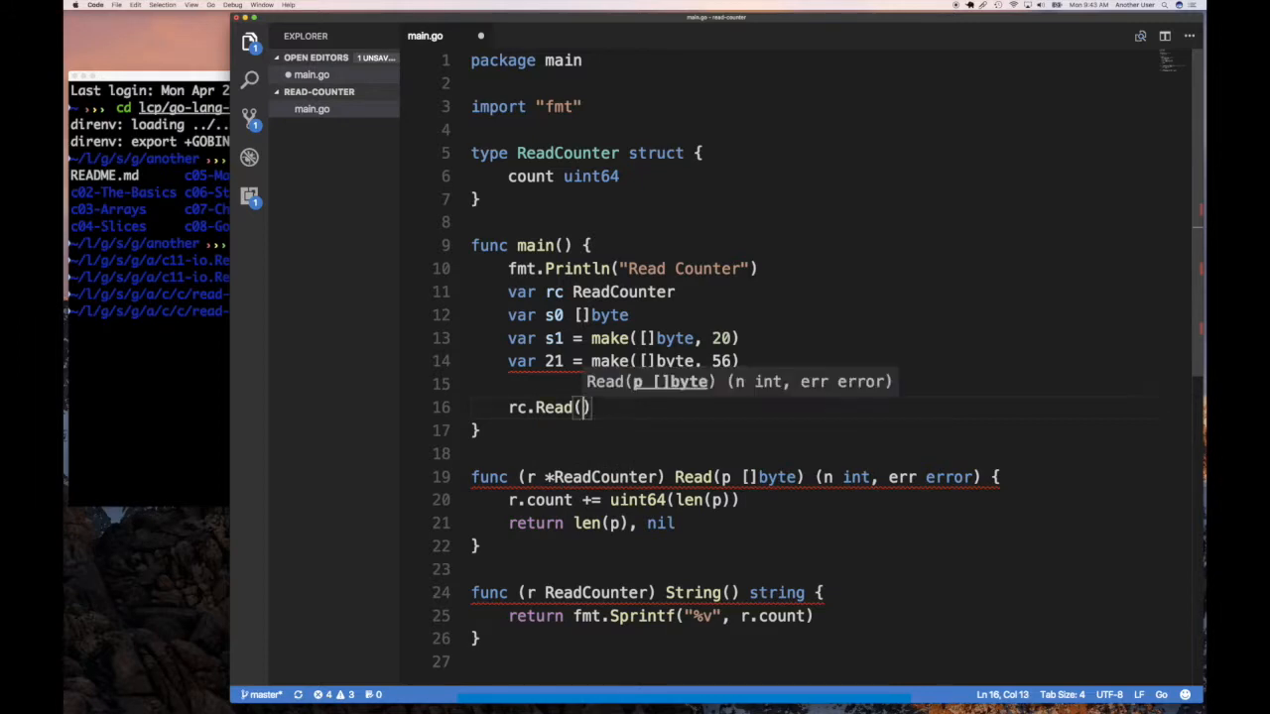
{"action": "type", "text": "s0"}
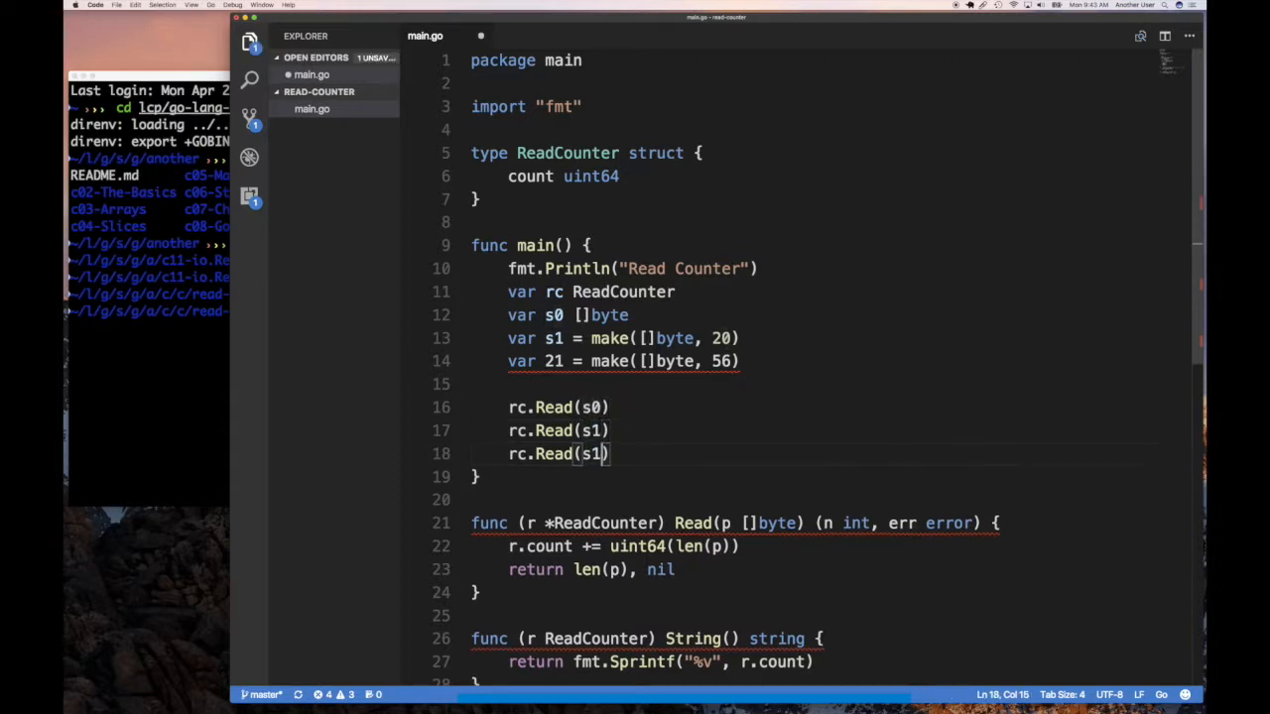
{"action": "type", "text": "2"}
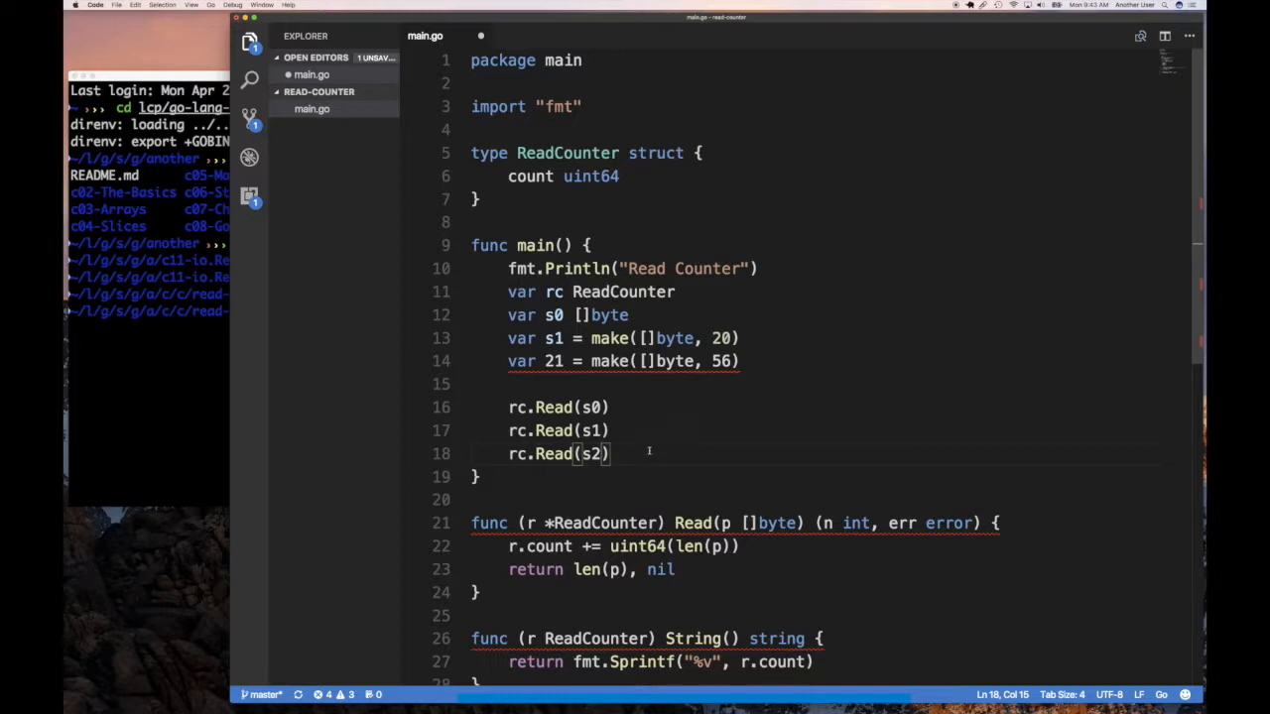
{"action": "type", "text": "fm"}
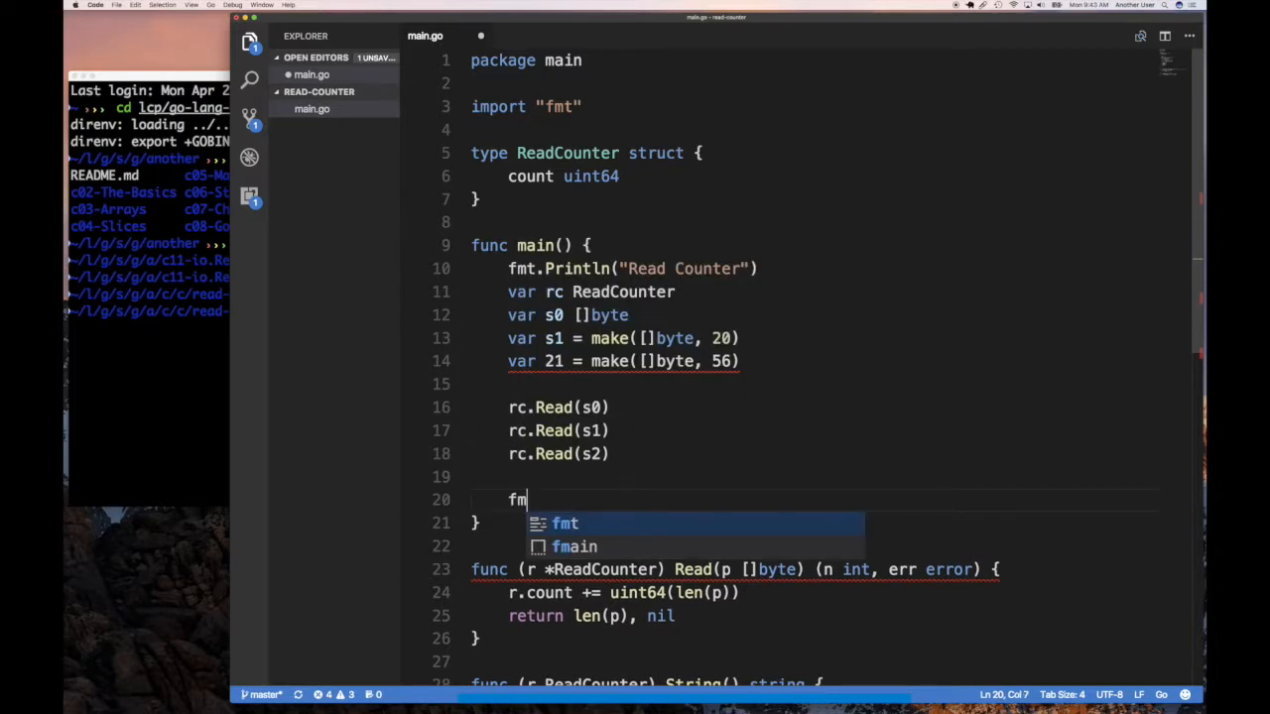
Add fmt.Printf("%v\n", rc) after the Read calls.
{"action": "type", "text": "t.Prin"}
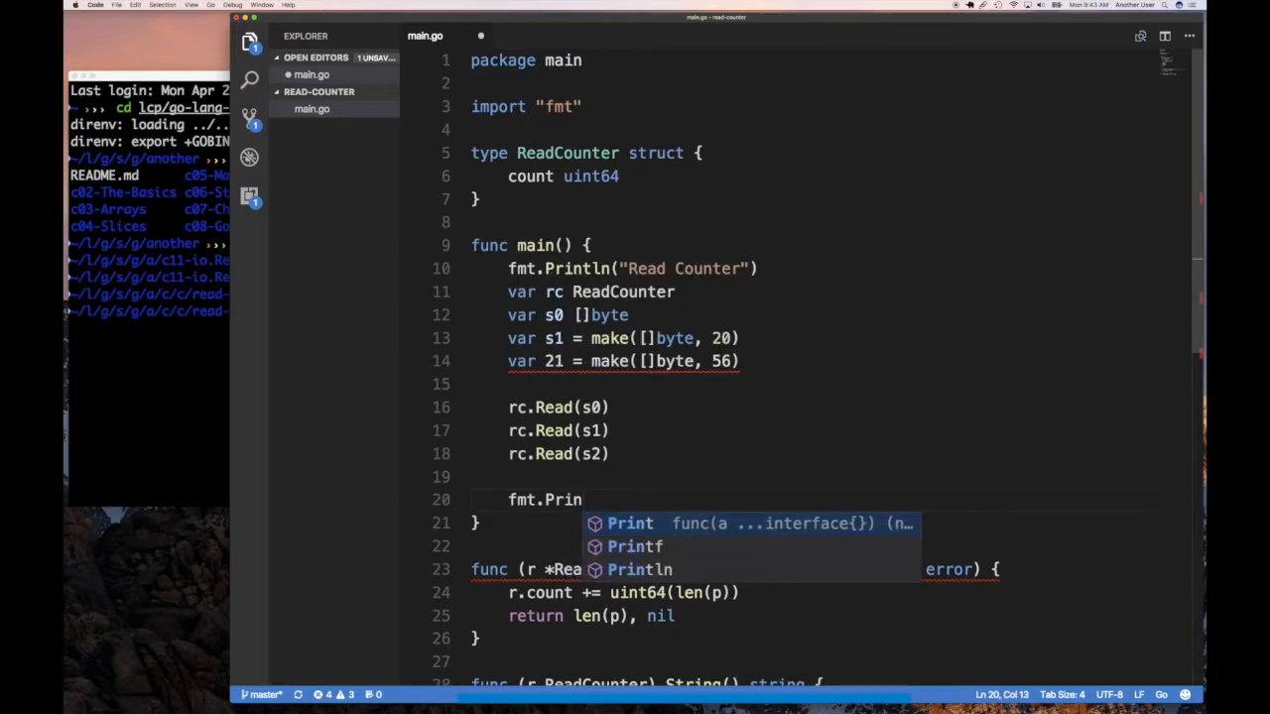
{"action": "type", "text": "tf(\""}
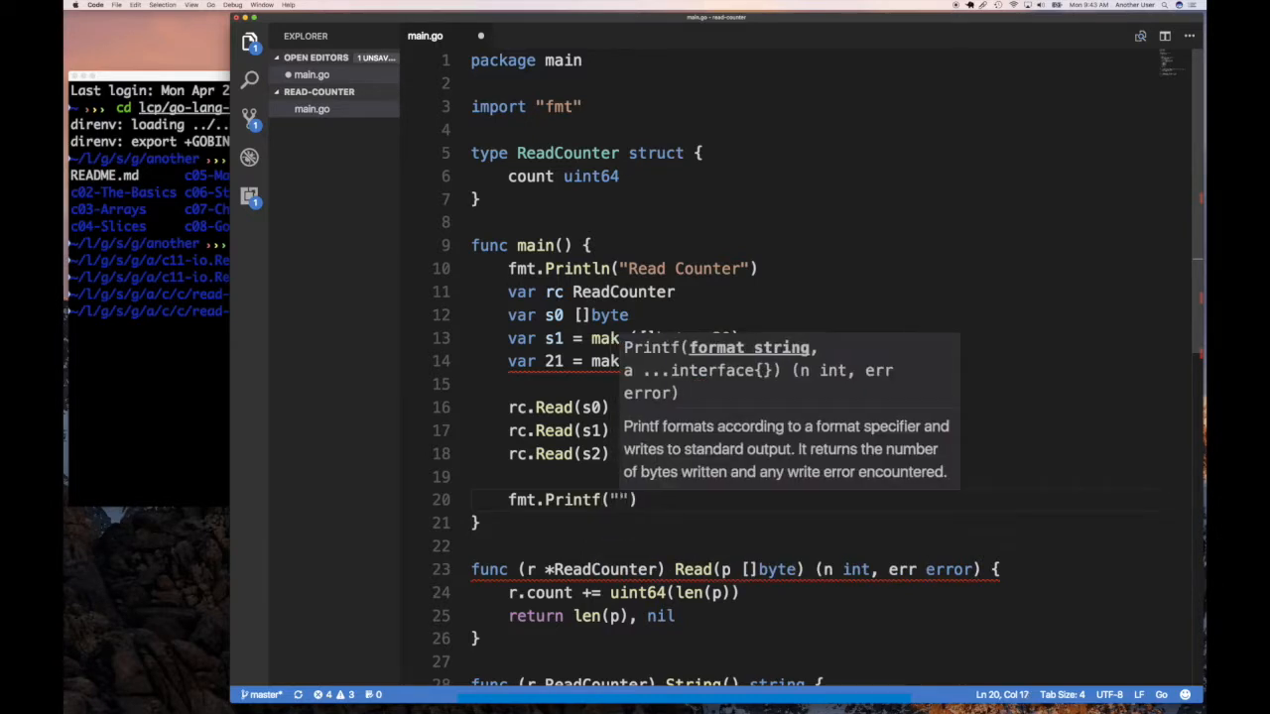
{"action": "type", "text": "%v\\n"}
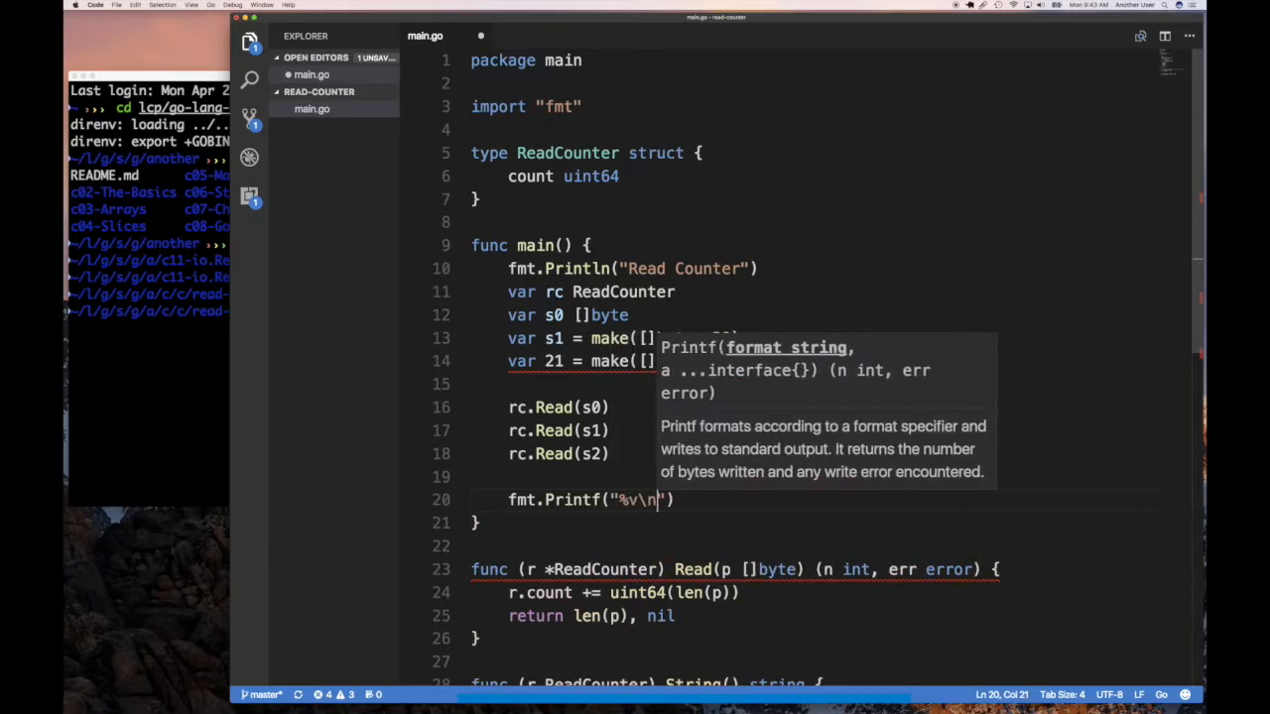
{"action": "type", "text": "\""}
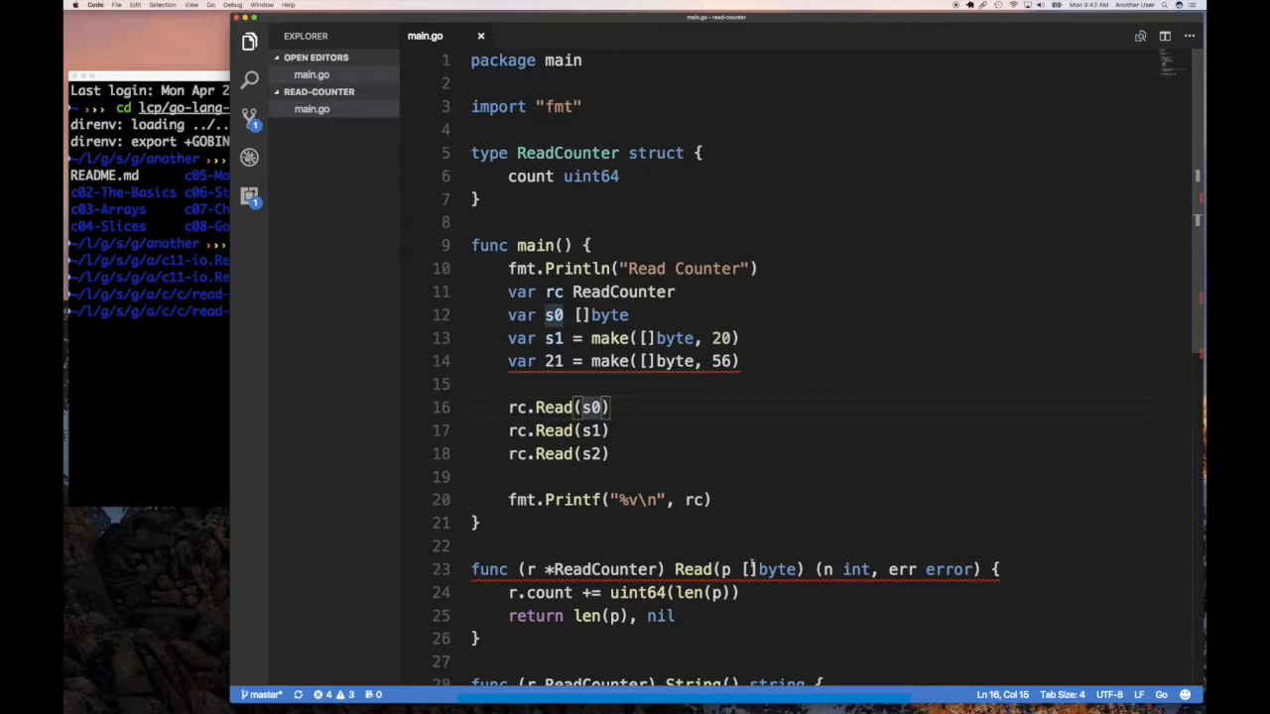
{"action": "scroll", "scroll_direction": "down", "scroll_amount": 3}
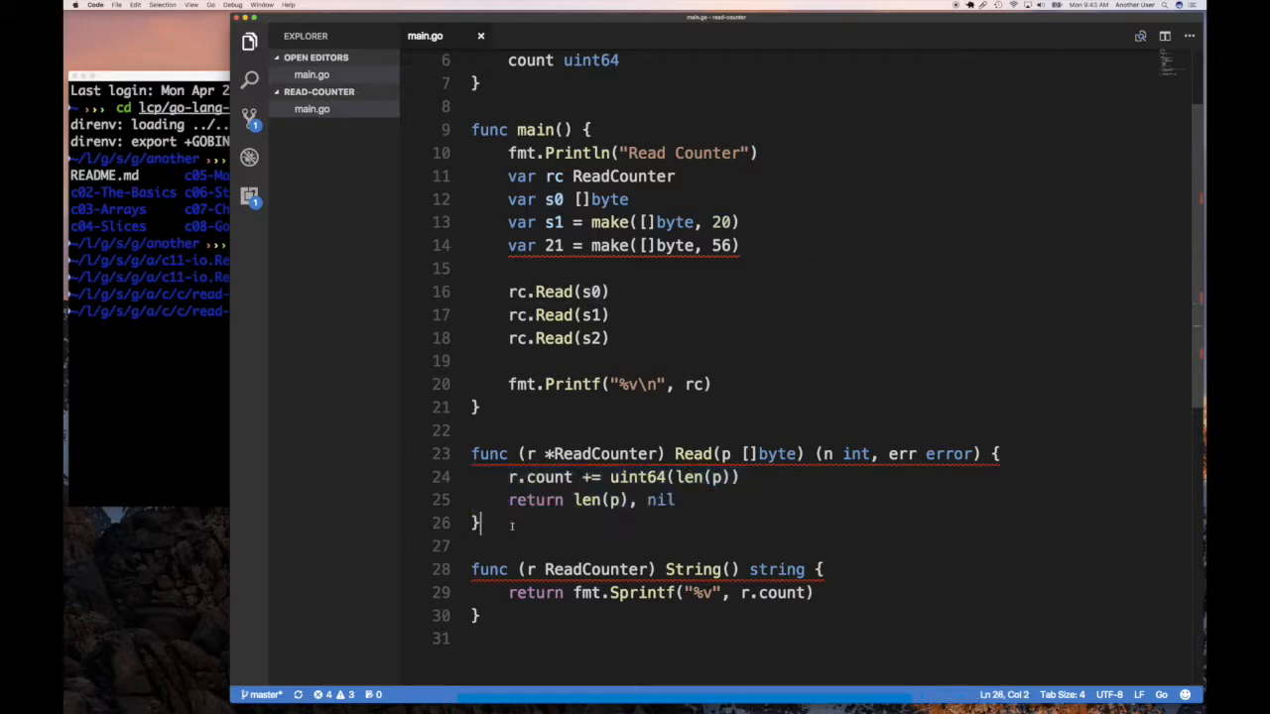
Replace += uint64(len(p)) so Read increments r.count by 1 per call.
{"action": "left_click_drag", "start_coordinate": [512, 526], "coordinate": [472, 452]}
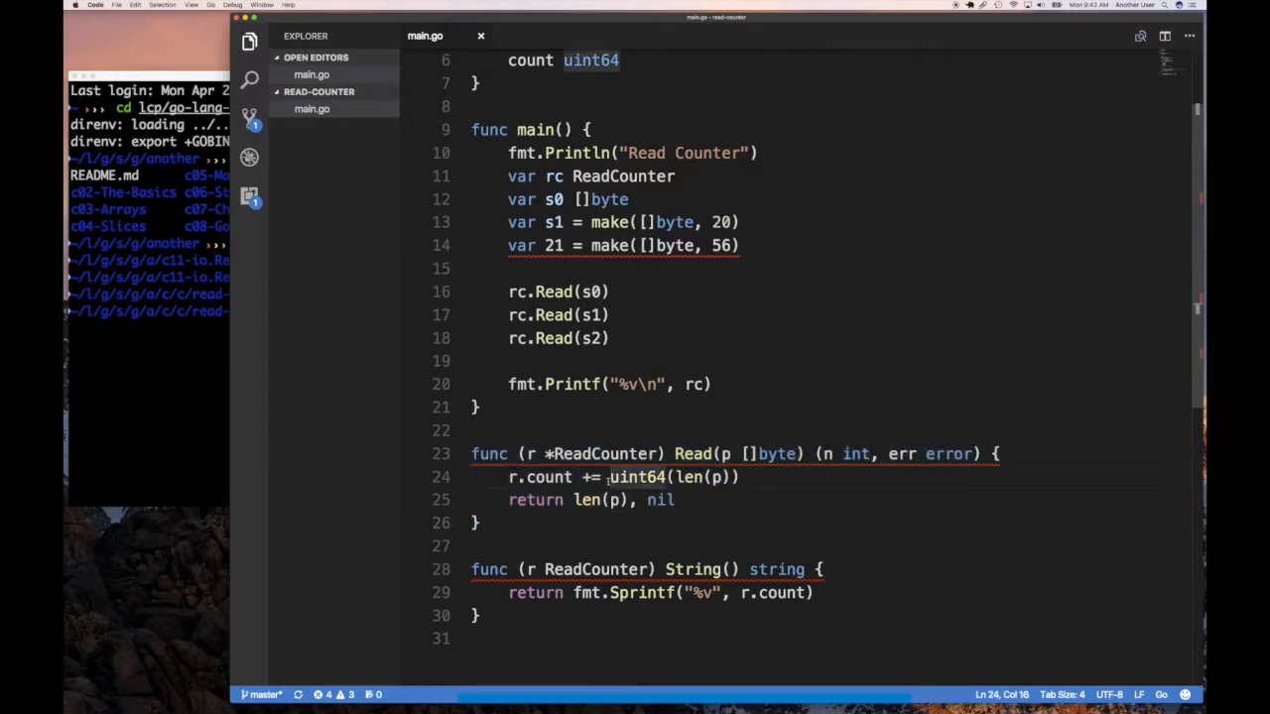
{"action": "left_click_drag", "start_coordinate": [611, 477], "coordinate": [738, 476]}
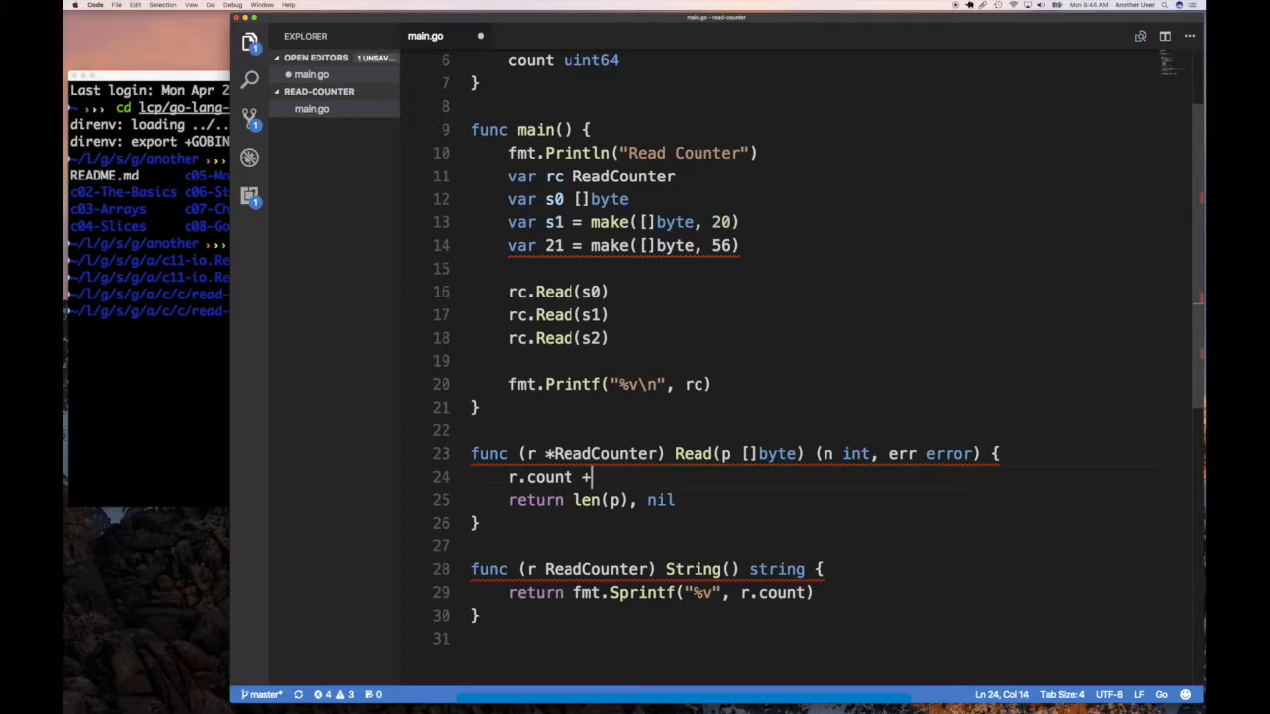
{"action": "type", "text": "+1"}
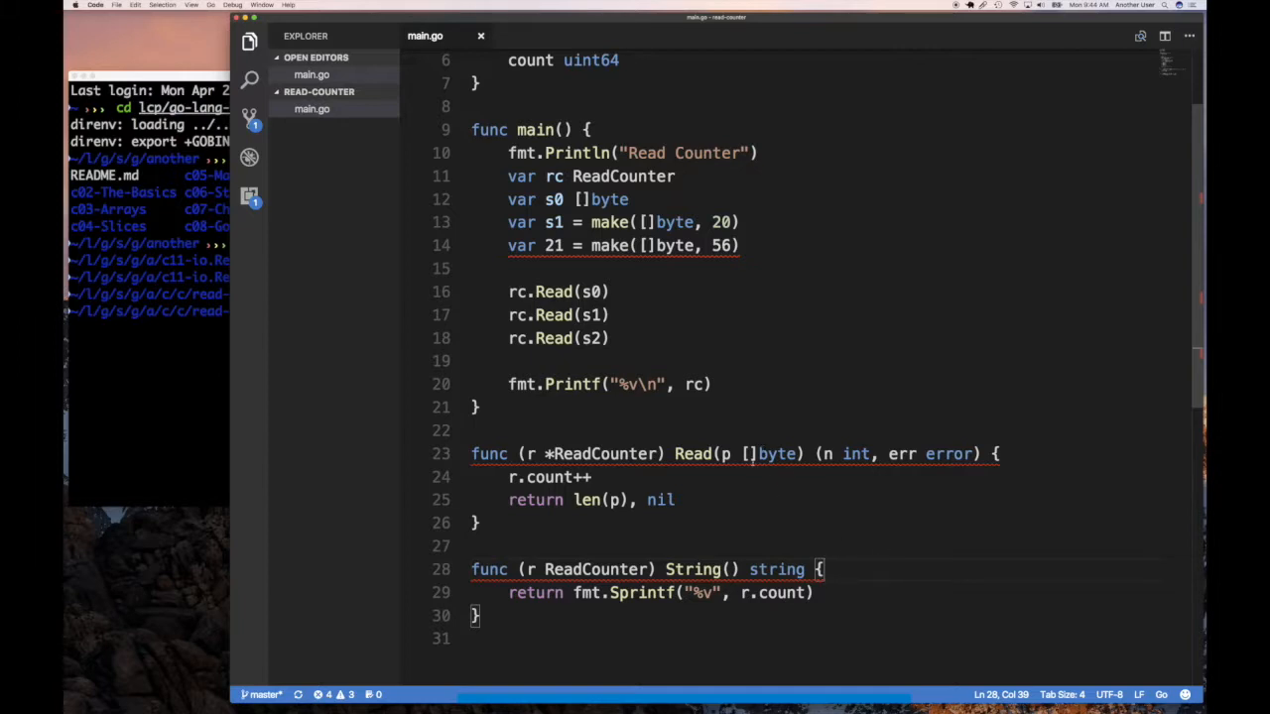
{"action": "double_click", "coordinate": [587, 500]}
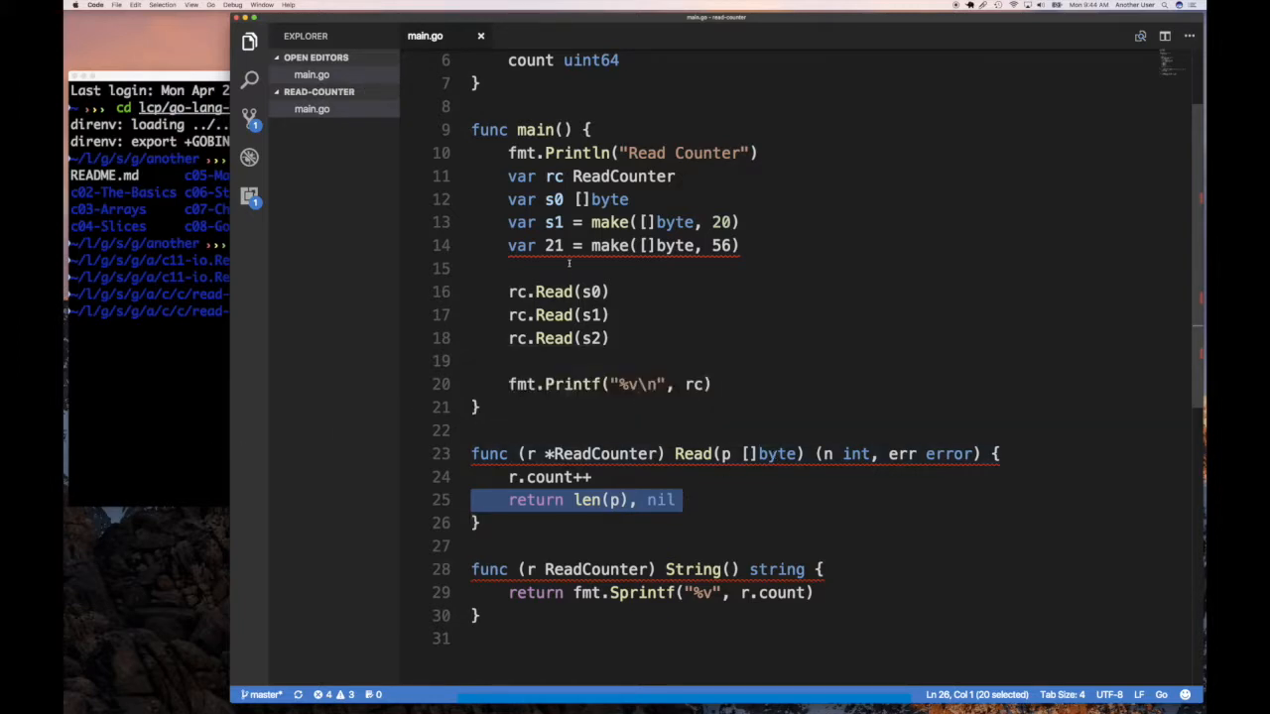
{"action": "mouse_move", "coordinate": [209, 383]}
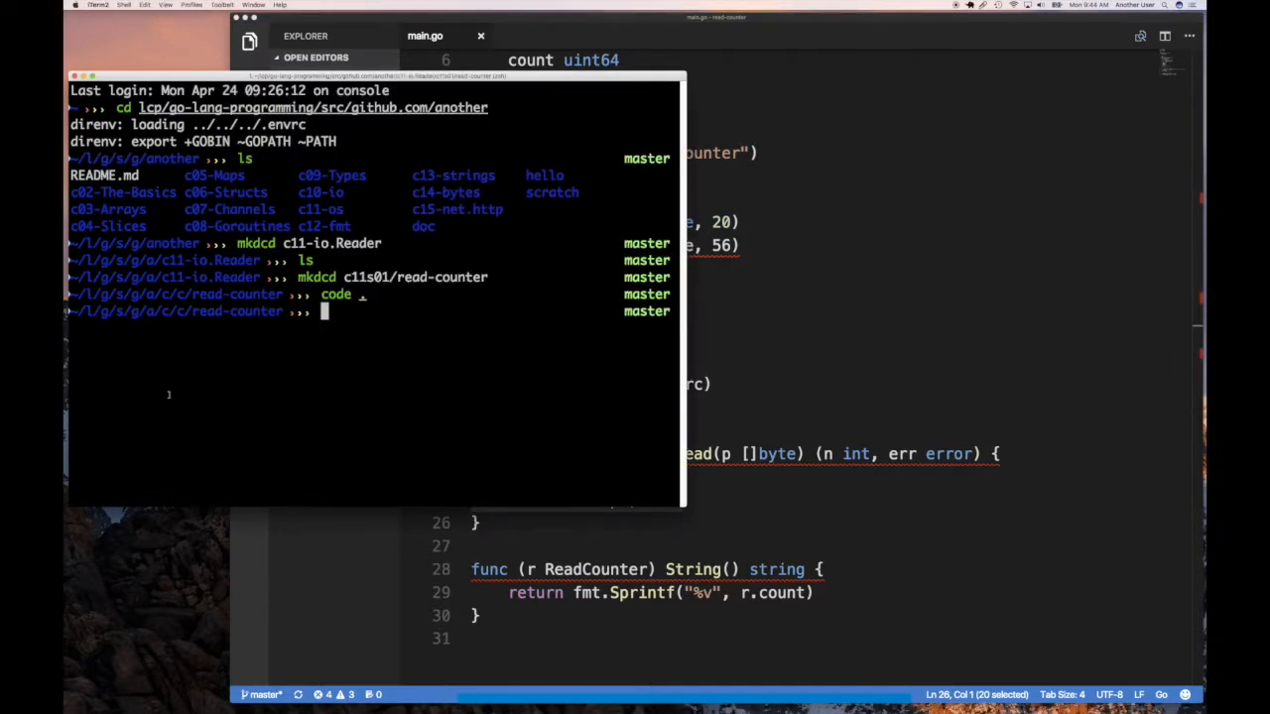
Run go run main.go, hit the line-14 syntax error, and rename the slice variable to s2.
{"action": "type", "text": "go"}
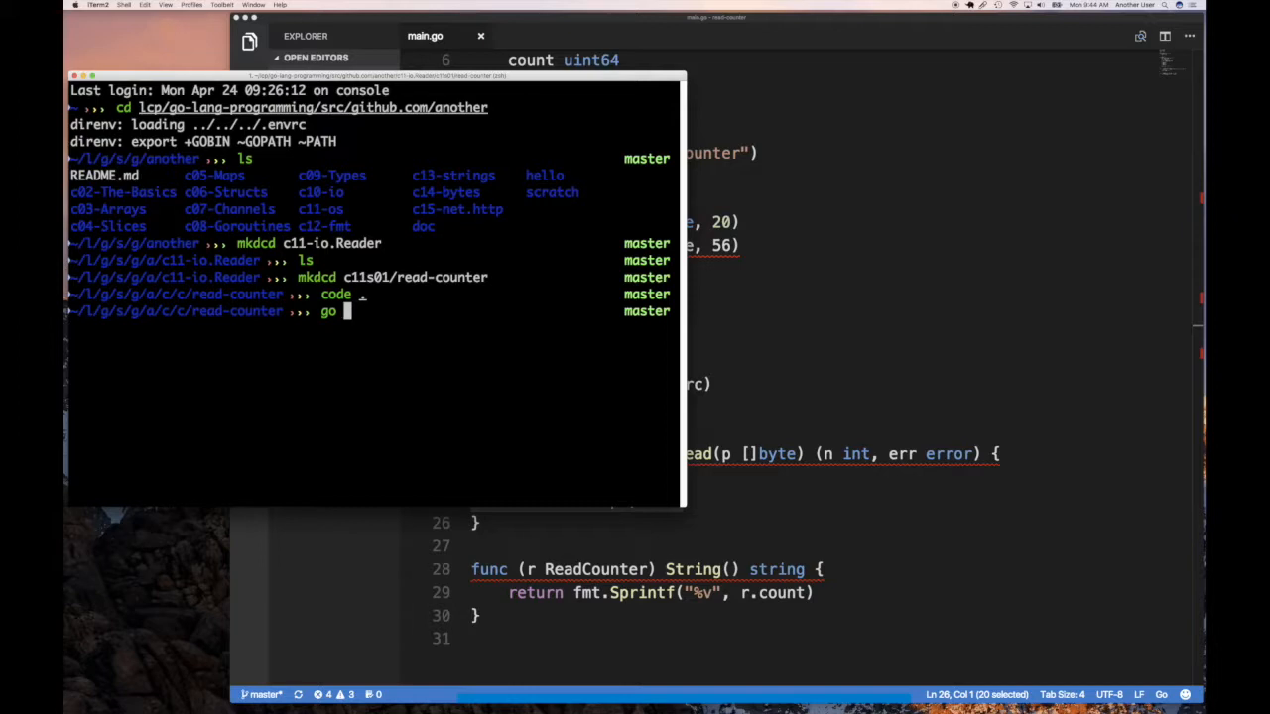
{"action": "type", "text": "run go"}
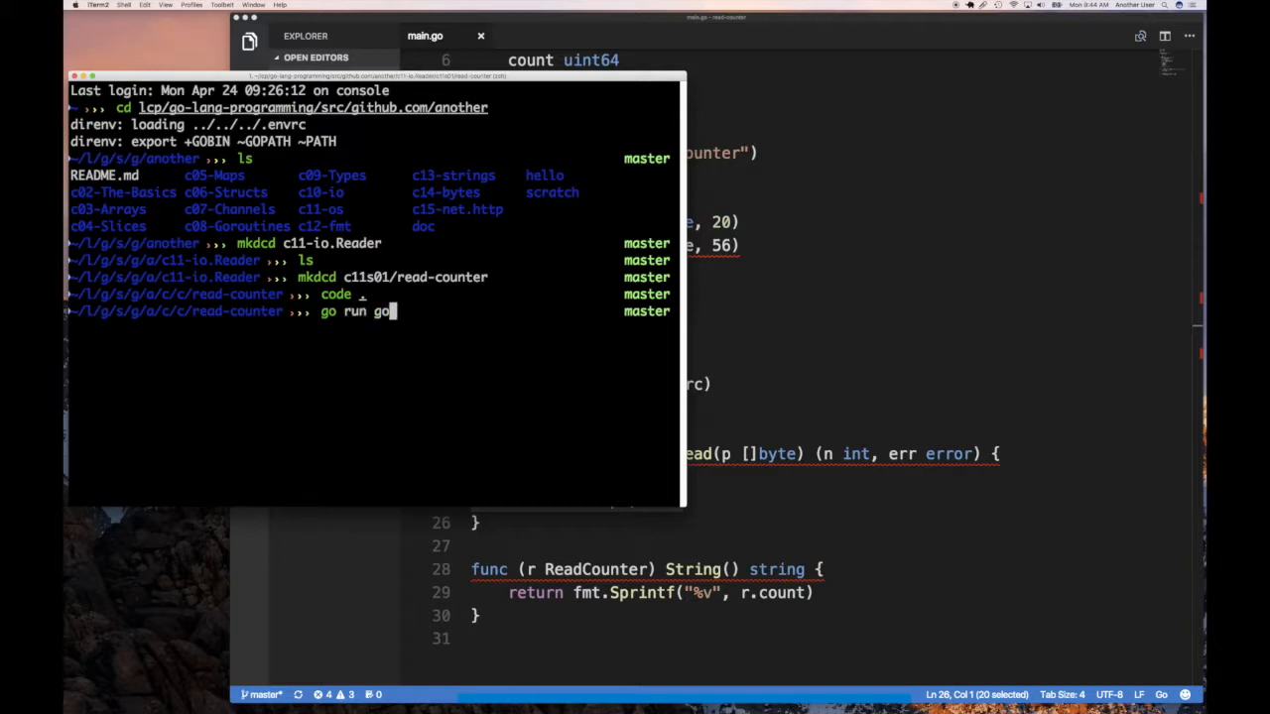
{"action": "key", "text": "BackSpace"}
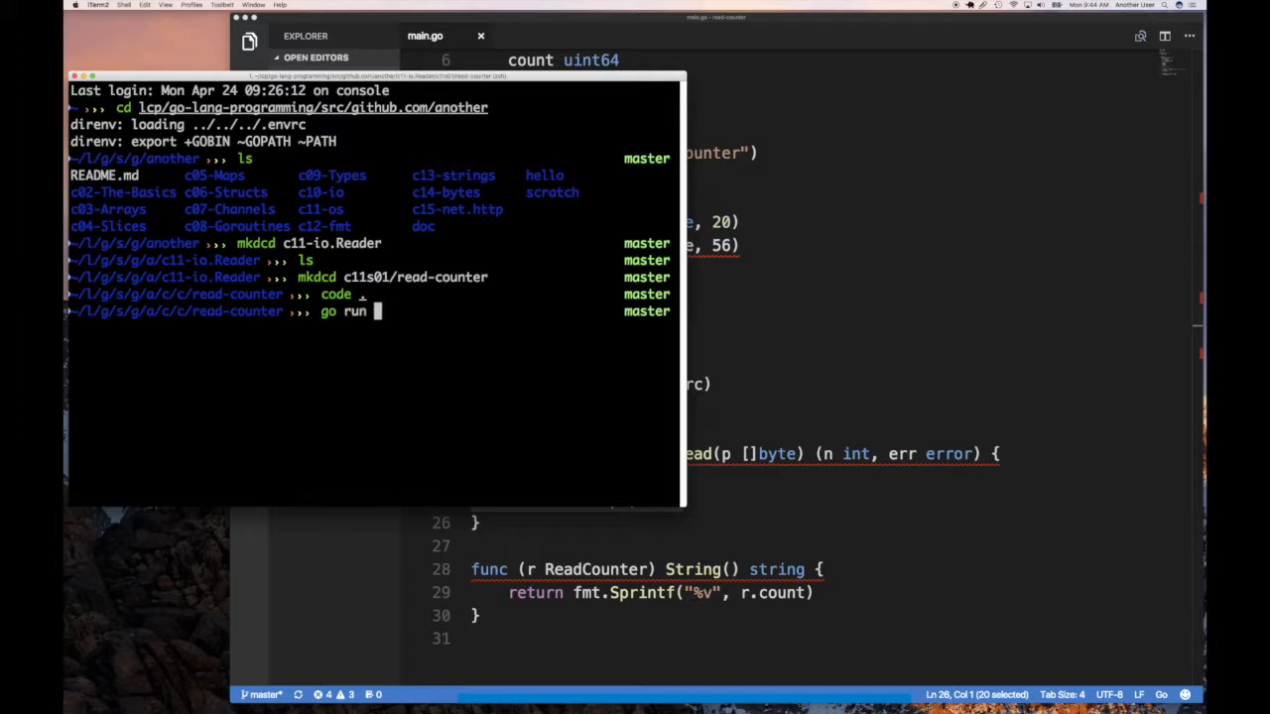
{"action": "type", "text": "main.go"}
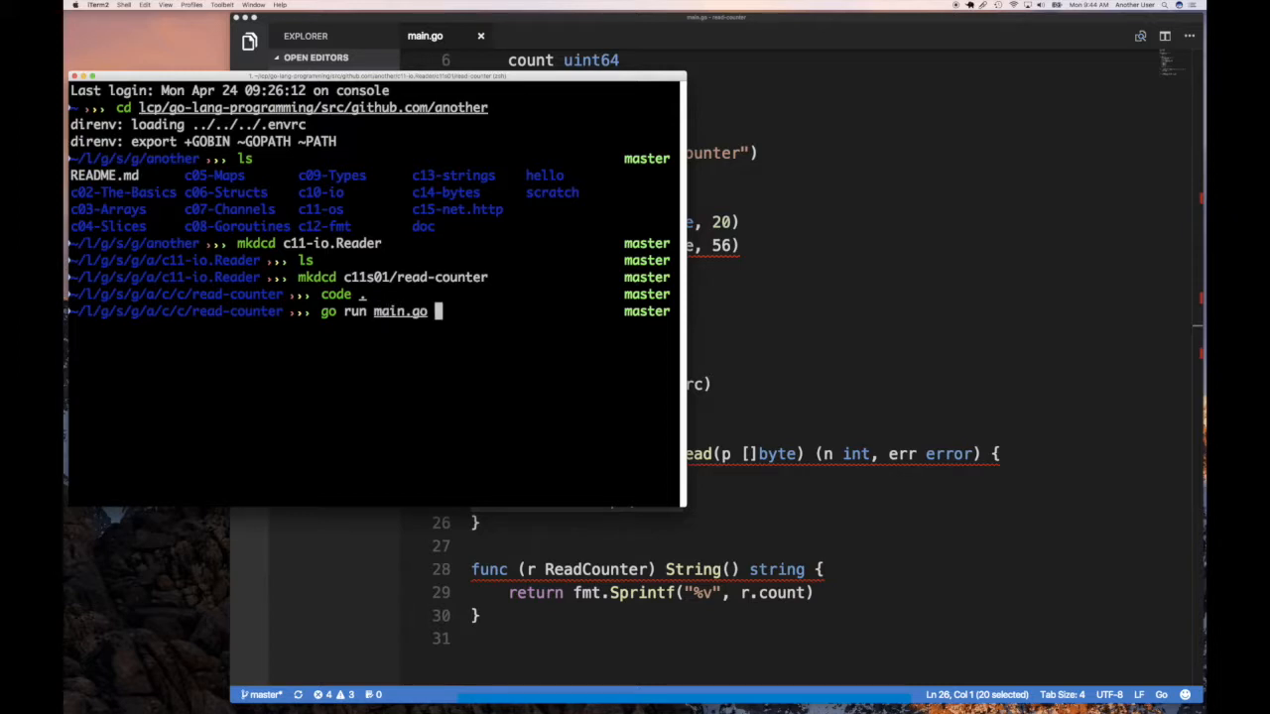
{"action": "key", "text": "enter"}
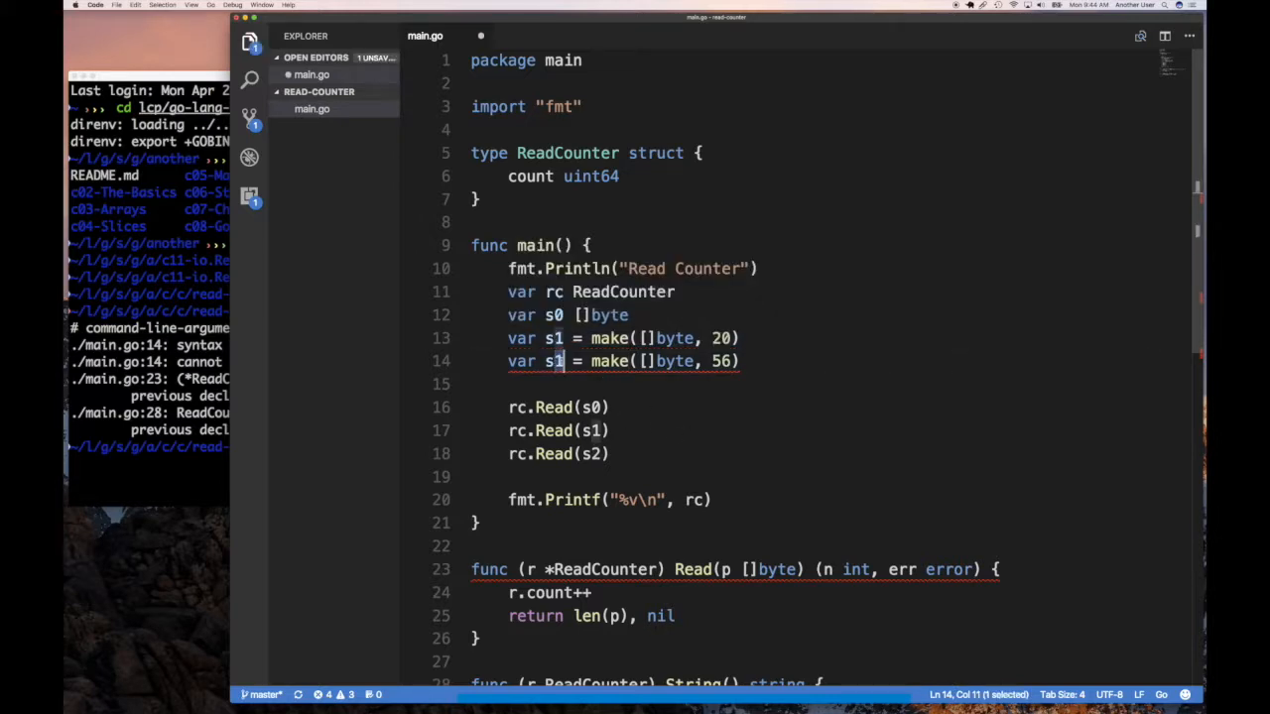
{"action": "type", "text": "2"}
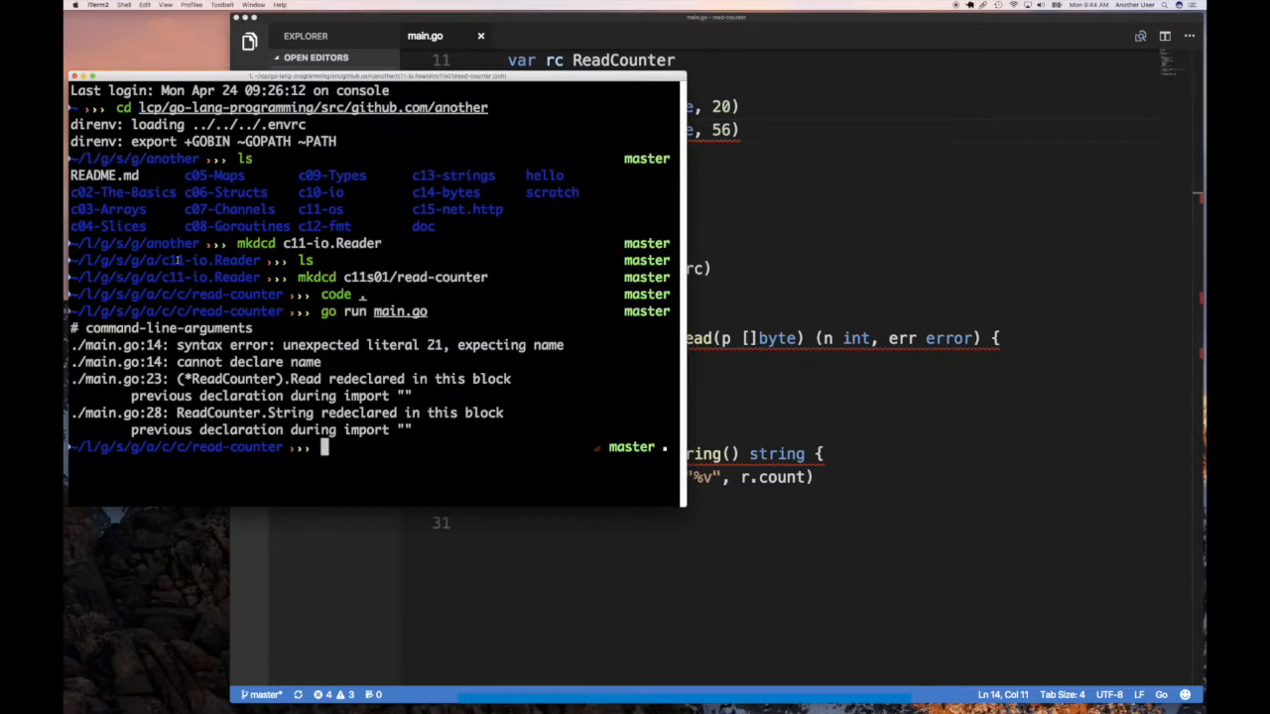
{"action": "mouse_move", "coordinate": [829, 353]}
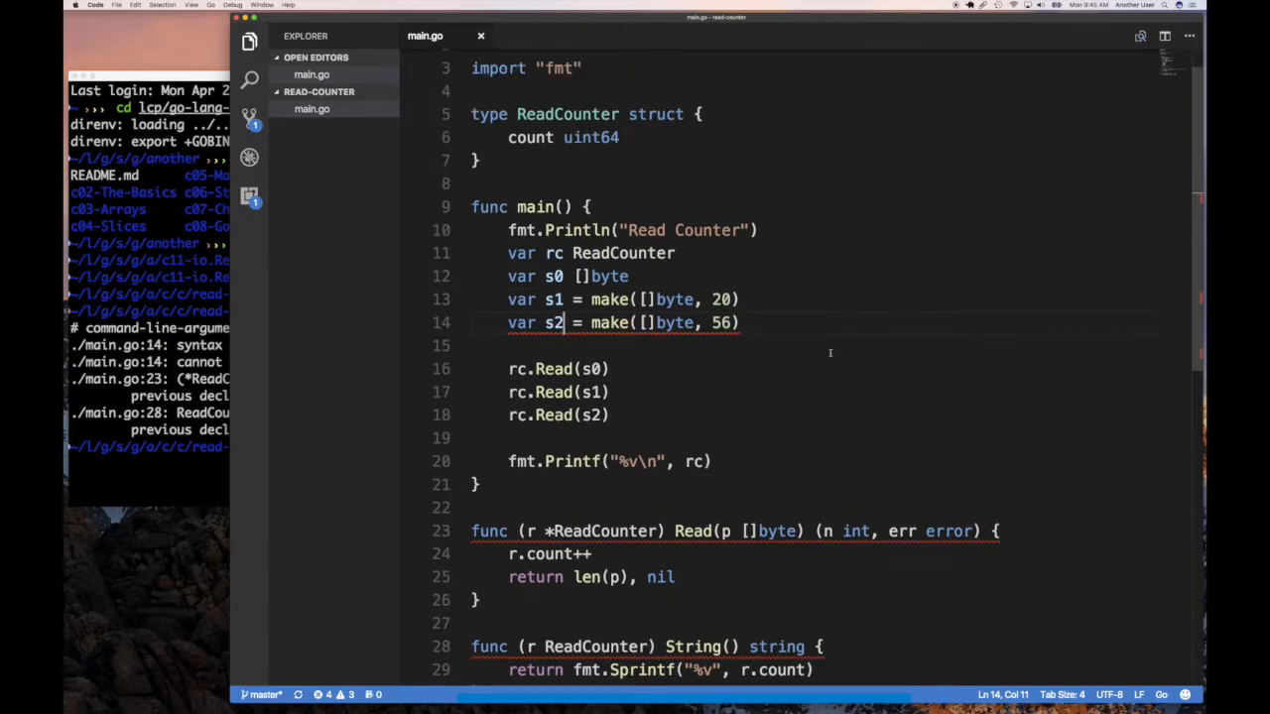
{"action": "scroll", "scroll_direction": "down", "scroll_amount": 3}
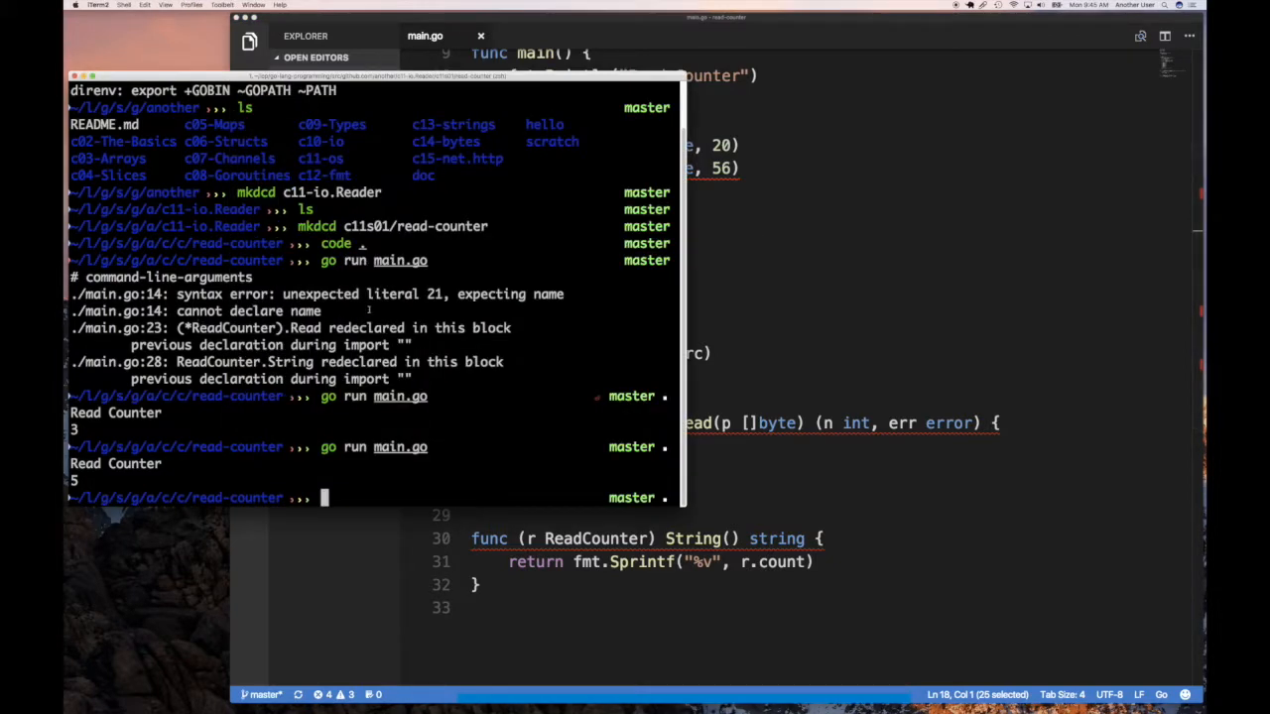
From the parent folder, cp -r read-counter into bytes-coutner and cd into the copy.
{"action": "type", "text": "cd .."}
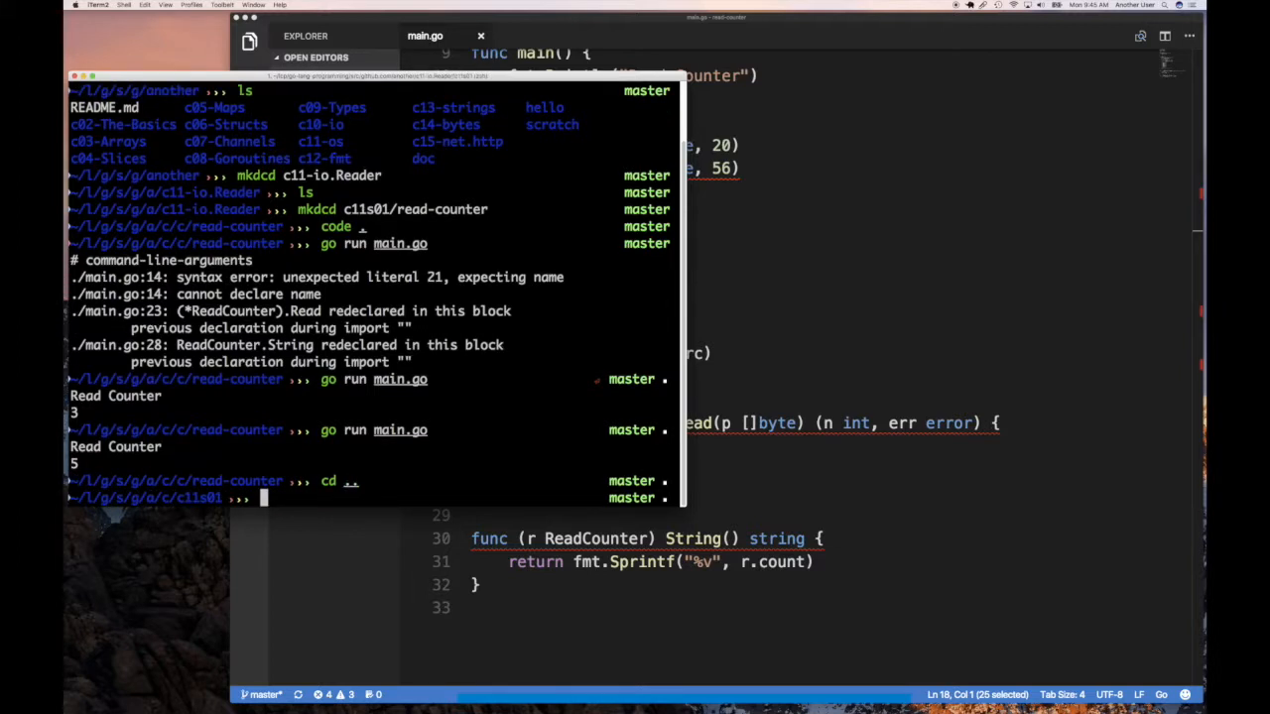
{"action": "type", "text": "mkdcd"}
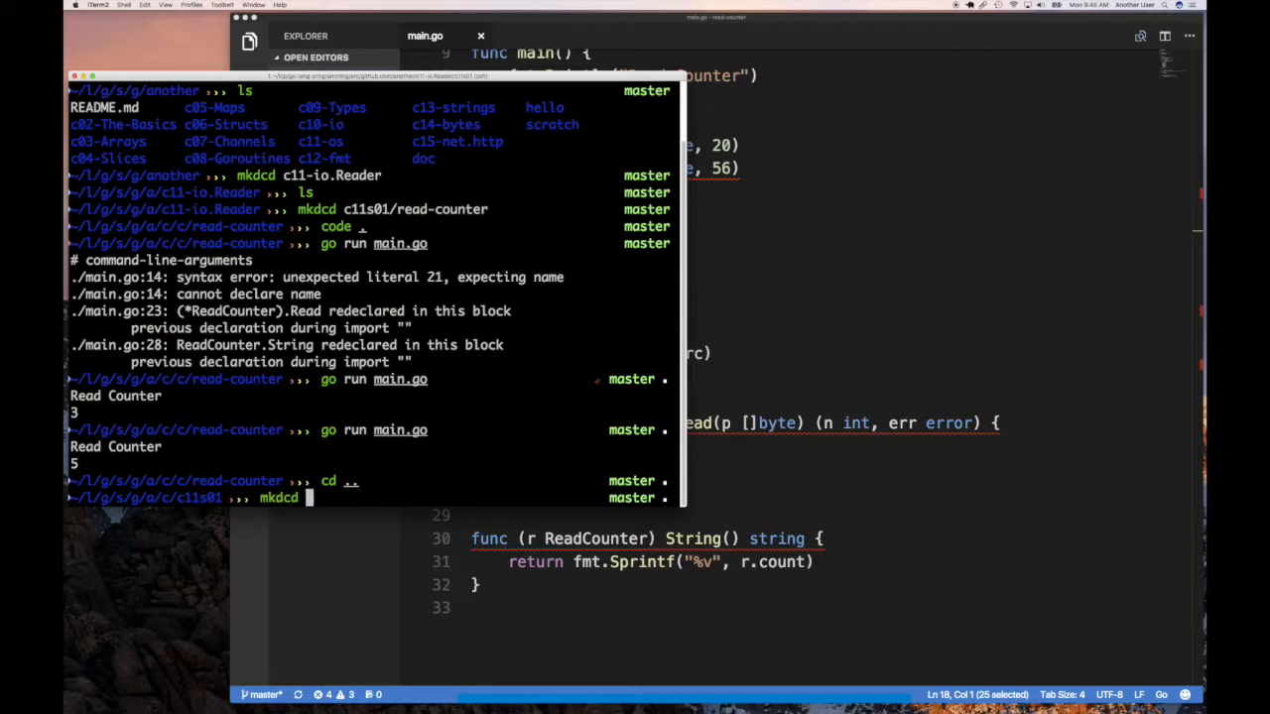
{"action": "type", "text": "bypt"}
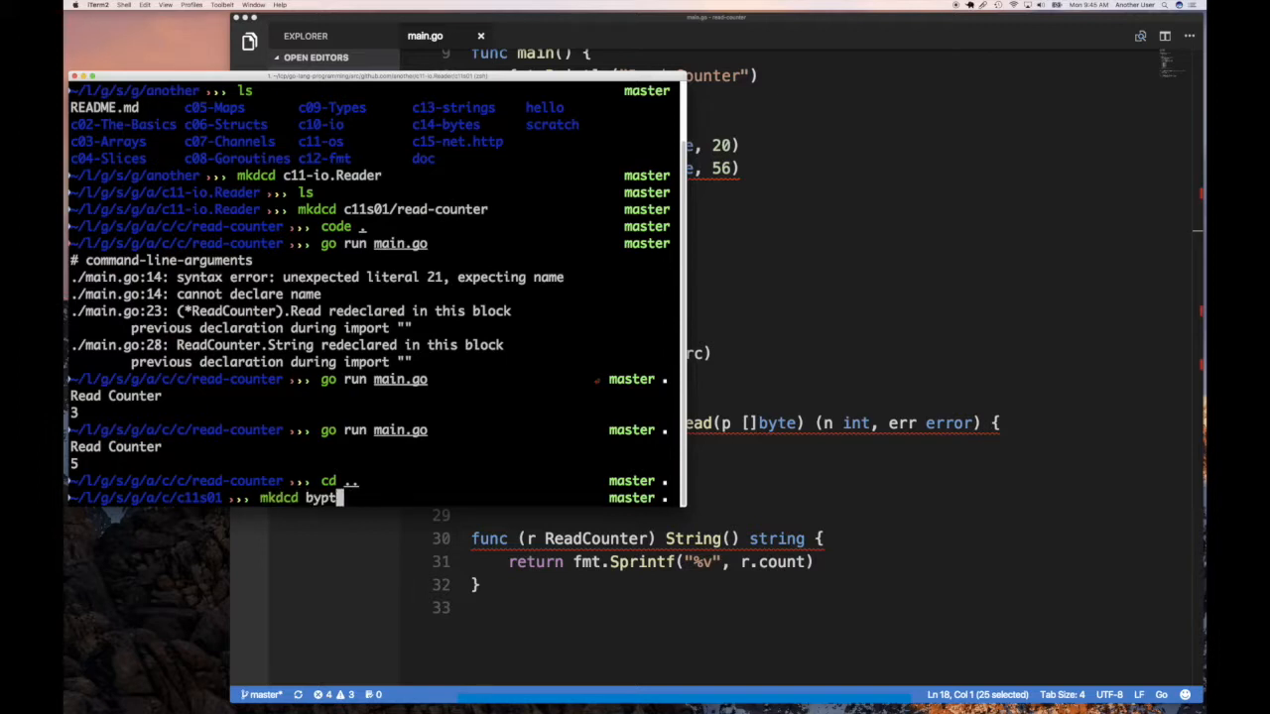
{"action": "type", "text": "es-counter"}
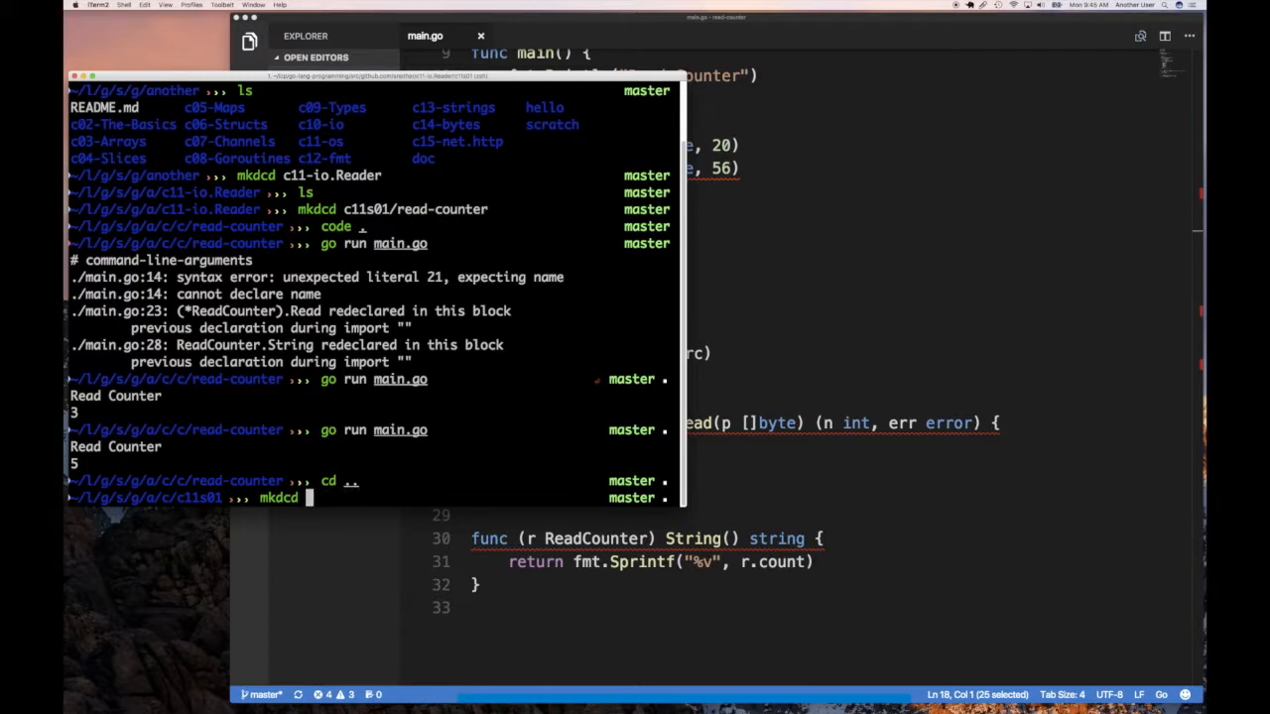
{"action": "type", "text": "cp -r"}
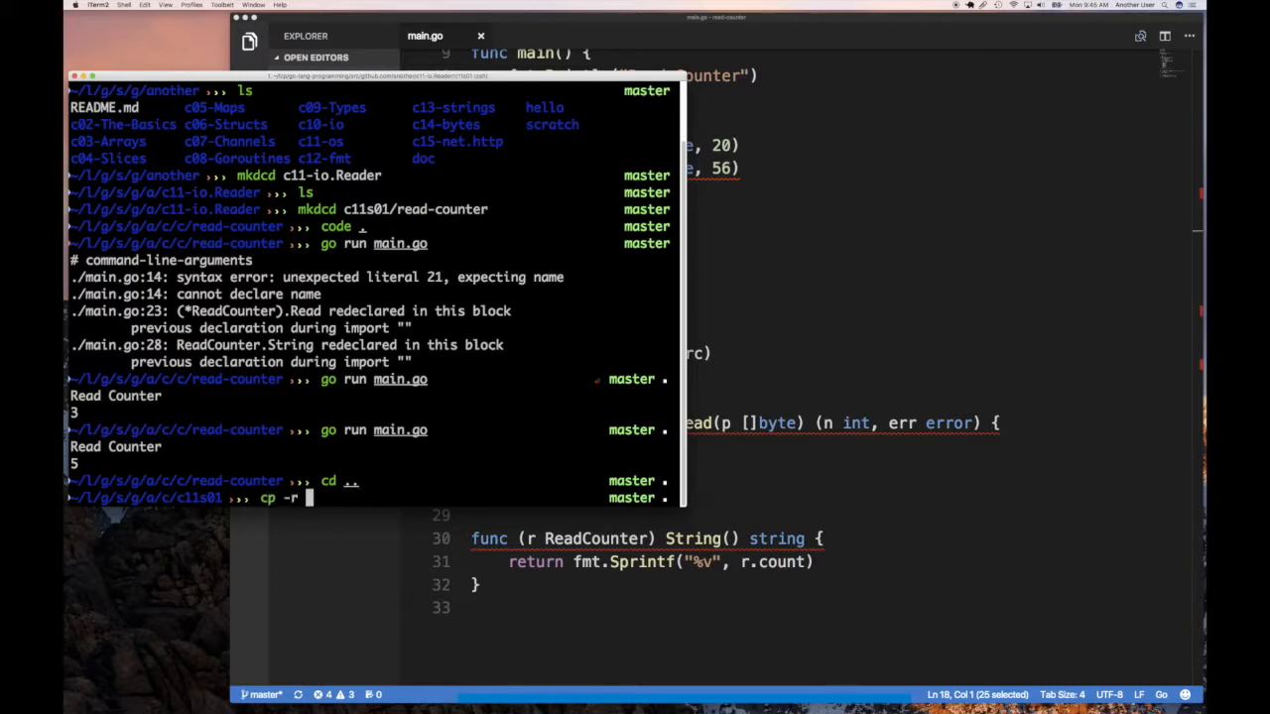
{"action": "type", "text": "read-counter b"}
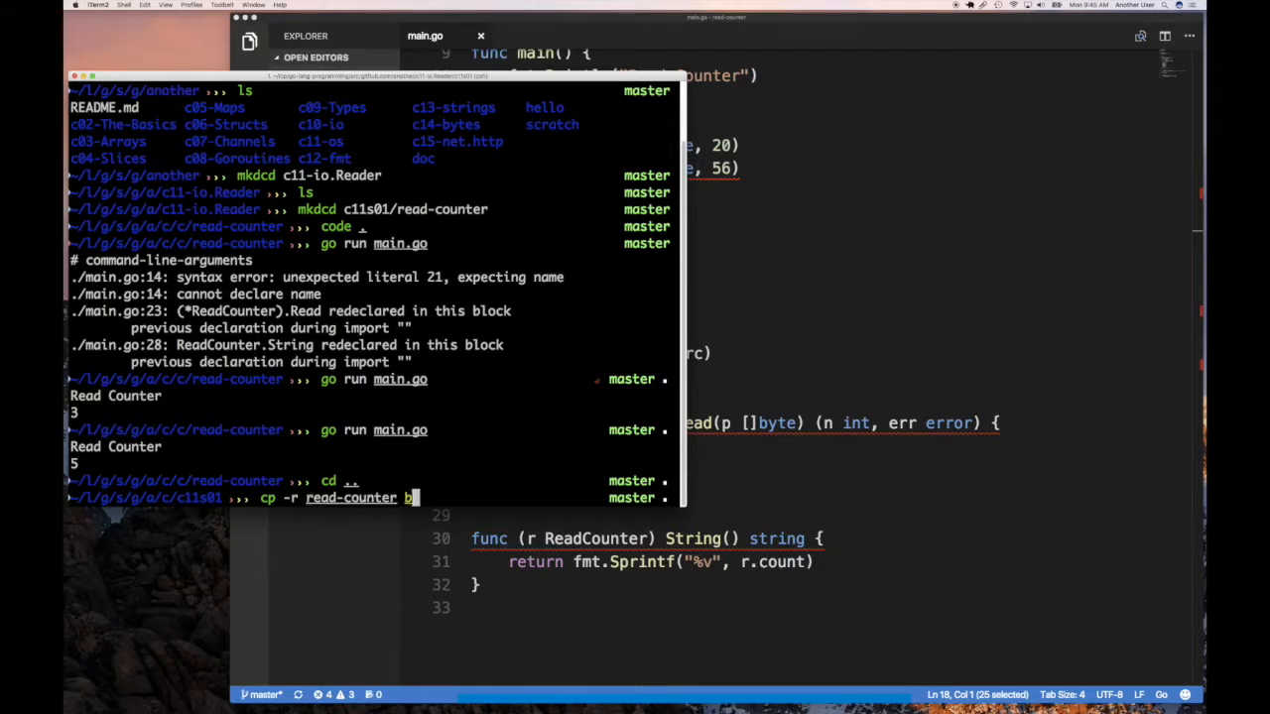
{"action": "type", "text": "ytes-coutner"}
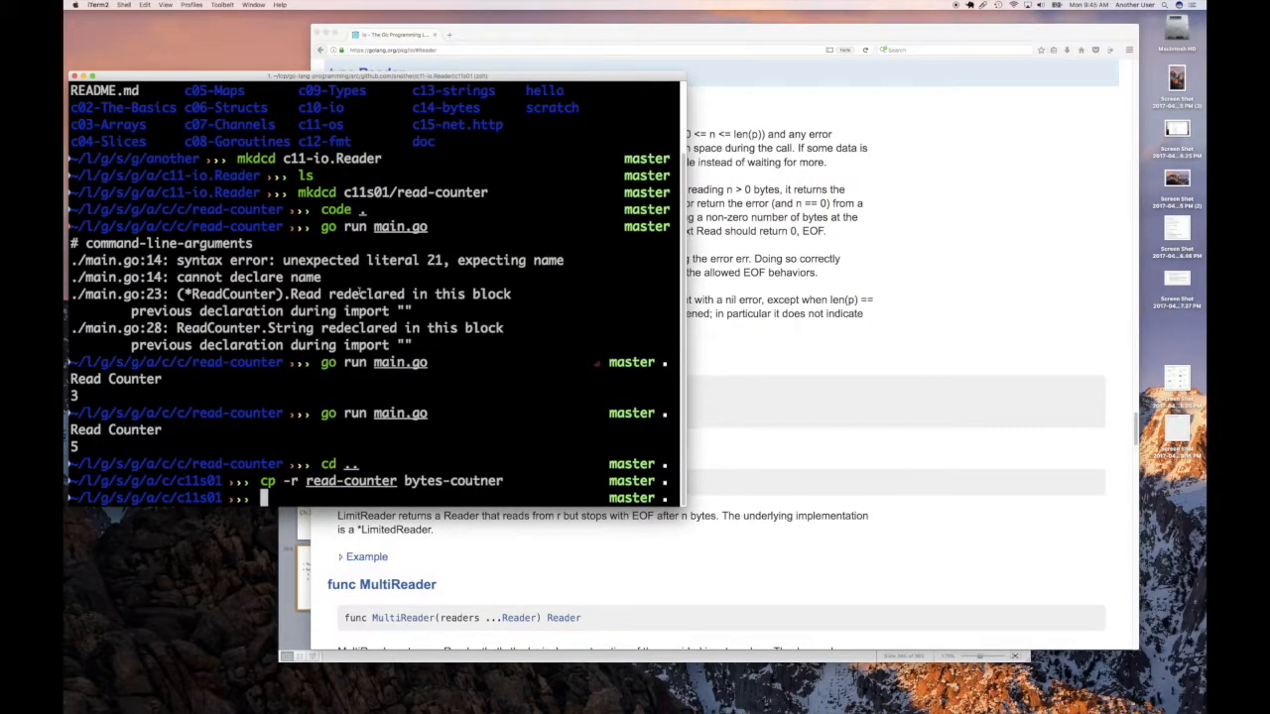
{"action": "type", "text": "cd"}
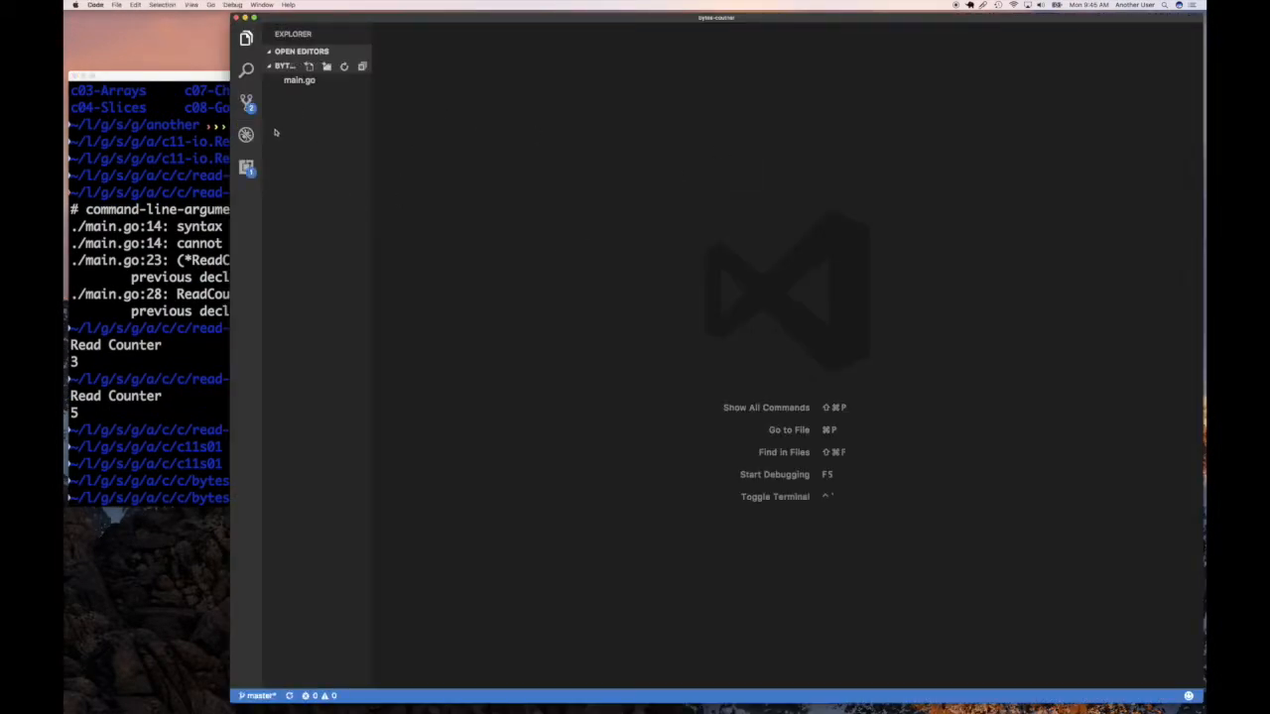
{"action": "mouse_move", "coordinate": [335, 147]}
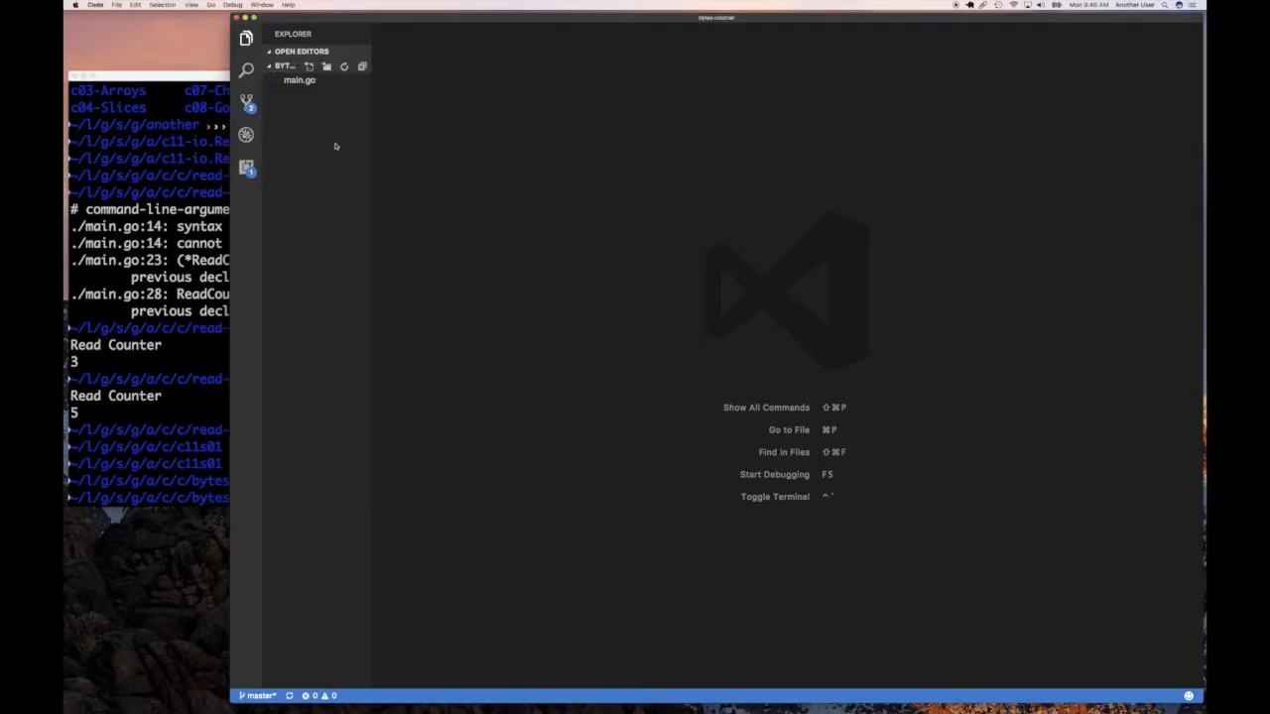
In main.go, count r.count += uint64(len(p)) and retitle the output "Bytes Read Counter".
{"action": "left_click", "coordinate": [298, 80]}
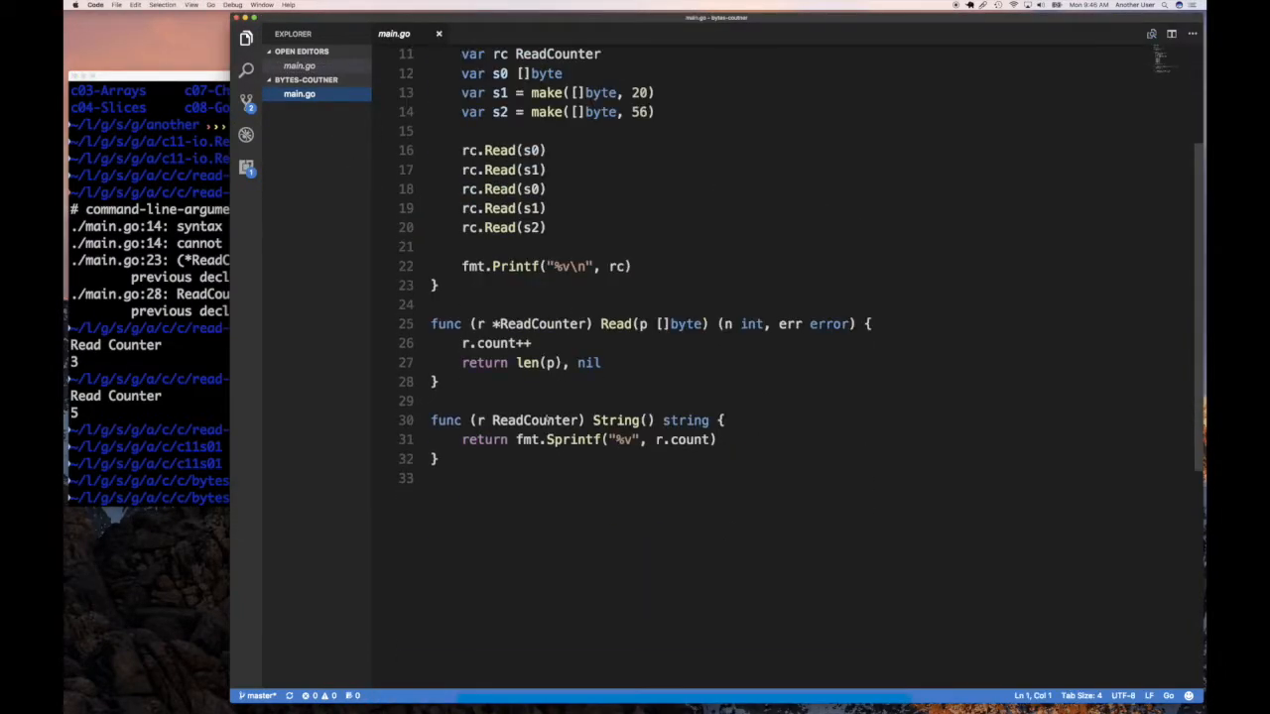
{"action": "left_click_drag", "start_coordinate": [433, 323], "coordinate": [441, 381]}
{"action": "type", "text": "= uint64(len(p))"}
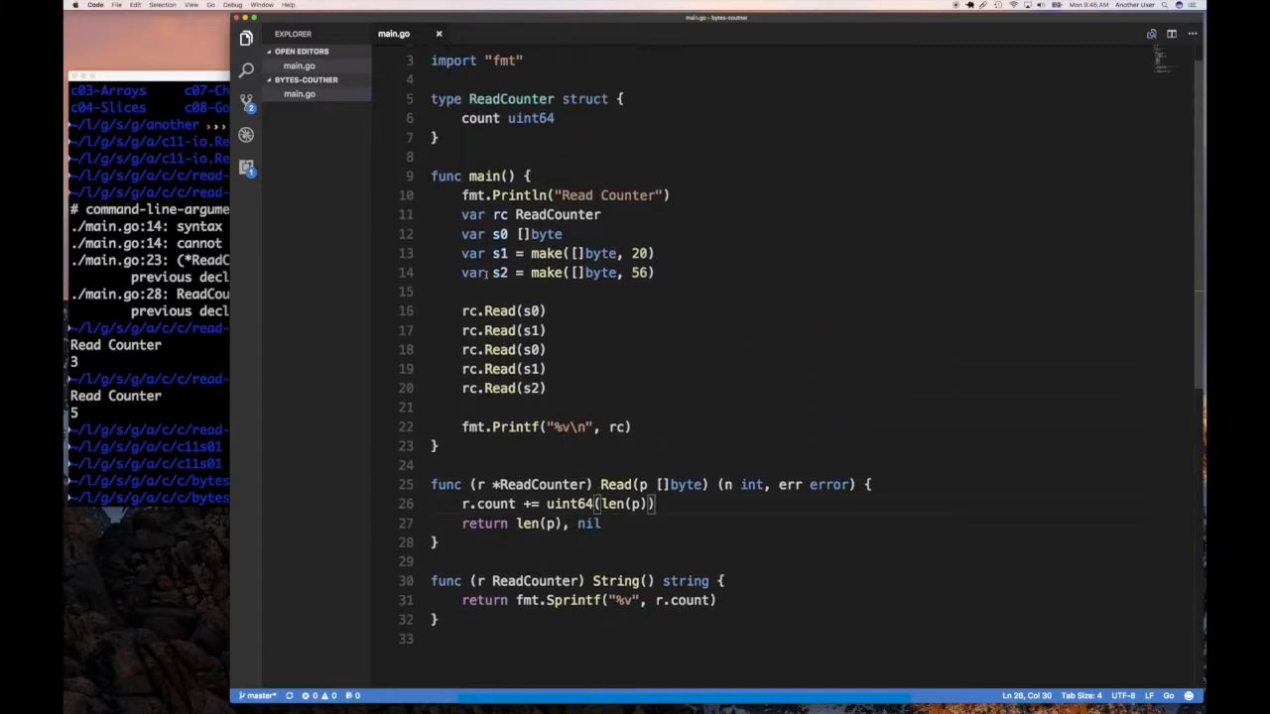
{"action": "double_click", "coordinate": [575, 197]}
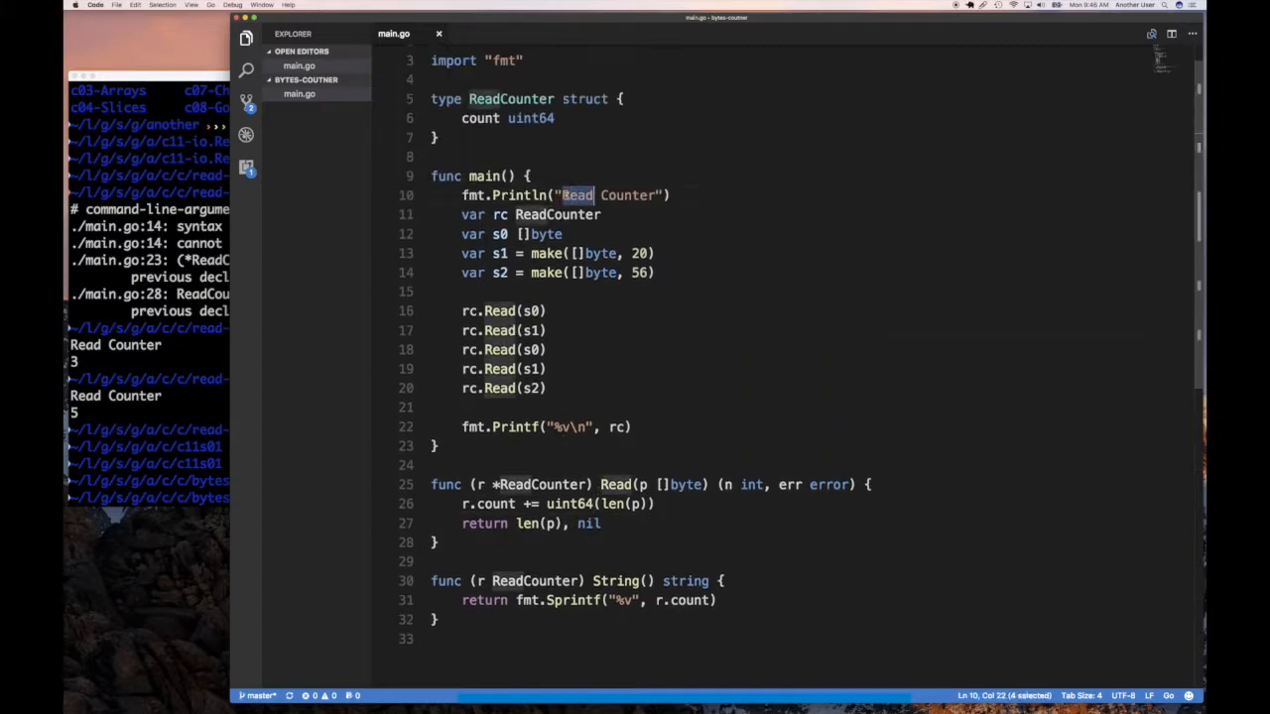
{"action": "type", "text": "Bytes"}
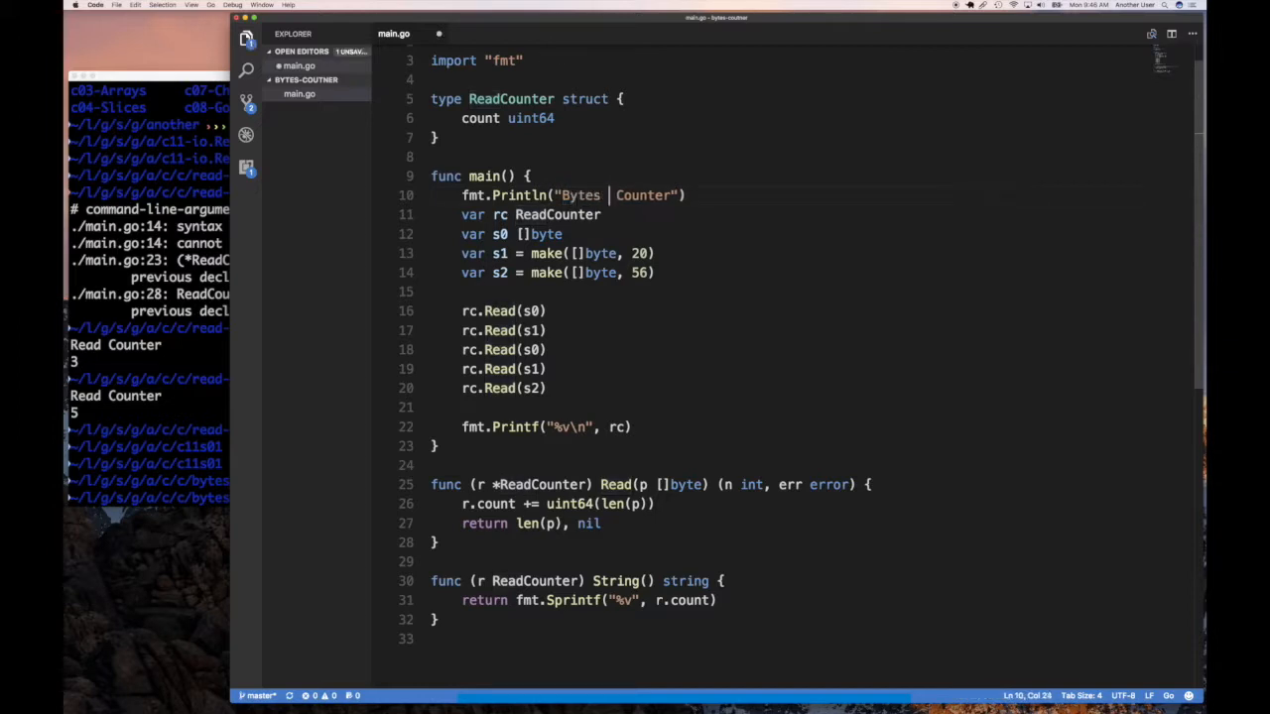
{"action": "type", "text": "Read"}
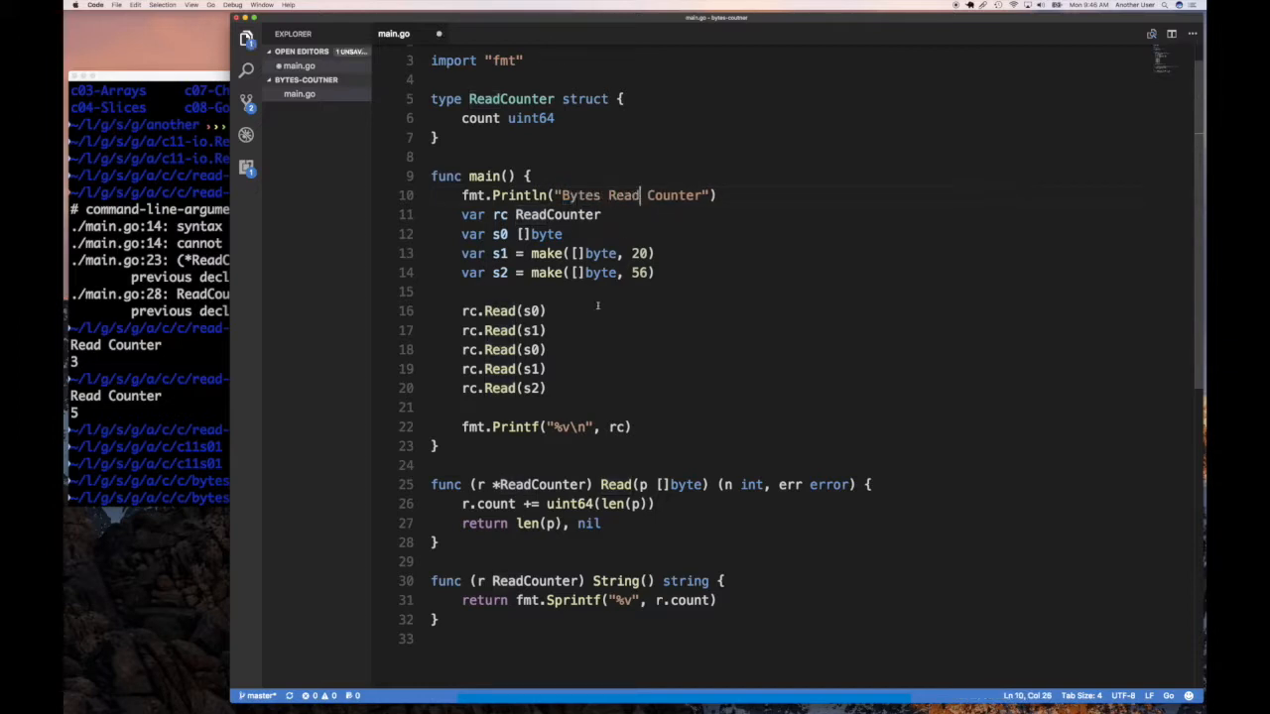
{"action": "scroll", "scroll_direction": "down", "scroll_amount": 3}
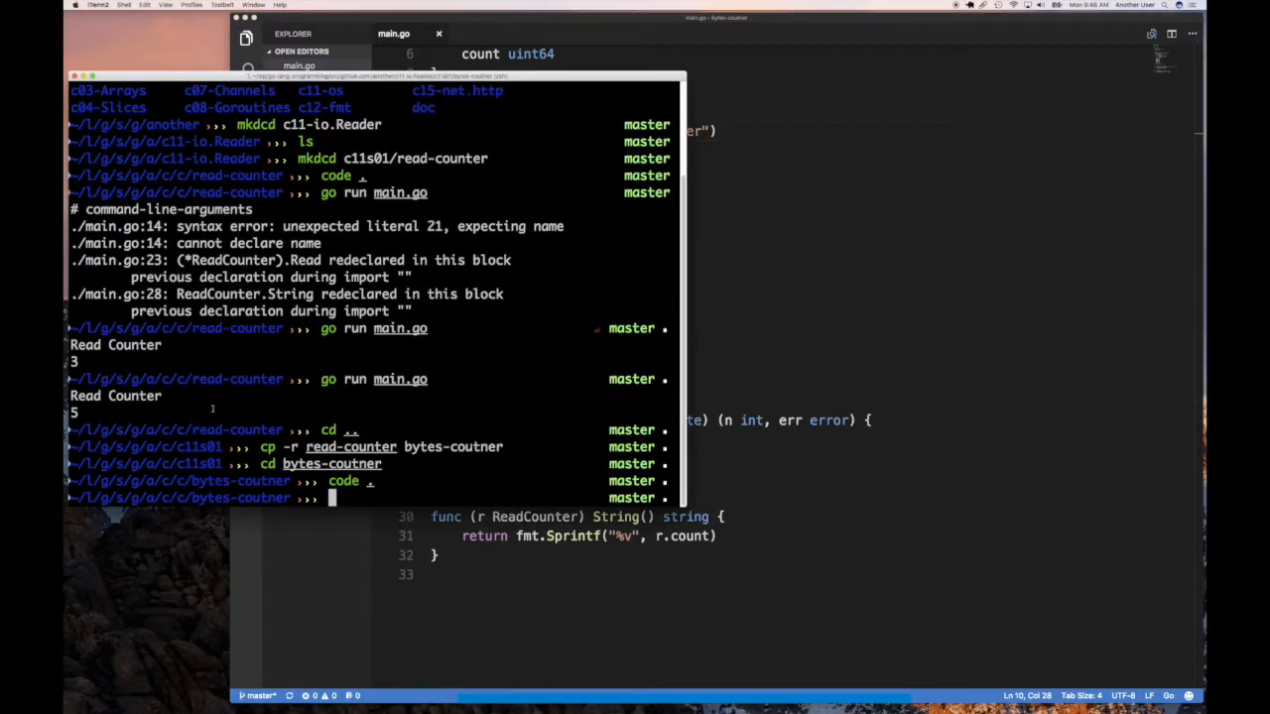
Run the bytes-coutner program to print Bytes Read Counter with 96 total bytes.
{"action": "type", "text": "cd bytes-coutner"}
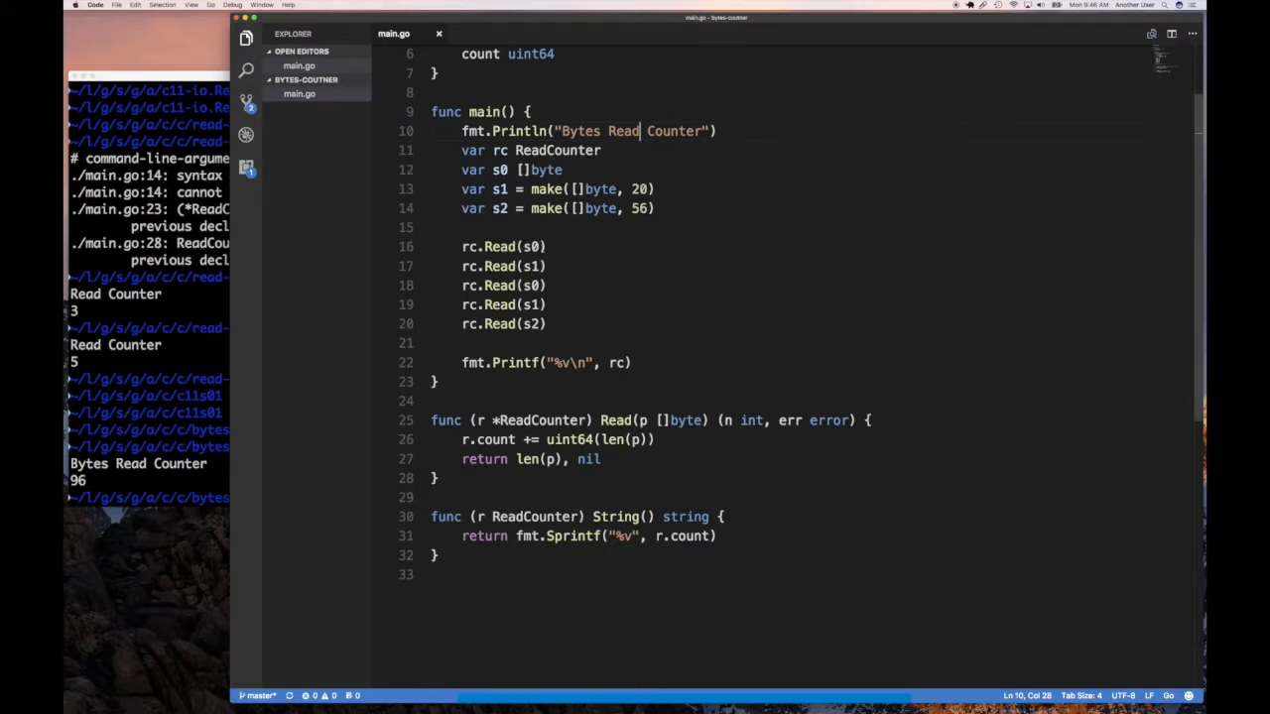
{"action": "left_click", "coordinate": [546, 286]}
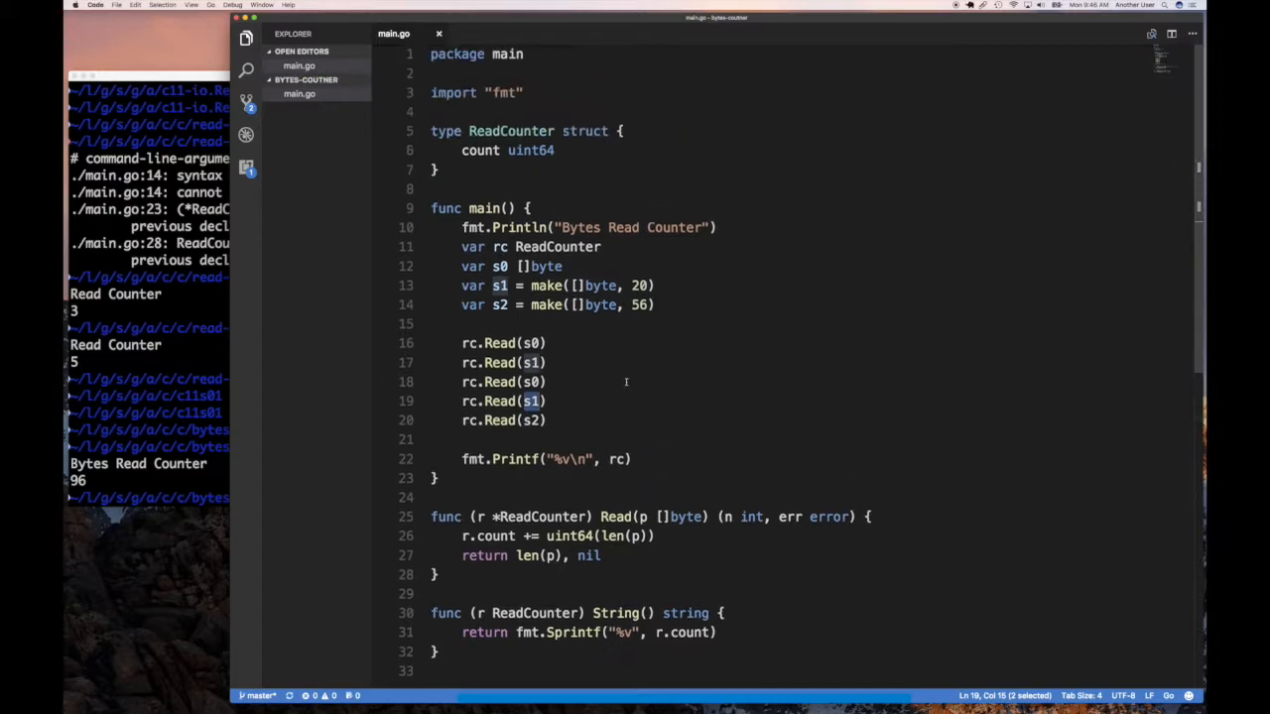
{"action": "scroll", "scroll_direction": "down", "scroll_amount": 3}
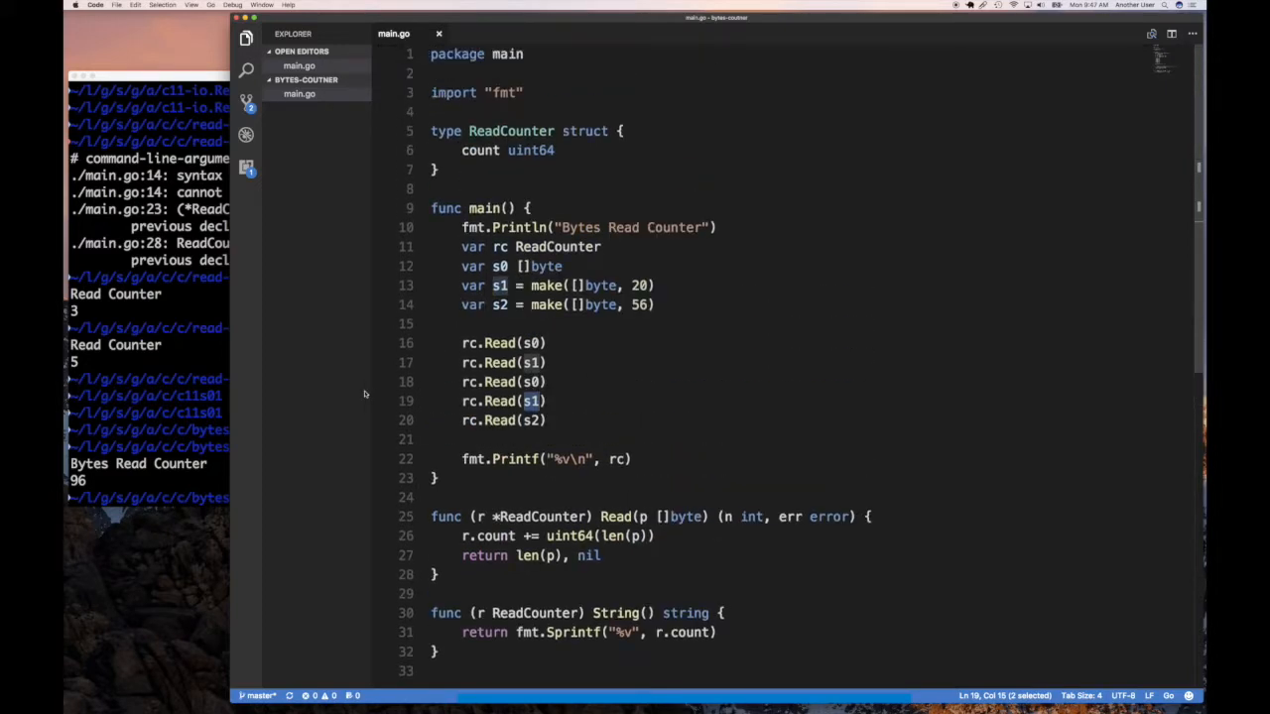
{"action": "mouse_move", "coordinate": [675, 369]}
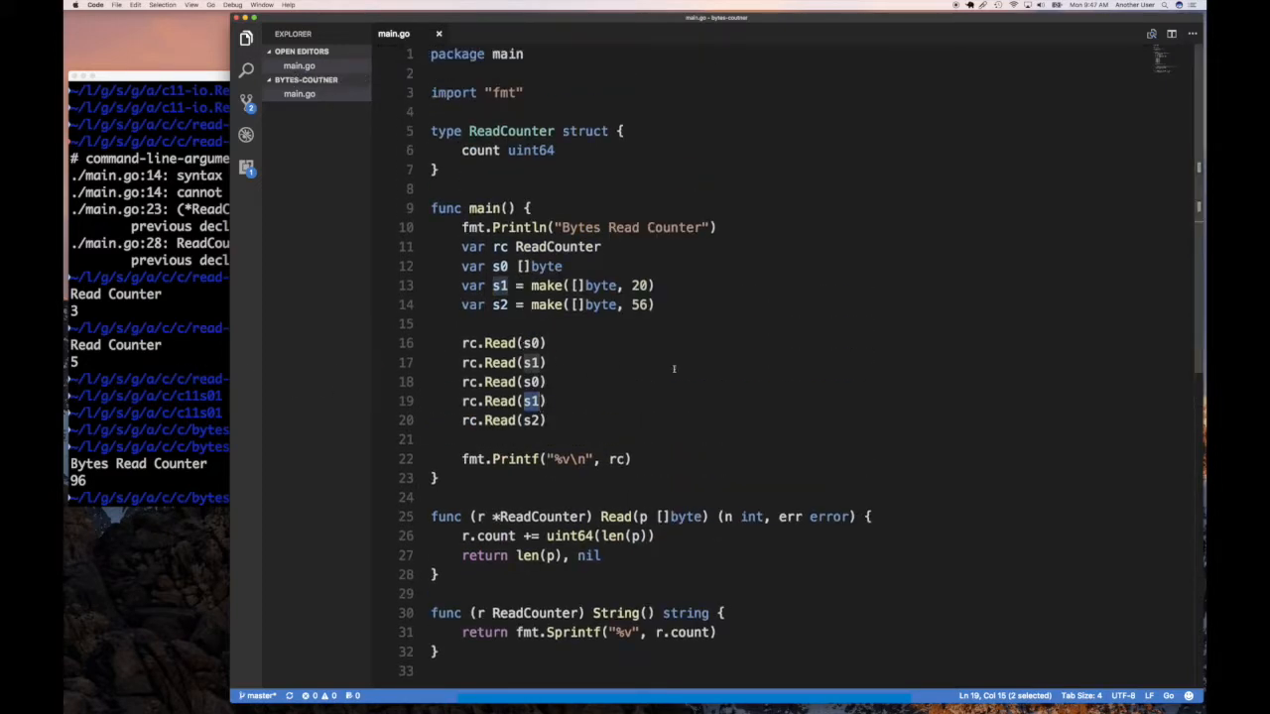
{"action": "mouse_move", "coordinate": [597, 357]}
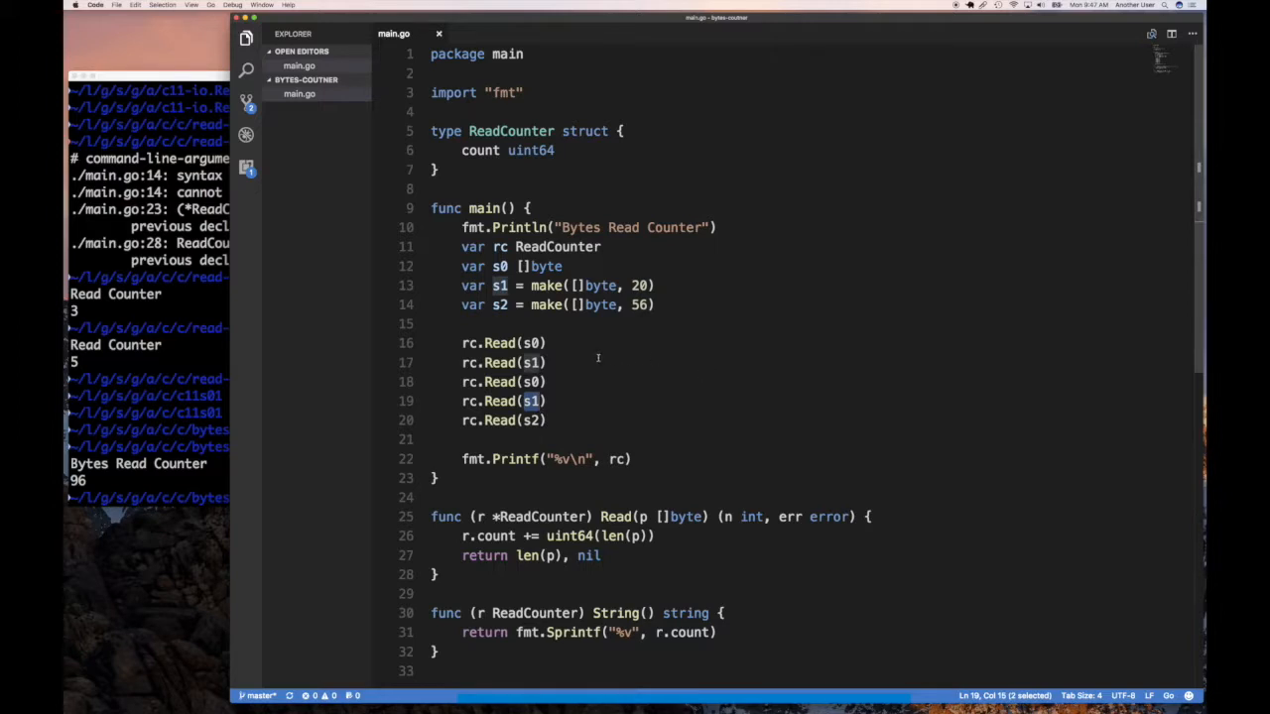
{"action": "mouse_move", "coordinate": [548, 328]}
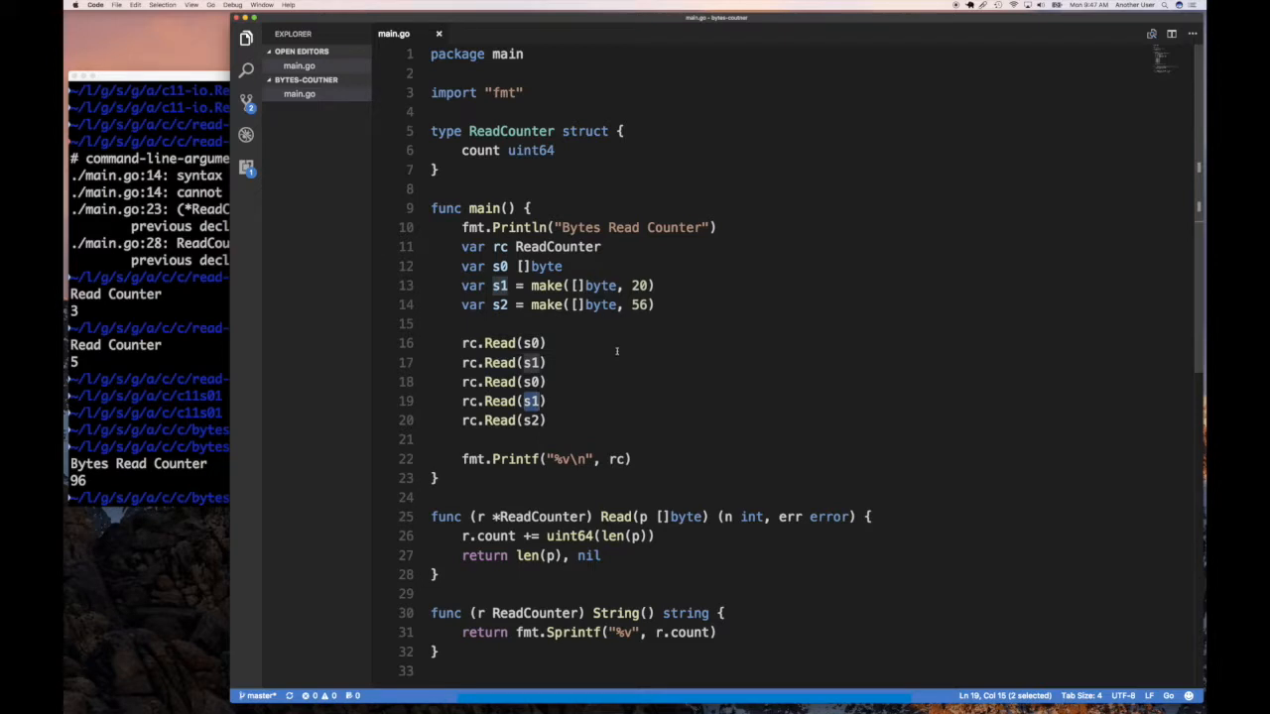
{"action": "mouse_move", "coordinate": [607, 357]}
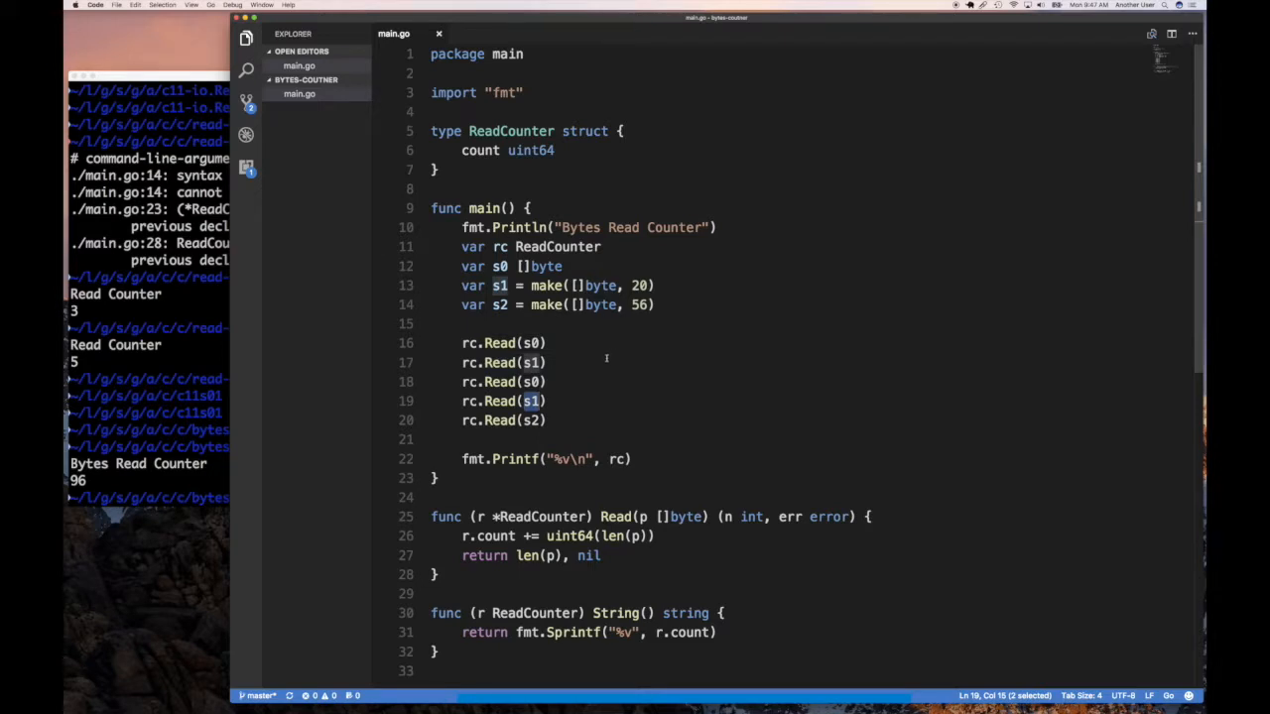
{"action": "mouse_move", "coordinate": [571, 331]}
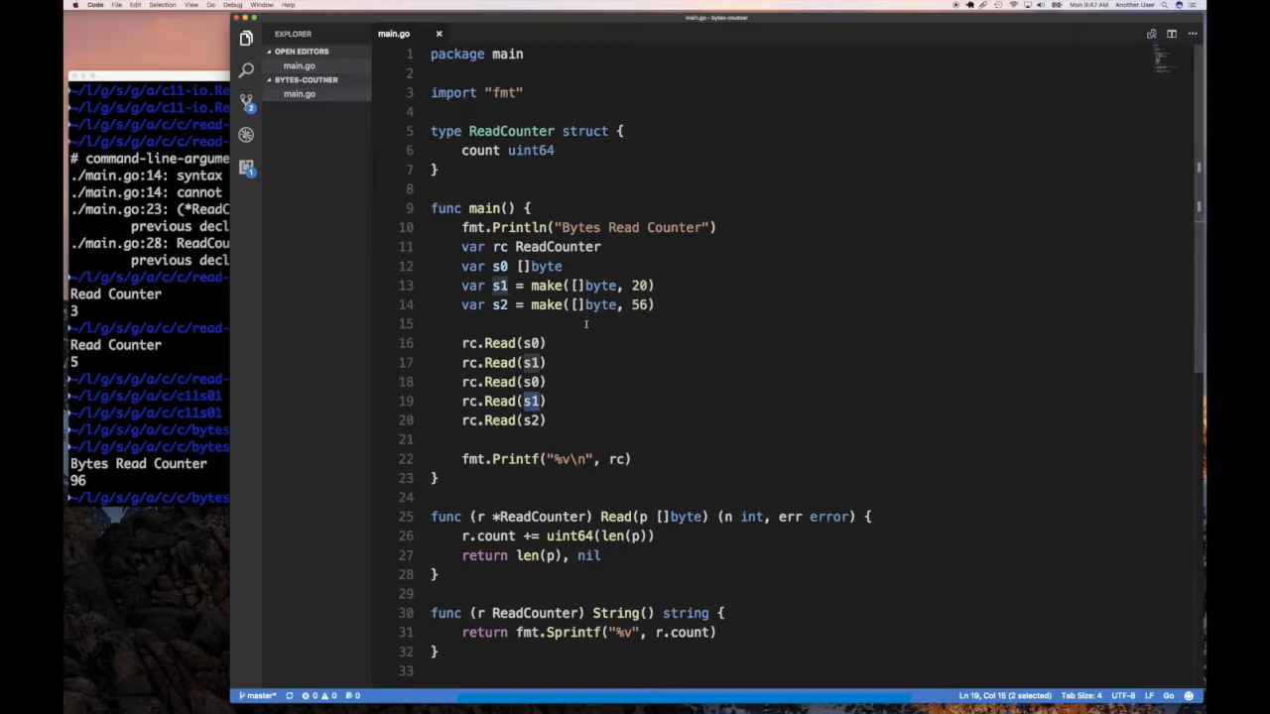
{"action": "mouse_move", "coordinate": [591, 329]}
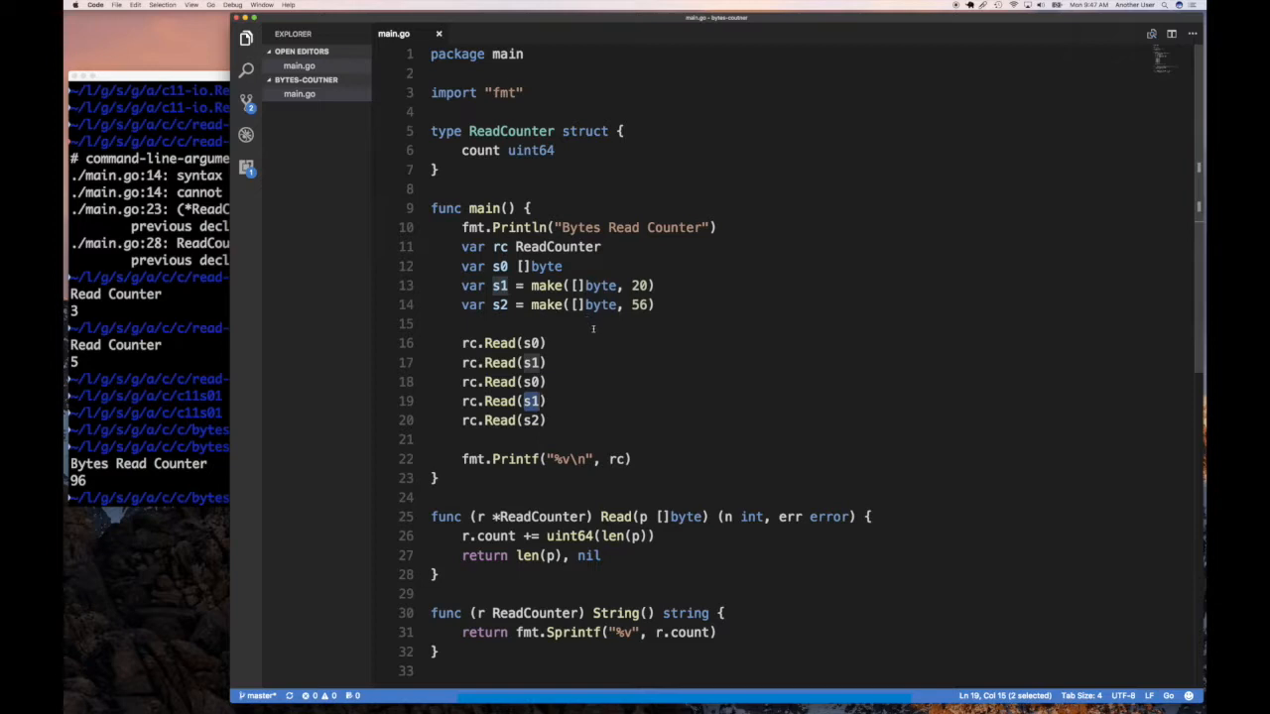
{"action": "mouse_move", "coordinate": [643, 363]}
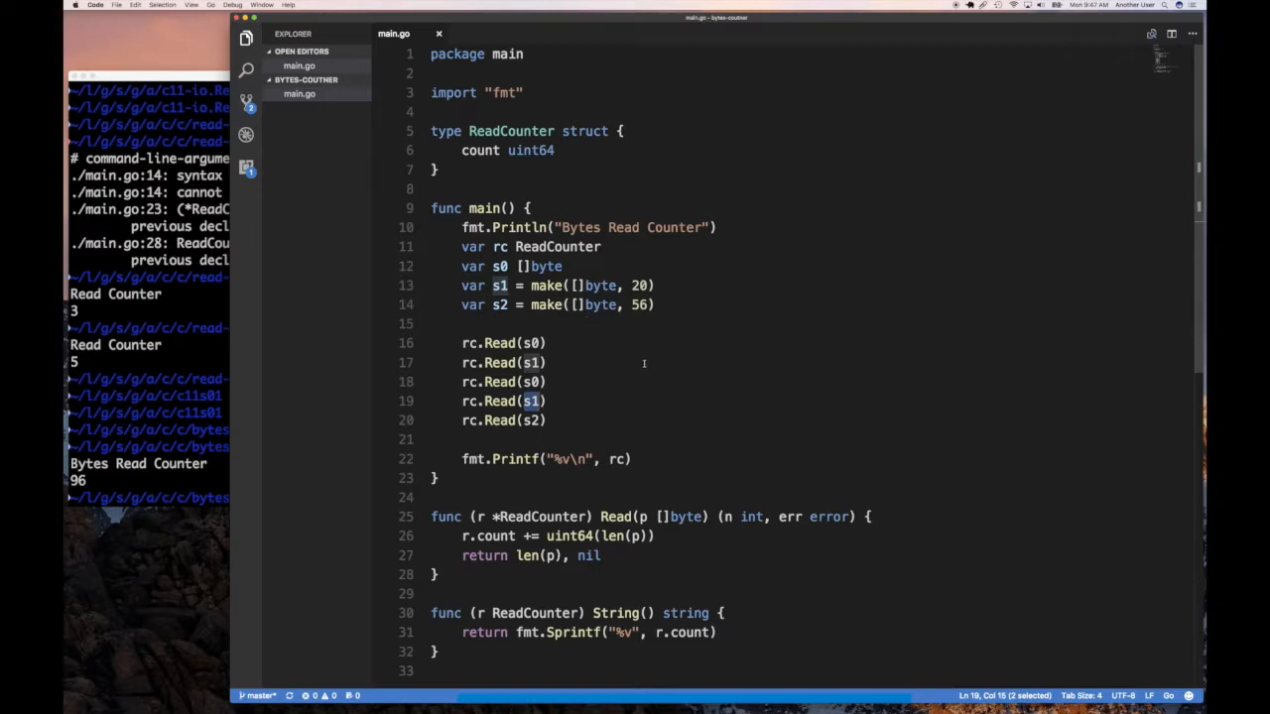
{"action": "mouse_move", "coordinate": [607, 327]}
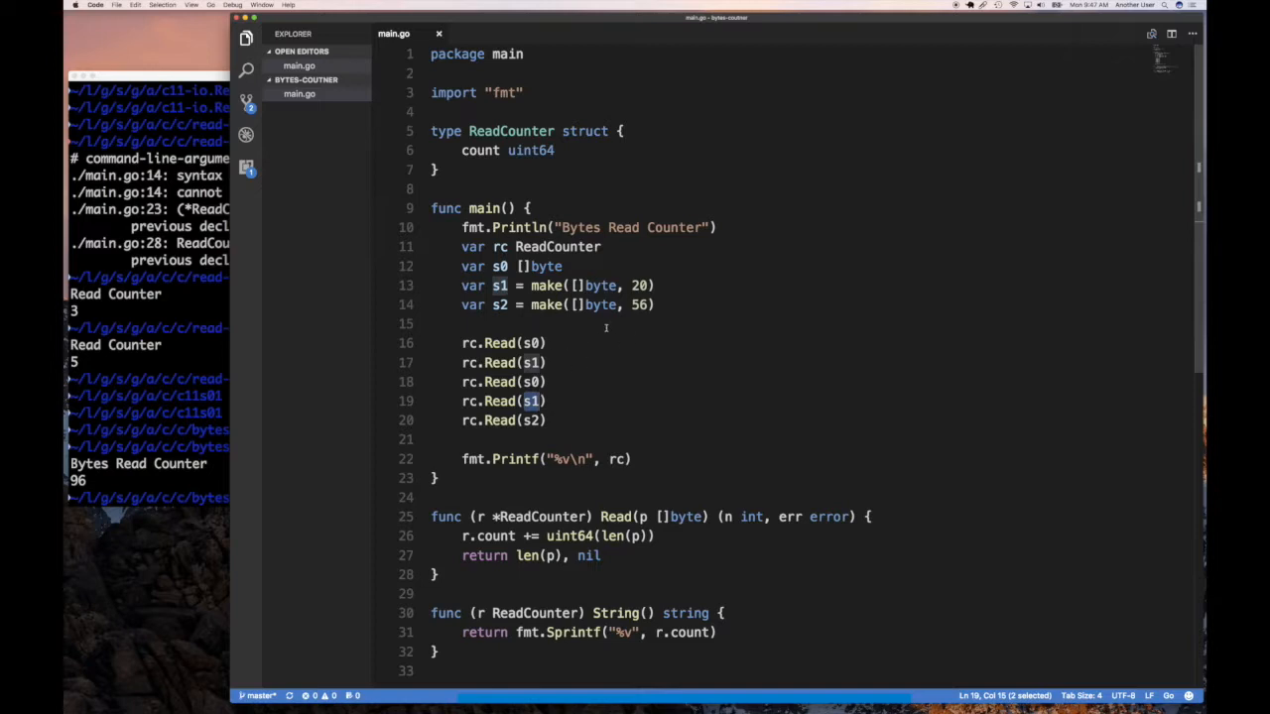
{"action": "mouse_move", "coordinate": [590, 350]}
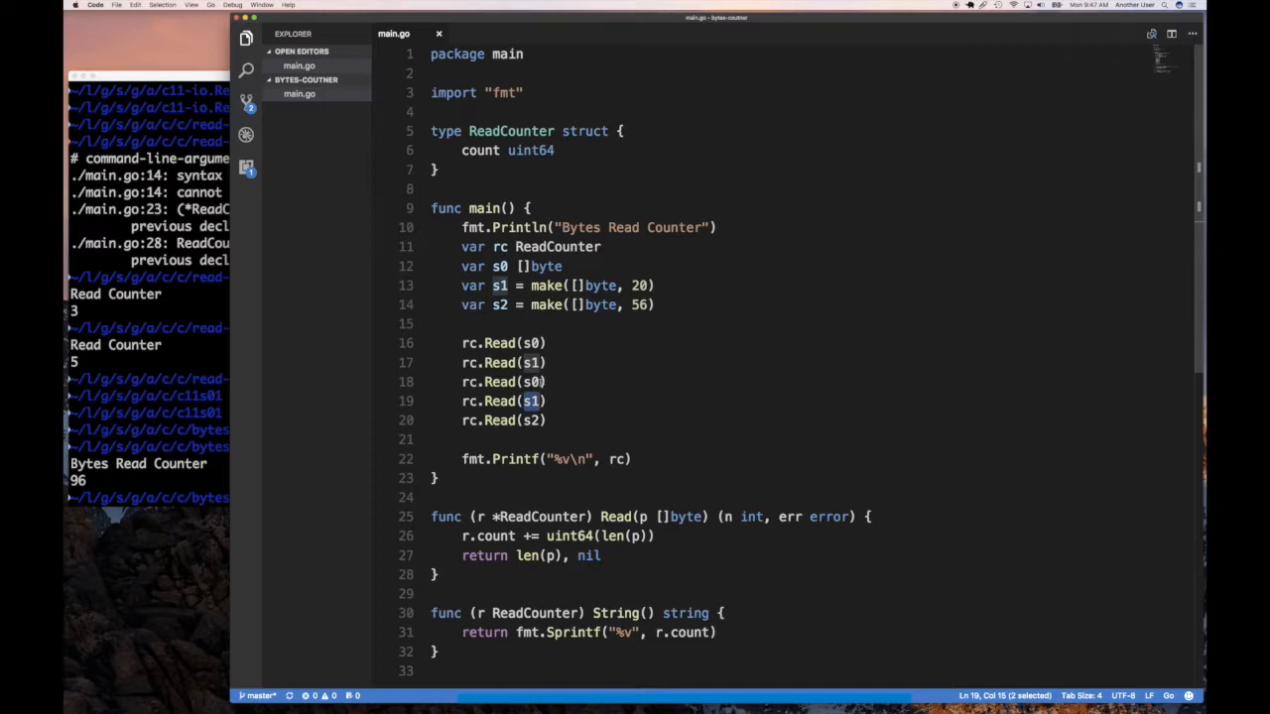
{"action": "mouse_move", "coordinate": [613, 373]}
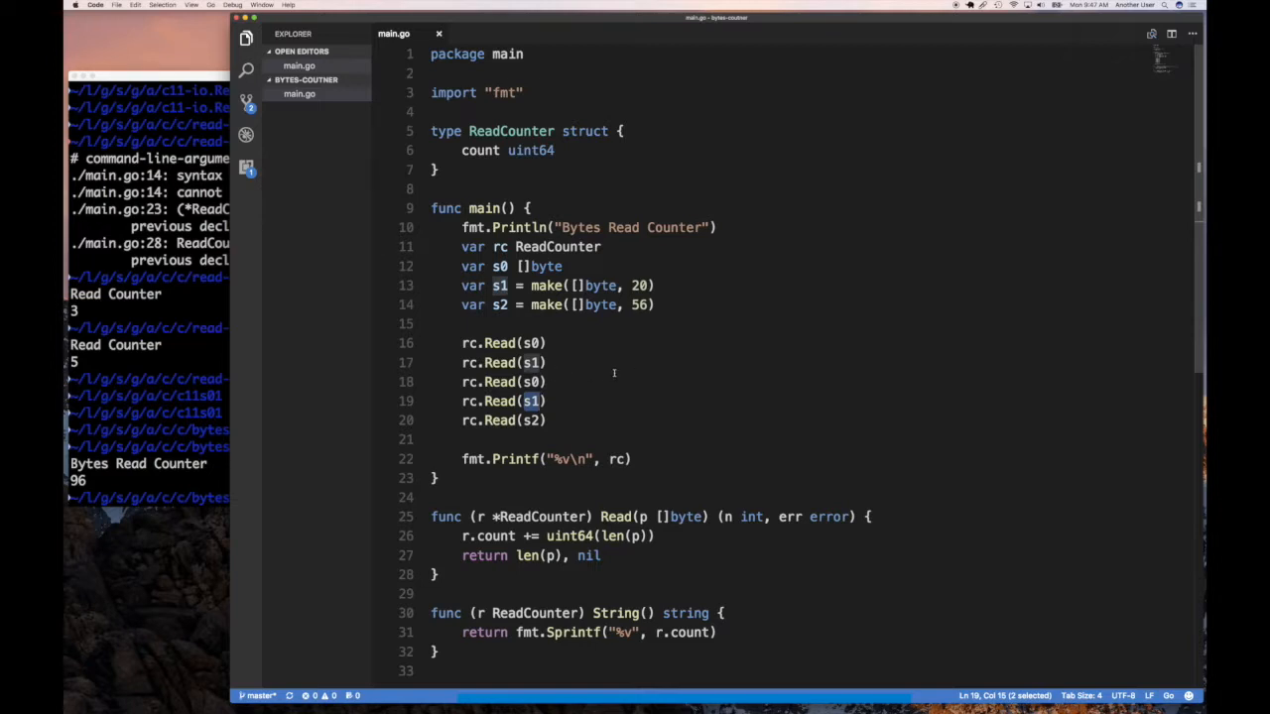